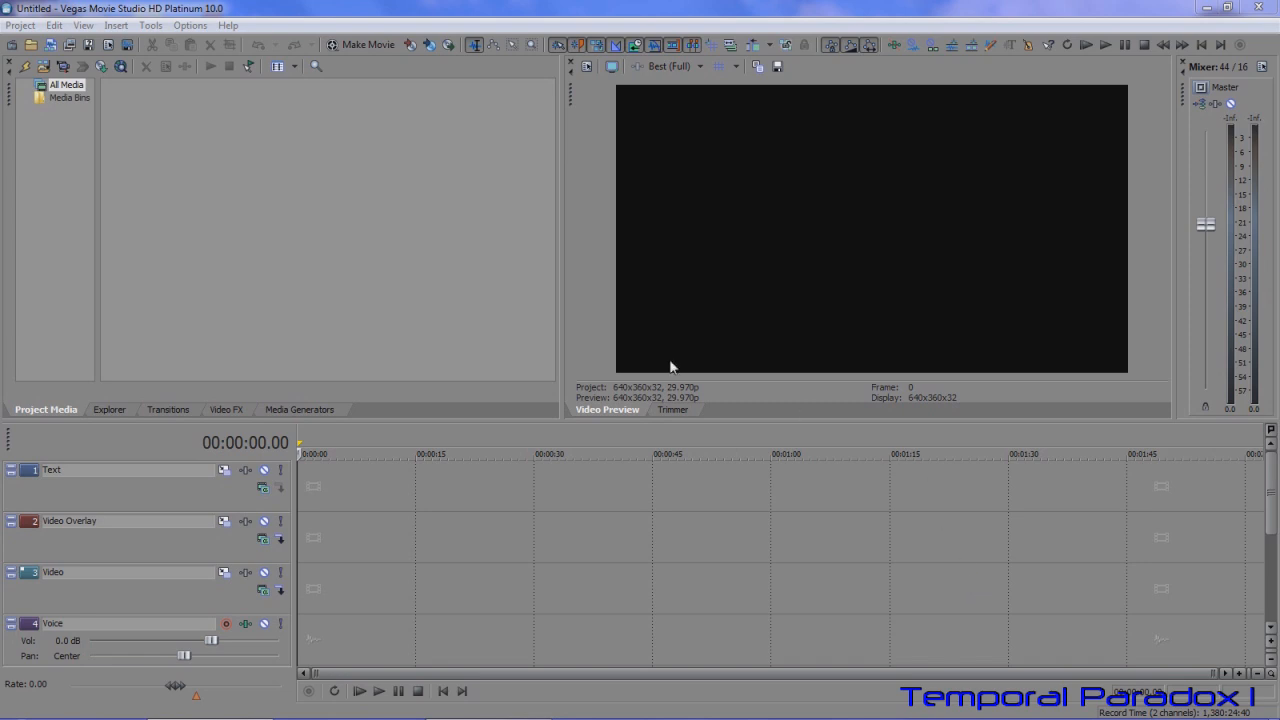
{"action": "mouse_move", "coordinate": [128, 206]}
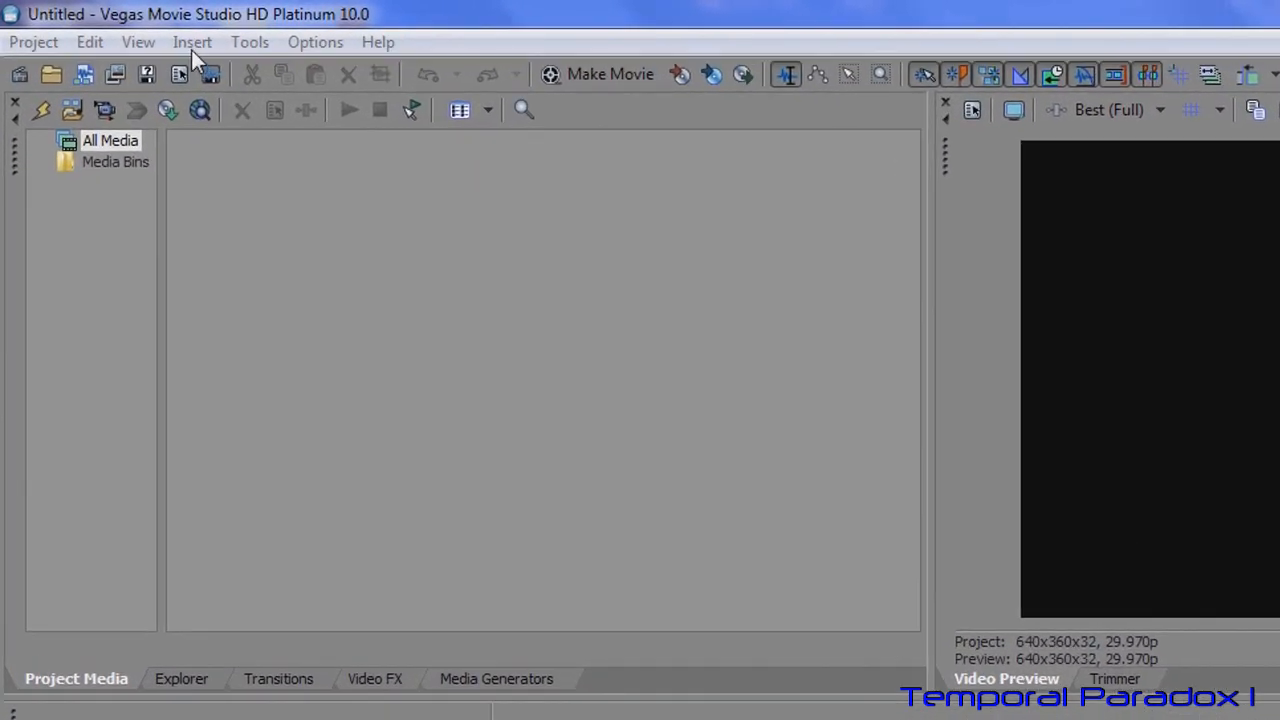
Step: Show the Insert menu listing the items that can be added to the project
{"action": "left_click", "coordinate": [192, 42]}
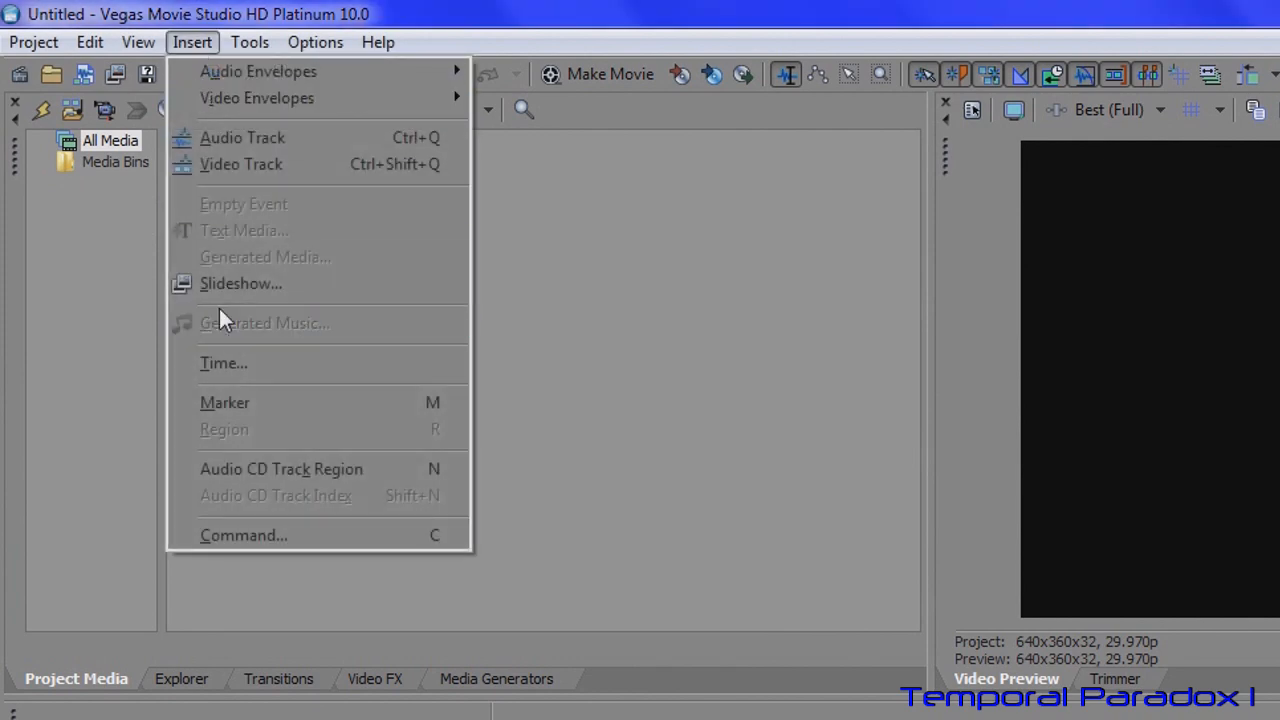
Step: Launch the Slideshow Creator from Insert > Slideshow, with no pictures yet
{"action": "left_click", "coordinate": [240, 284]}
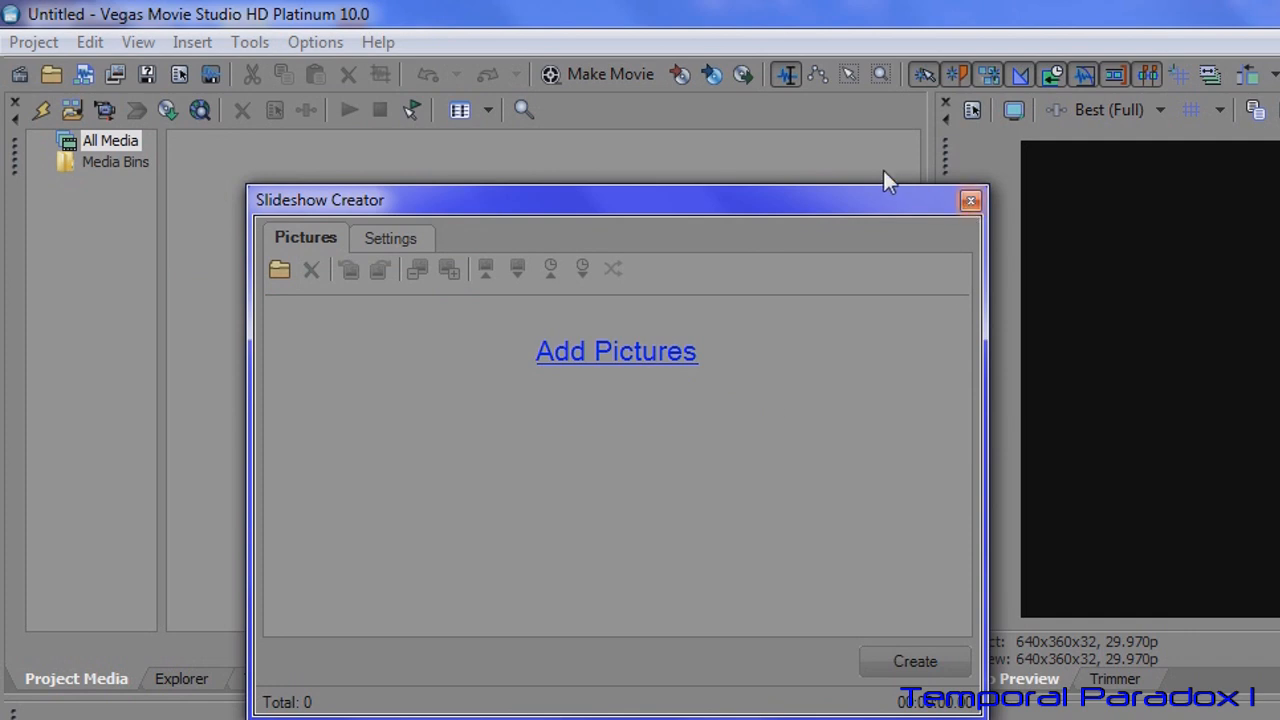
{"action": "mouse_move", "coordinate": [972, 110]}
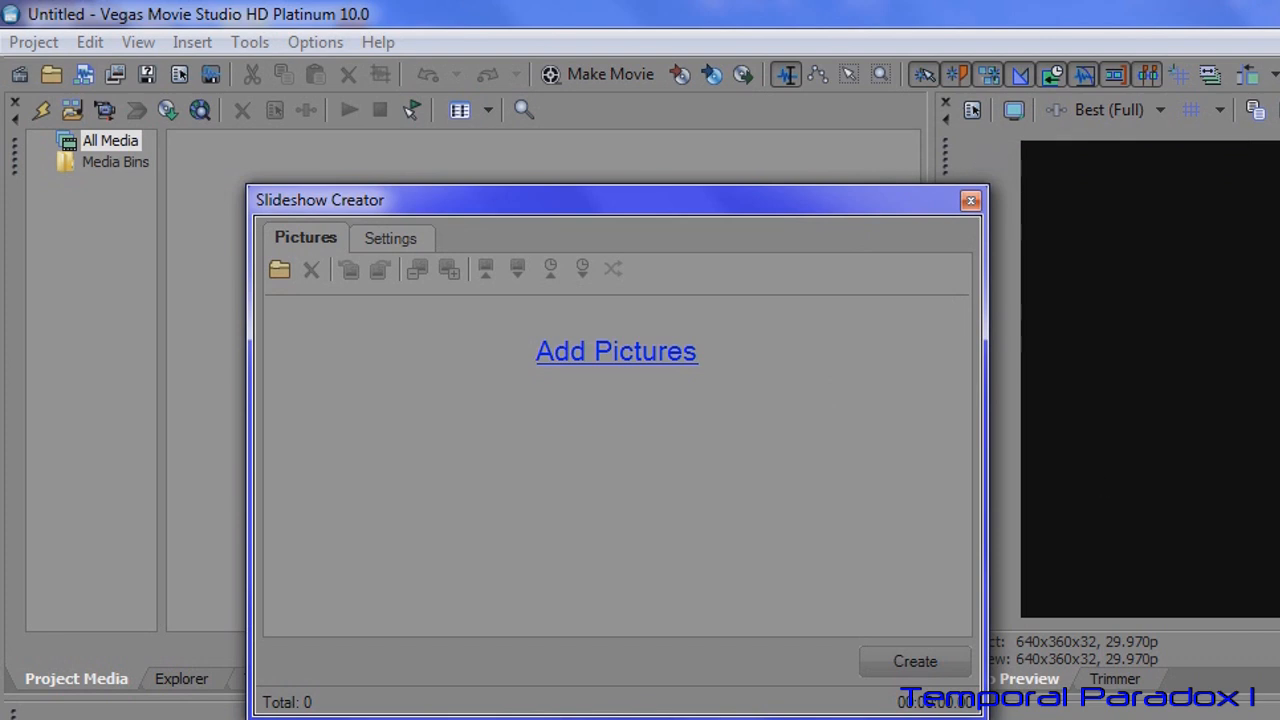
{"action": "mouse_move", "coordinate": [1016, 656]}
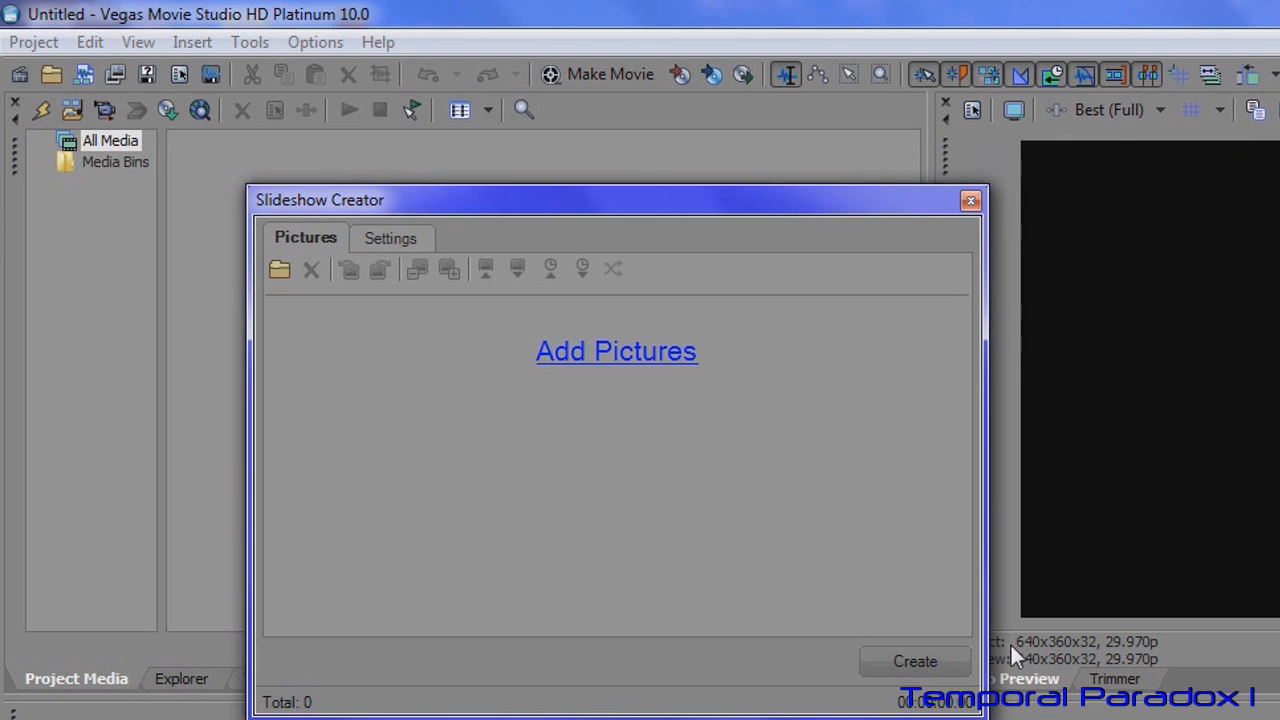
{"action": "mouse_move", "coordinate": [1140, 660]}
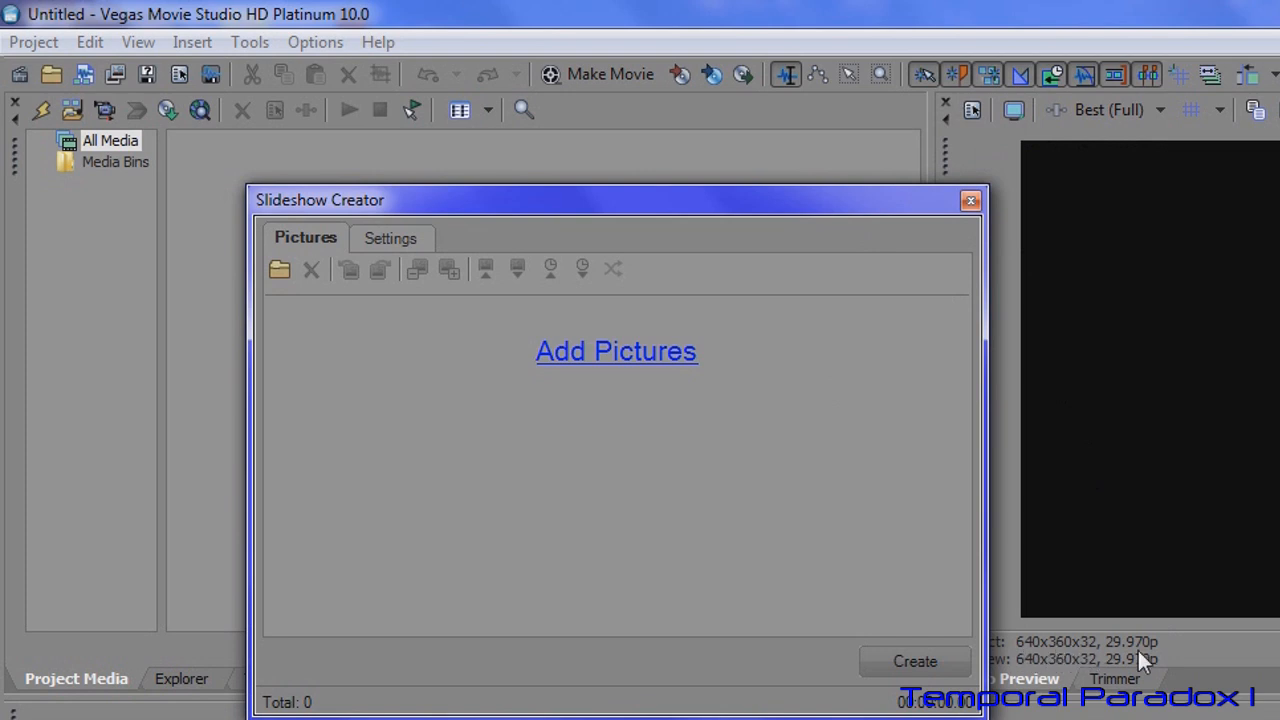
{"action": "mouse_move", "coordinate": [1068, 206]}
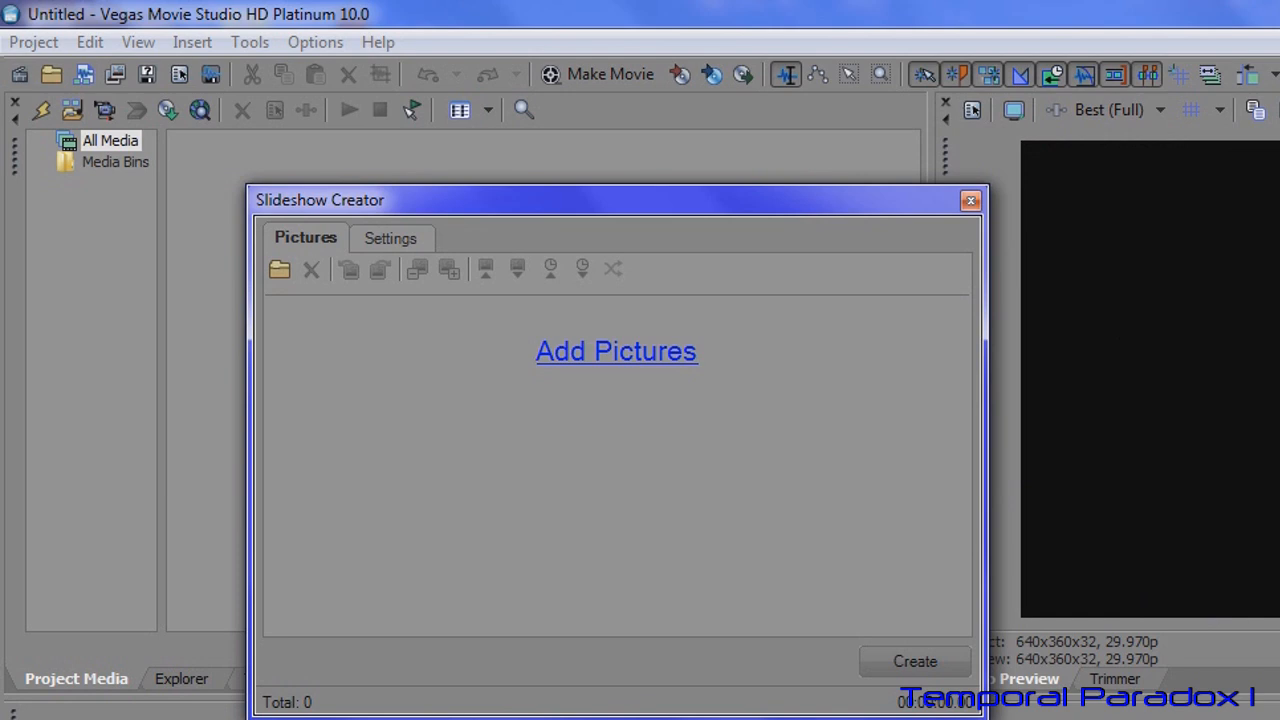
{"action": "mouse_move", "coordinate": [740, 498]}
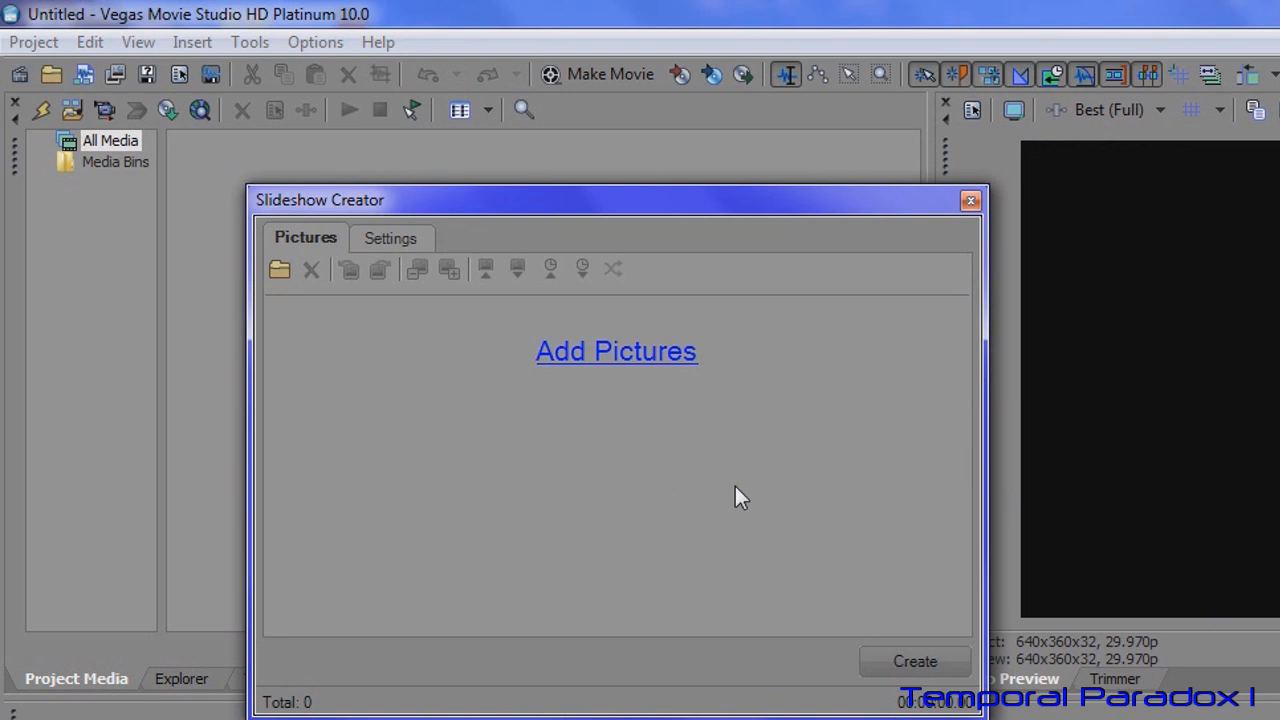
{"action": "mouse_move", "coordinate": [616, 356]}
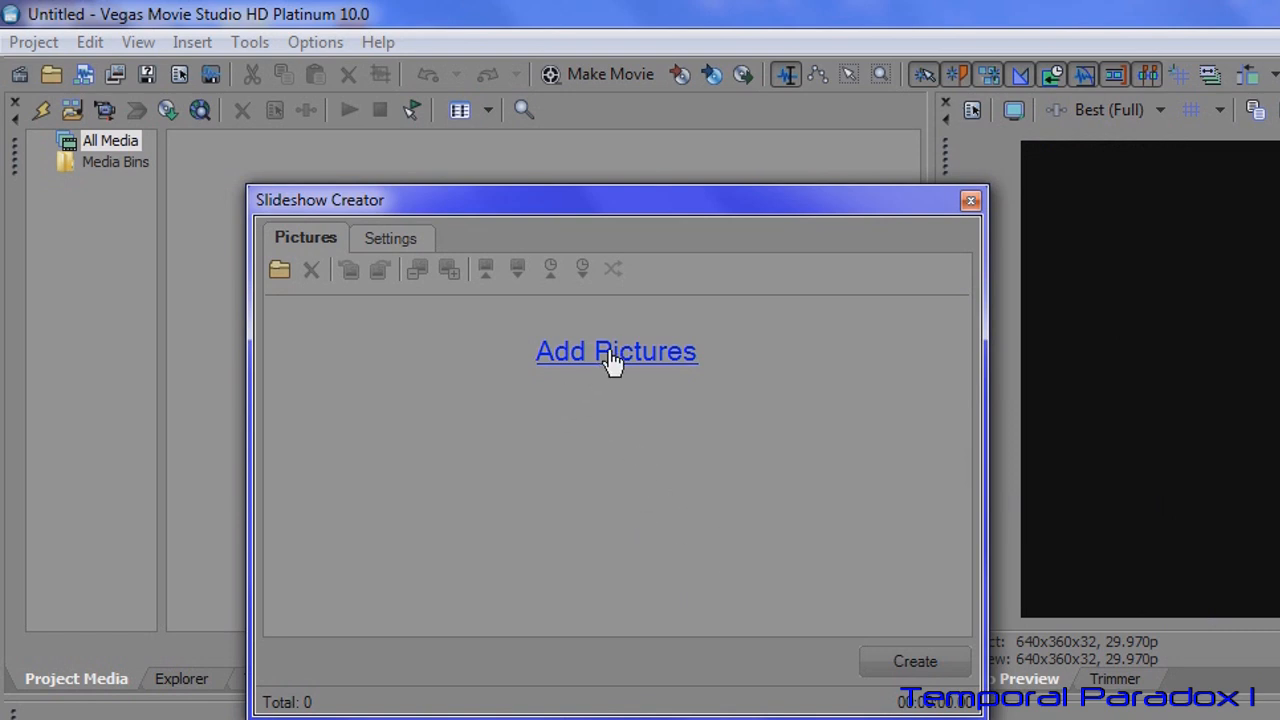
Step: Start adding pictures and browse to the Example Photos folder
{"action": "left_click", "coordinate": [616, 352]}
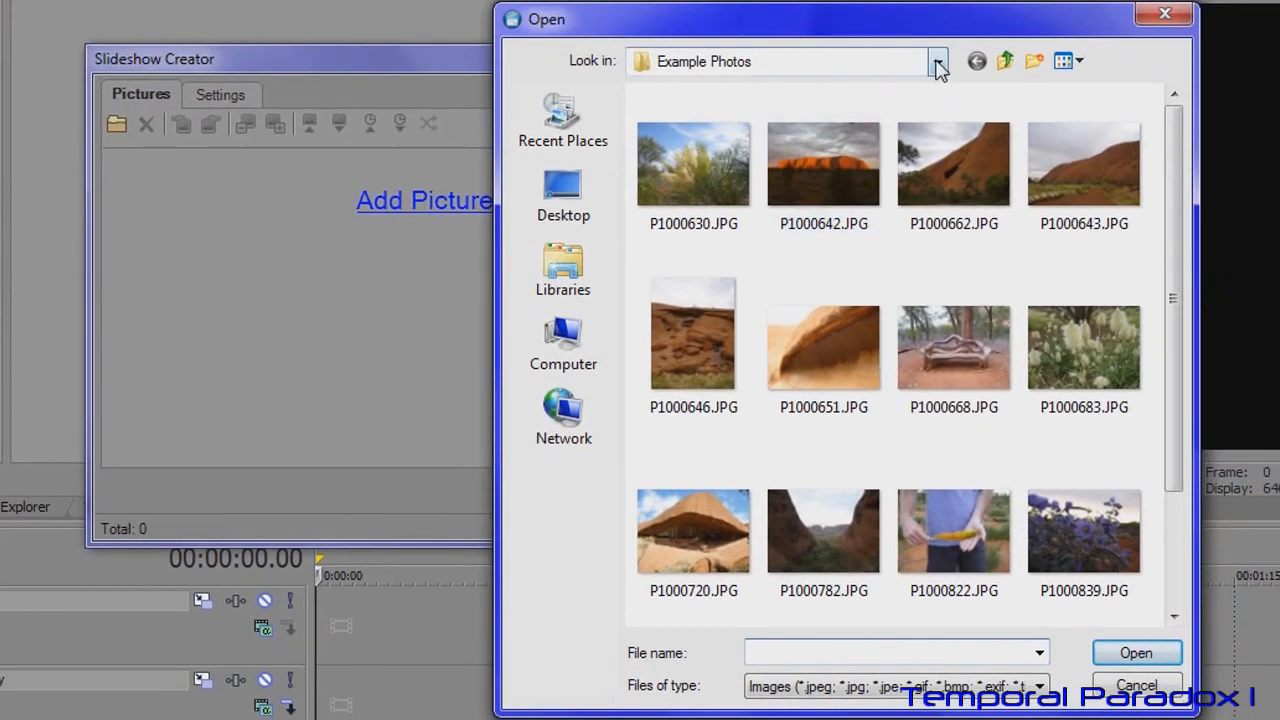
{"action": "left_click", "coordinate": [936, 60]}
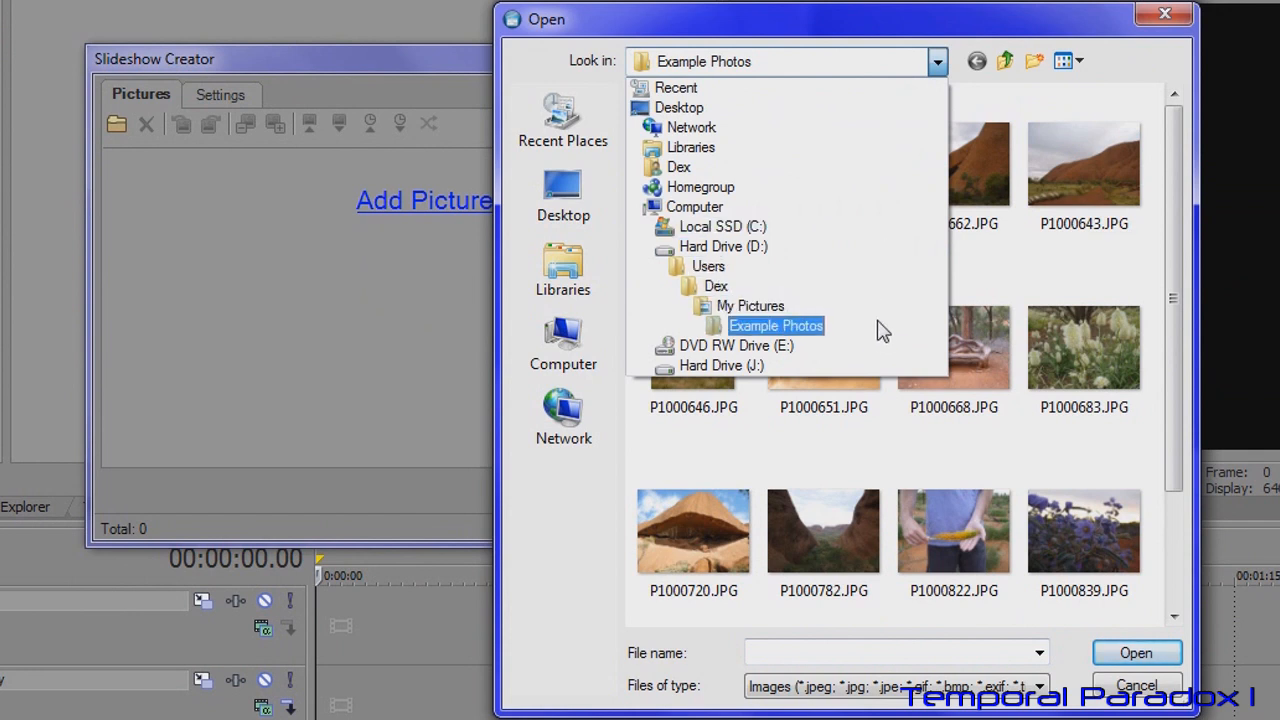
{"action": "left_click", "coordinate": [776, 324]}
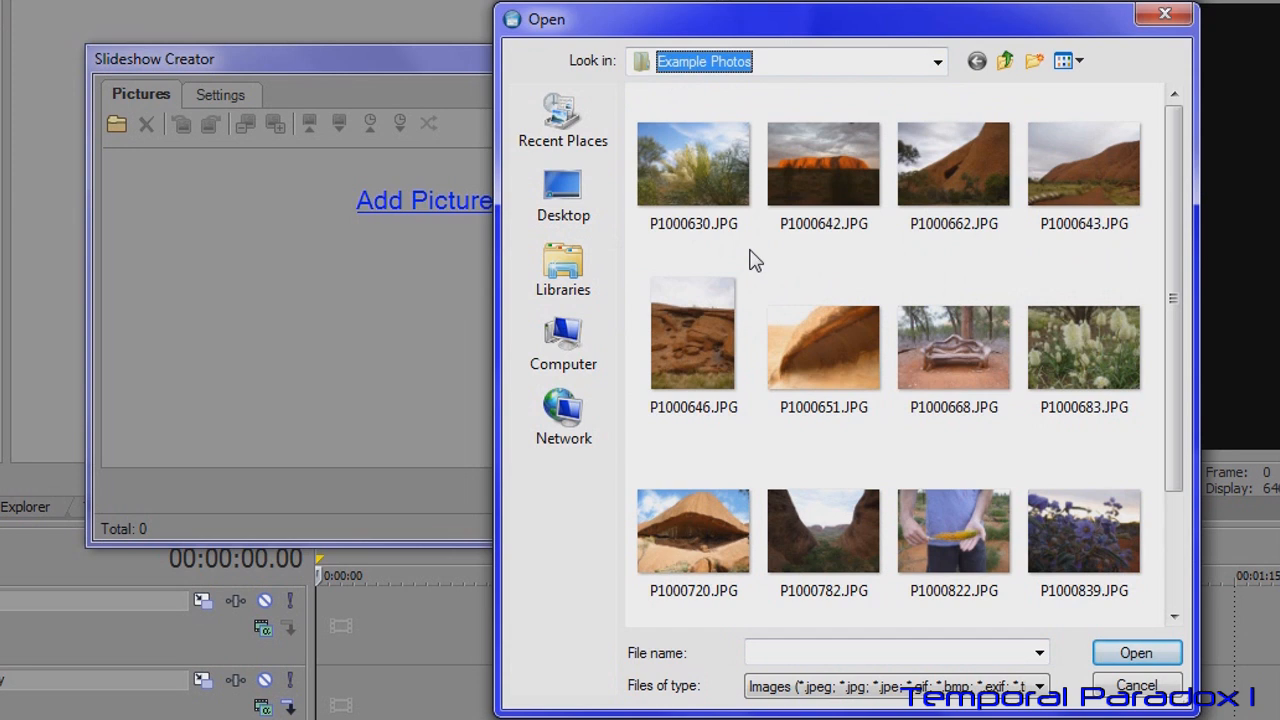
{"action": "left_click", "coordinate": [824, 164]}
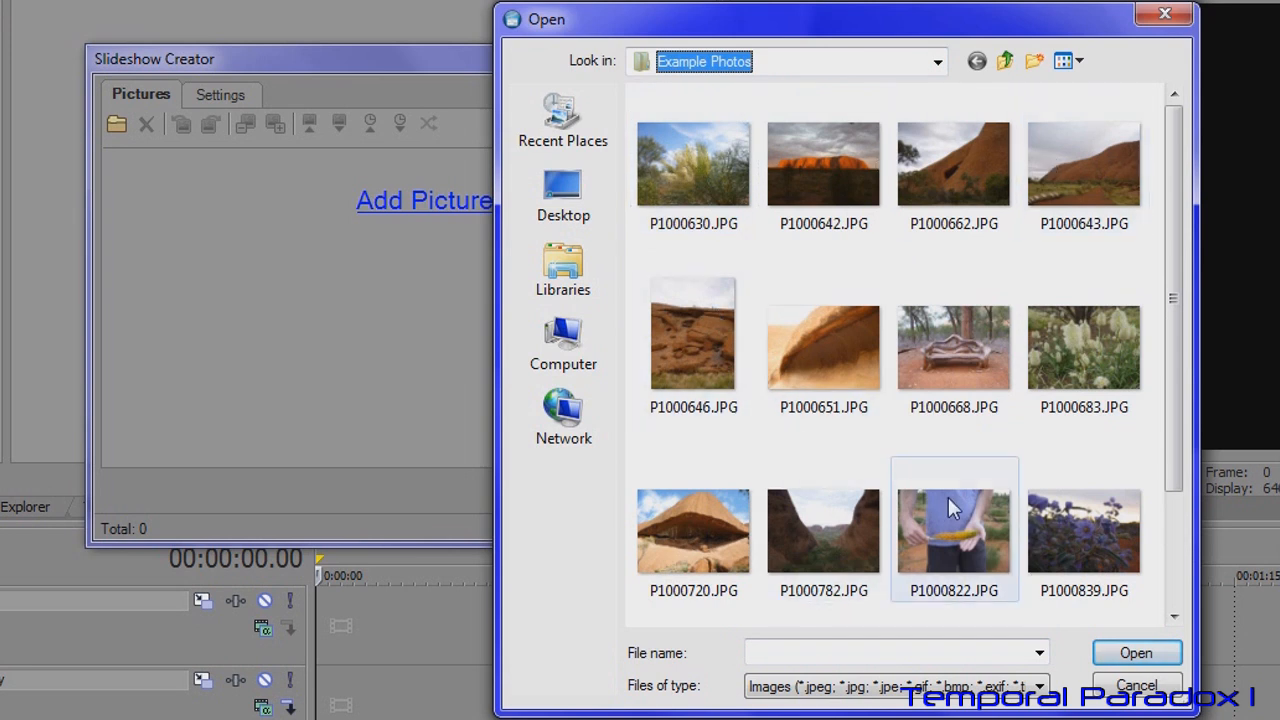
Step: Select every JPG photo in the Example Photos folder for the slideshow
{"action": "left_click", "coordinate": [824, 164]}
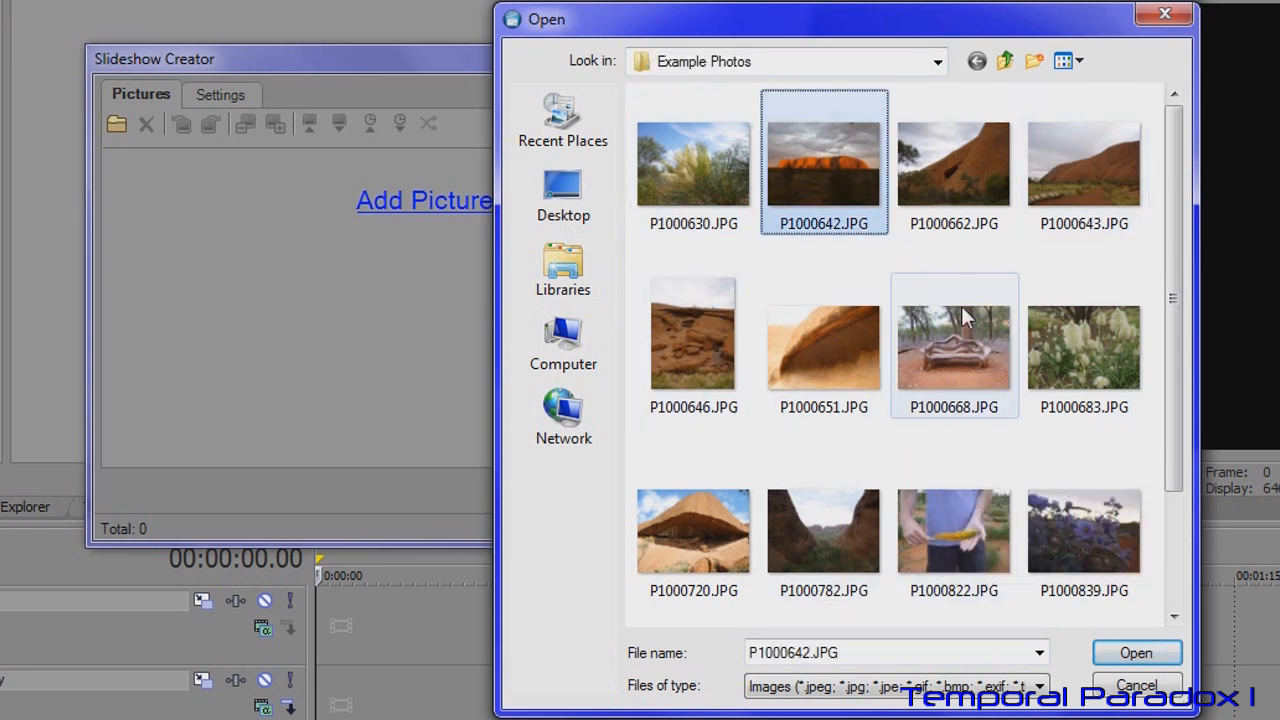
{"action": "left_click", "coordinate": [1084, 528]}
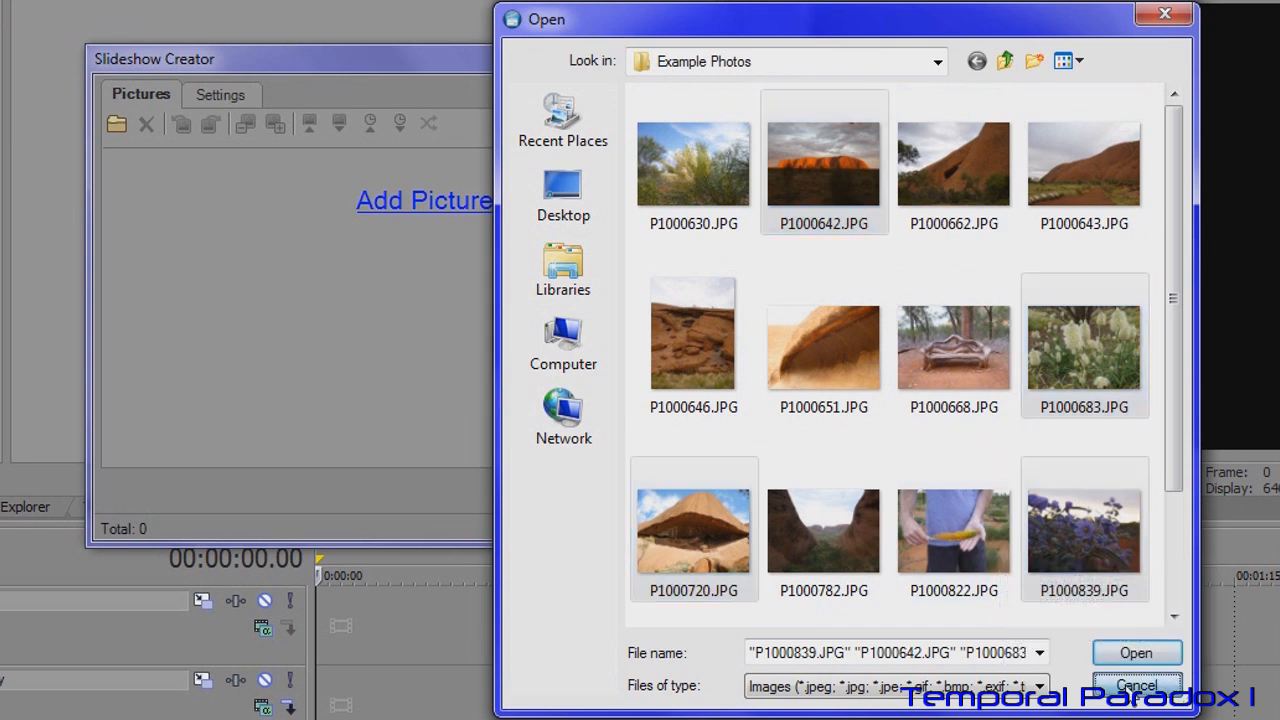
{"action": "left_click", "coordinate": [692, 164]}
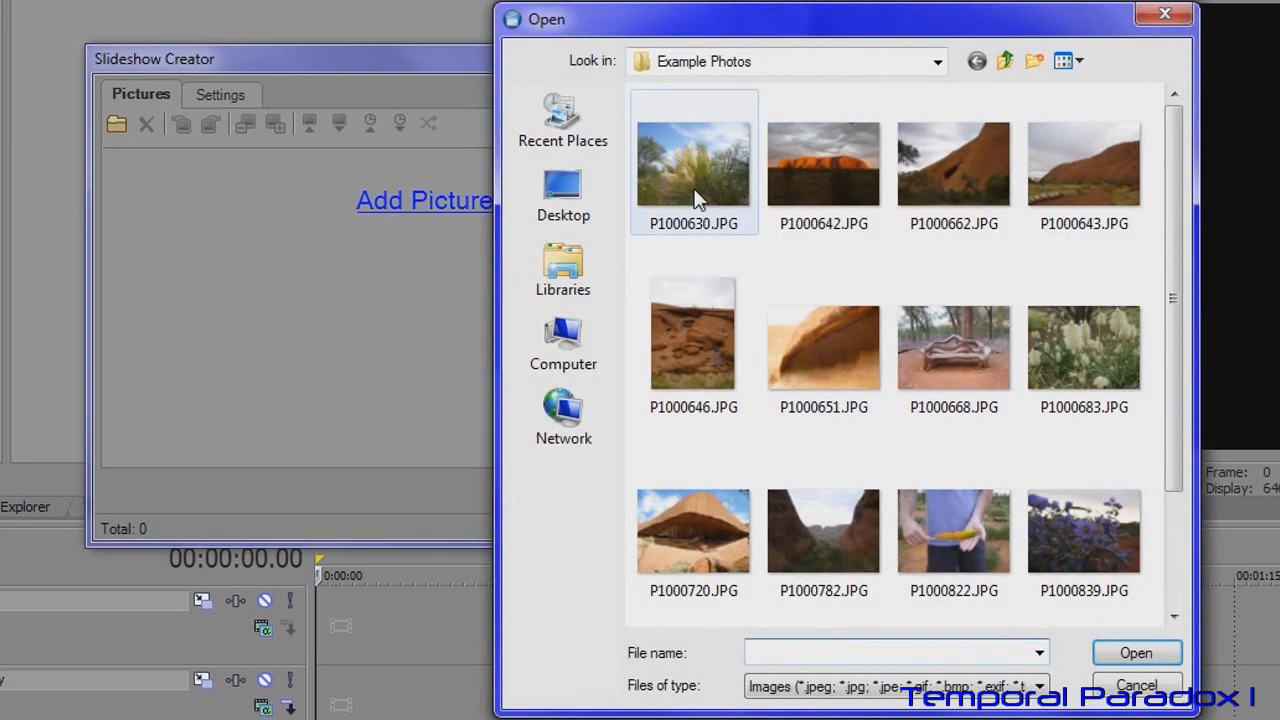
{"action": "left_click", "coordinate": [692, 164]}
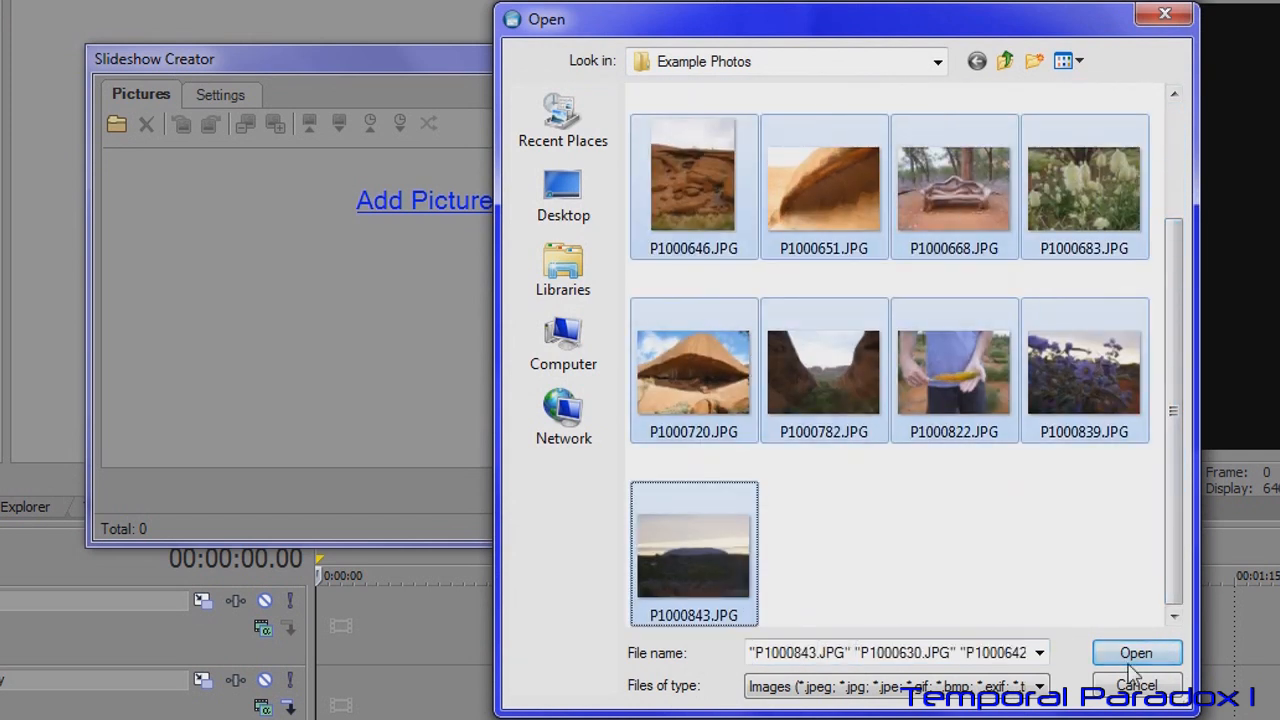
Step: Add the thirteen photos, then rotate P1000630.JPG a quarter turn and back upright
{"action": "left_click", "coordinate": [1136, 652]}
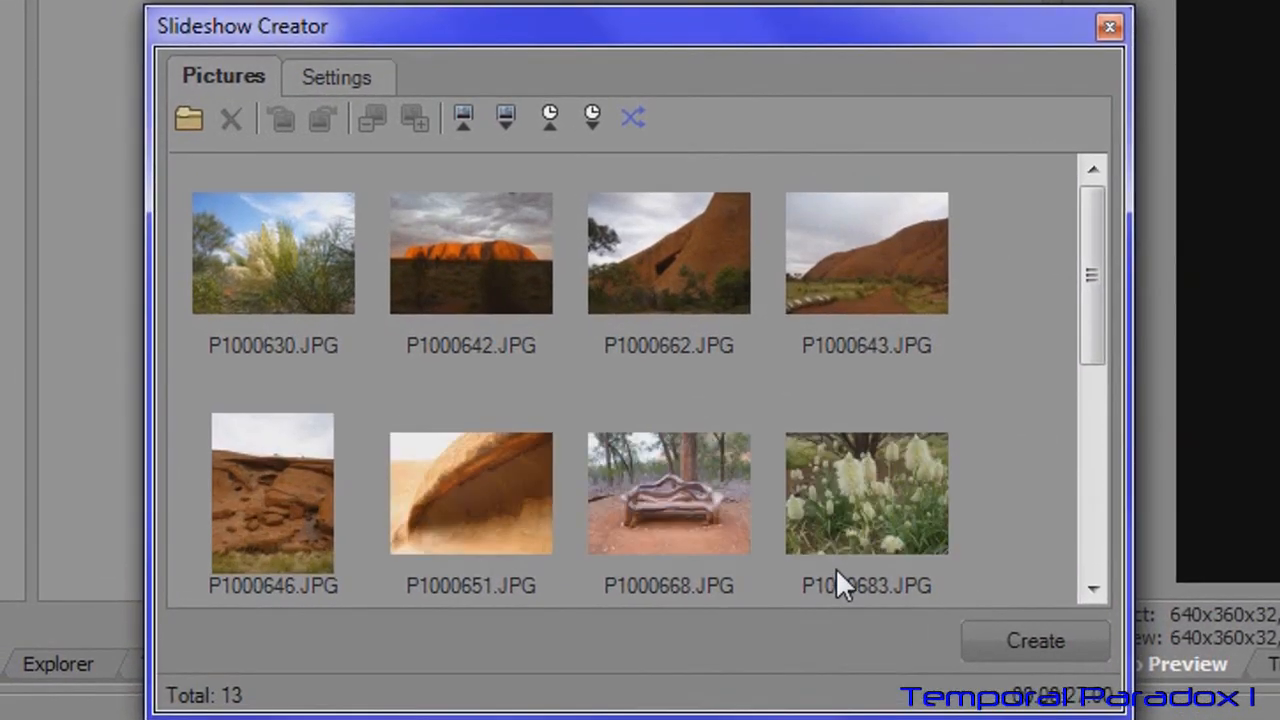
{"action": "mouse_move", "coordinate": [290, 280]}
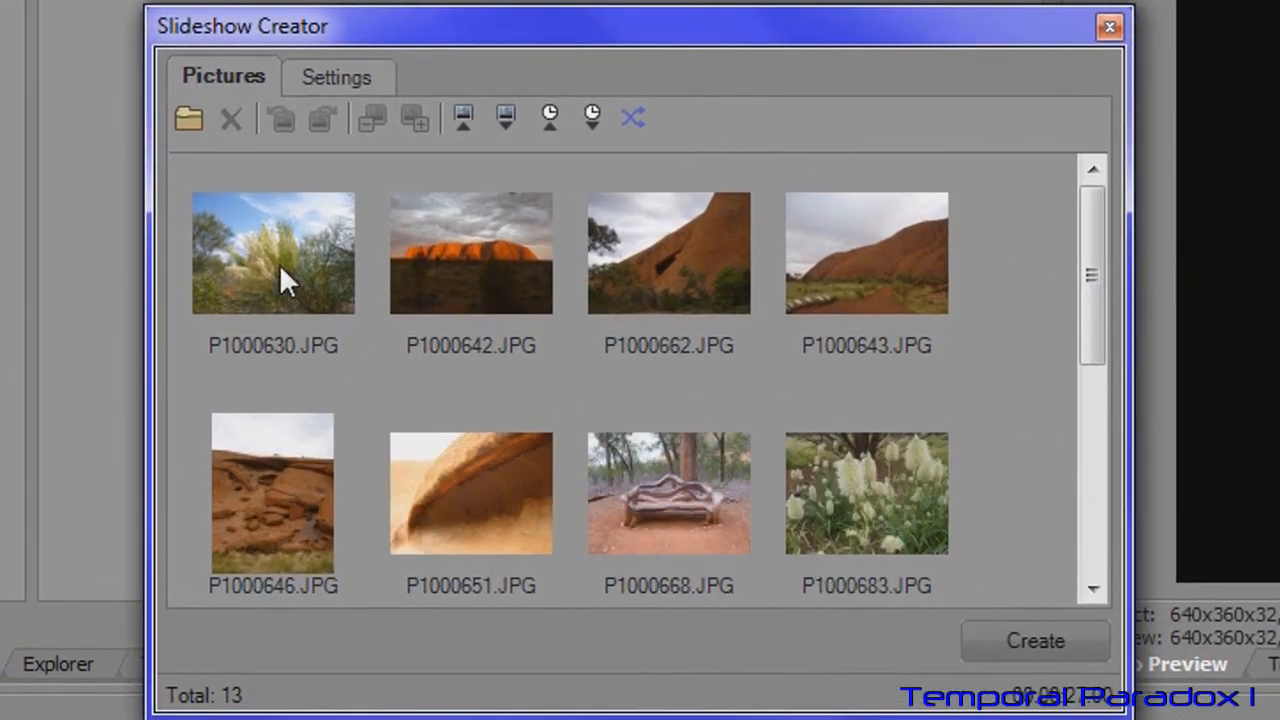
{"action": "left_click", "coordinate": [272, 252]}
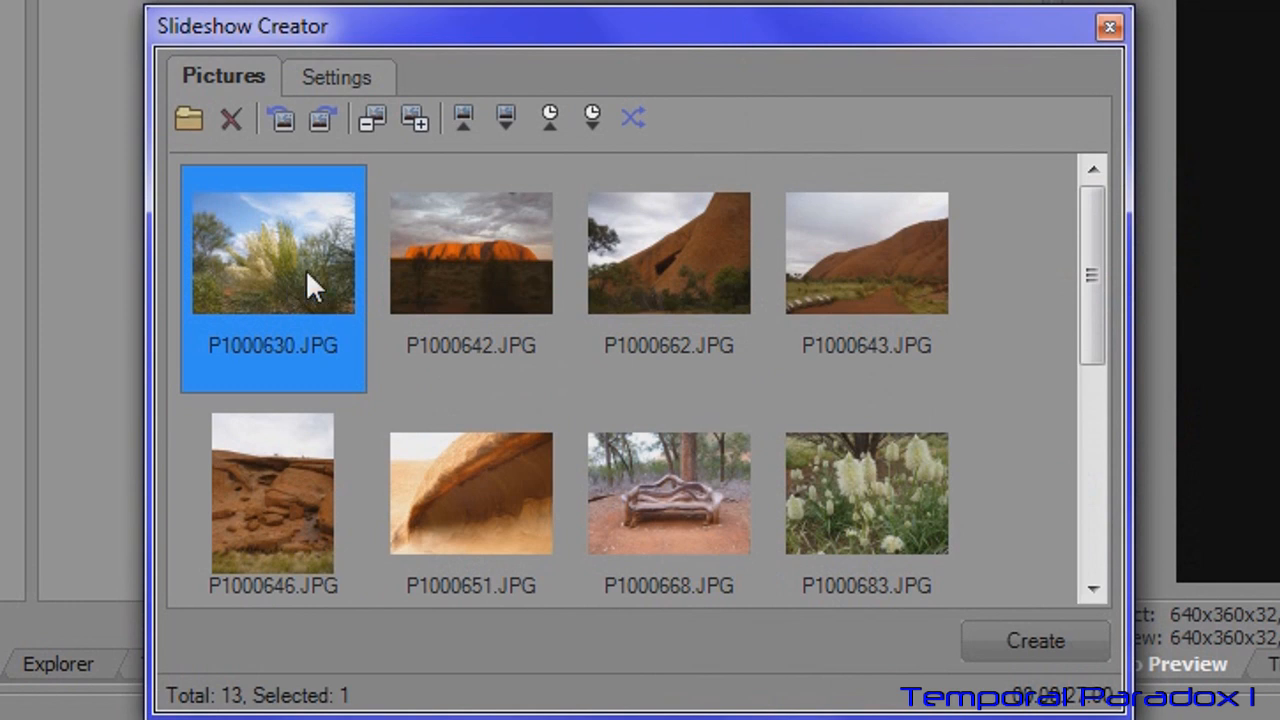
{"action": "mouse_move", "coordinate": [416, 120]}
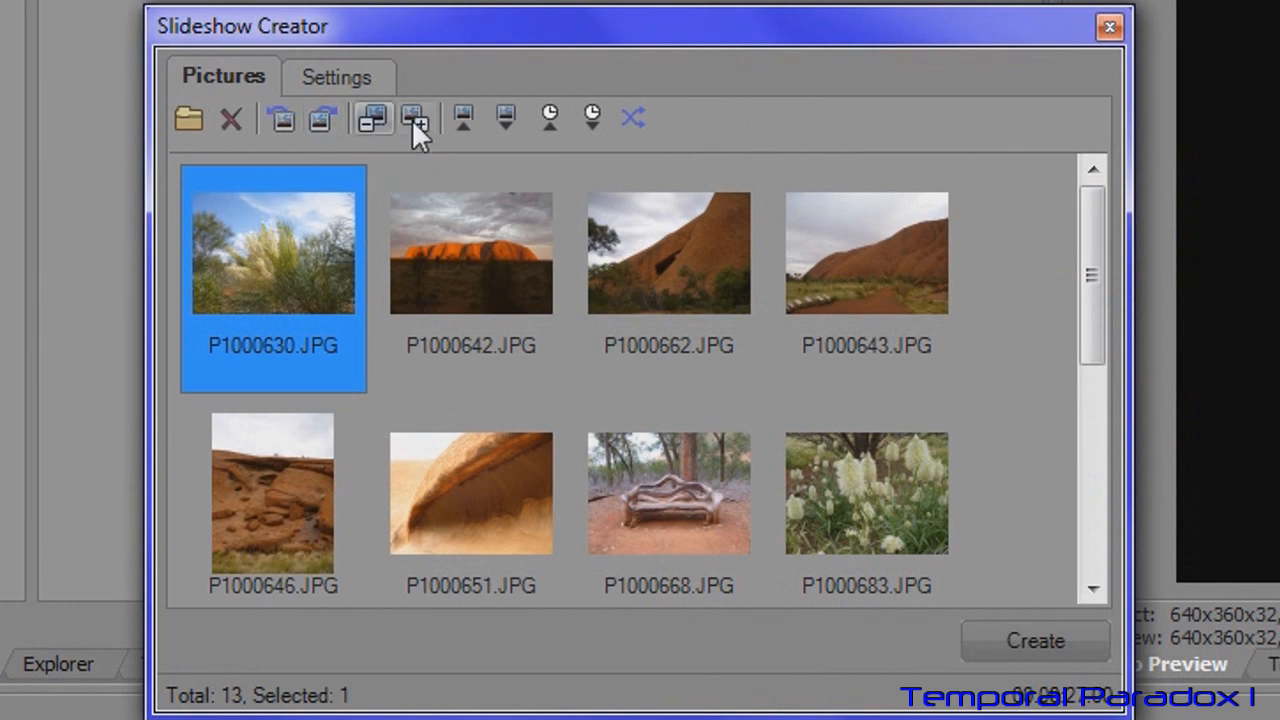
{"action": "mouse_move", "coordinate": [280, 120]}
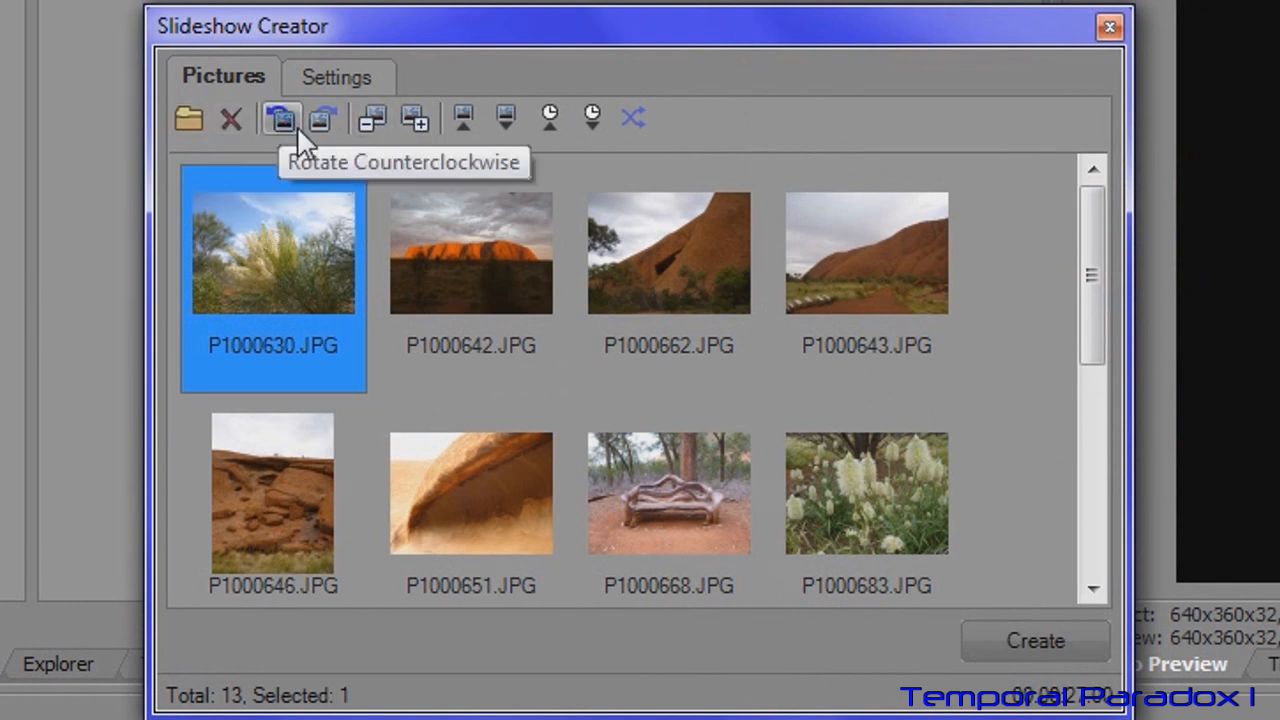
{"action": "mouse_move", "coordinate": [324, 118]}
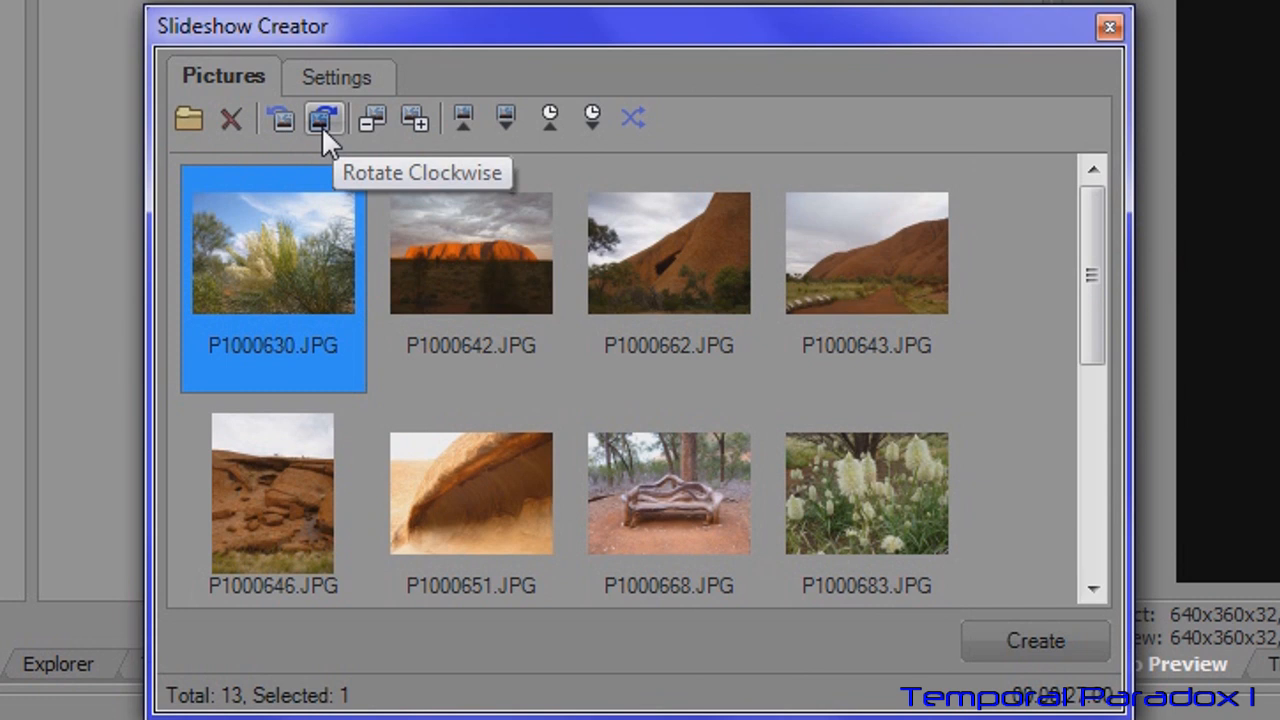
{"action": "left_click", "coordinate": [280, 118]}
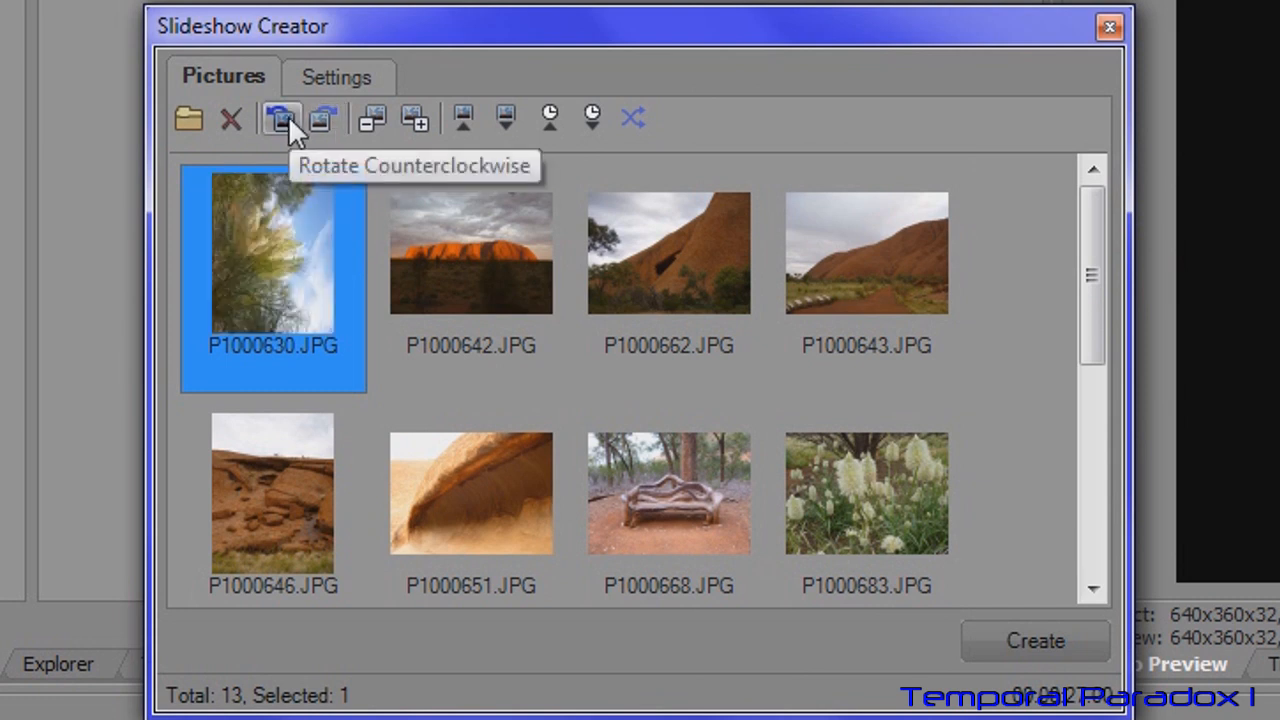
{"action": "left_click", "coordinate": [280, 118]}
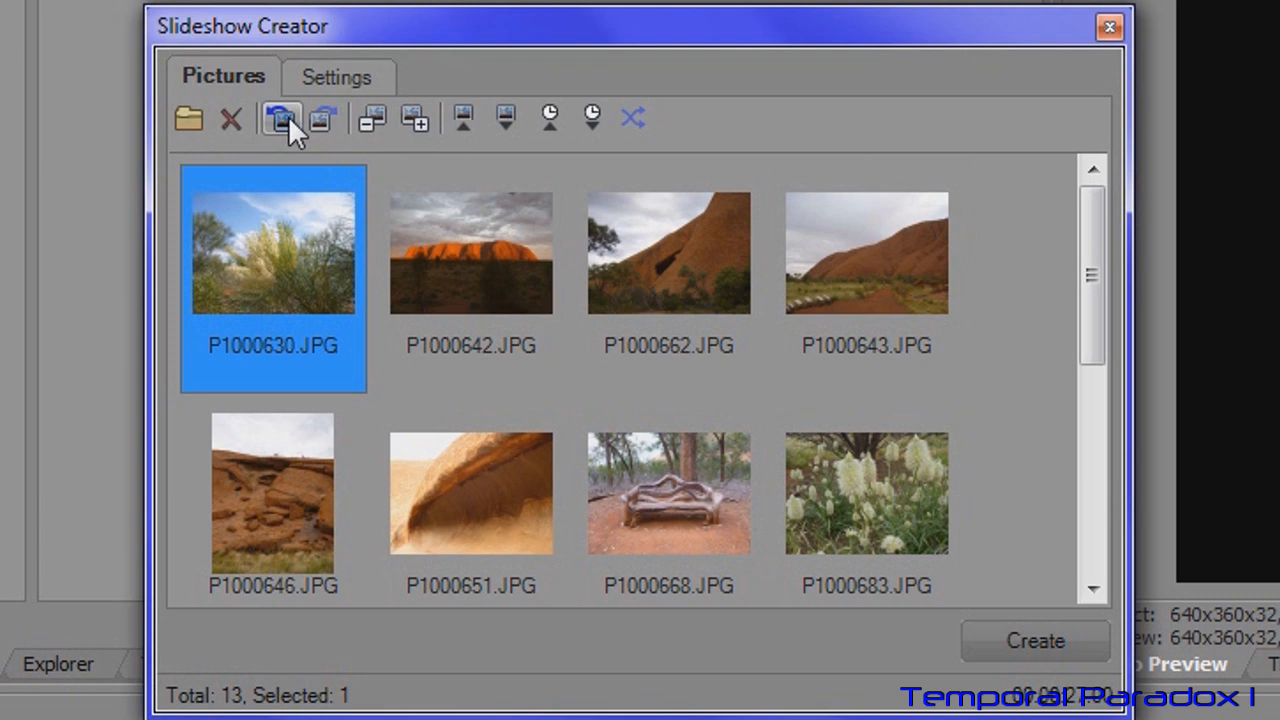
{"action": "mouse_move", "coordinate": [470, 224]}
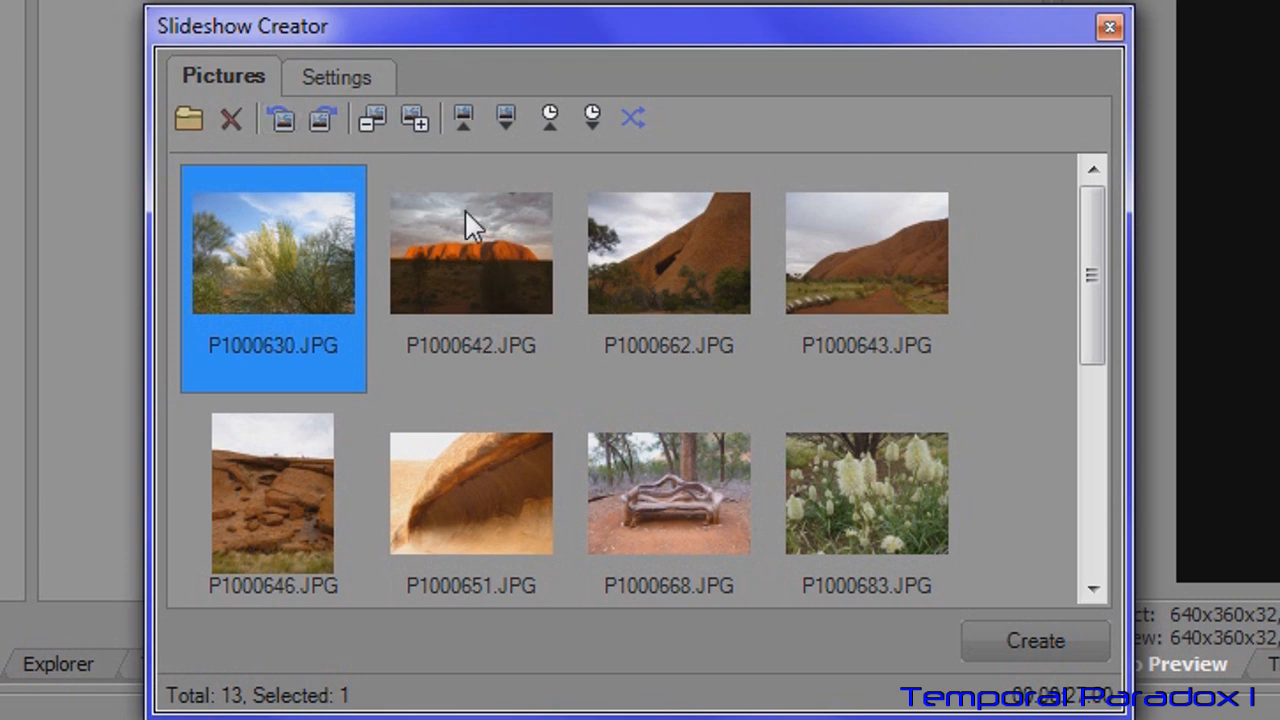
{"action": "mouse_move", "coordinate": [278, 258]}
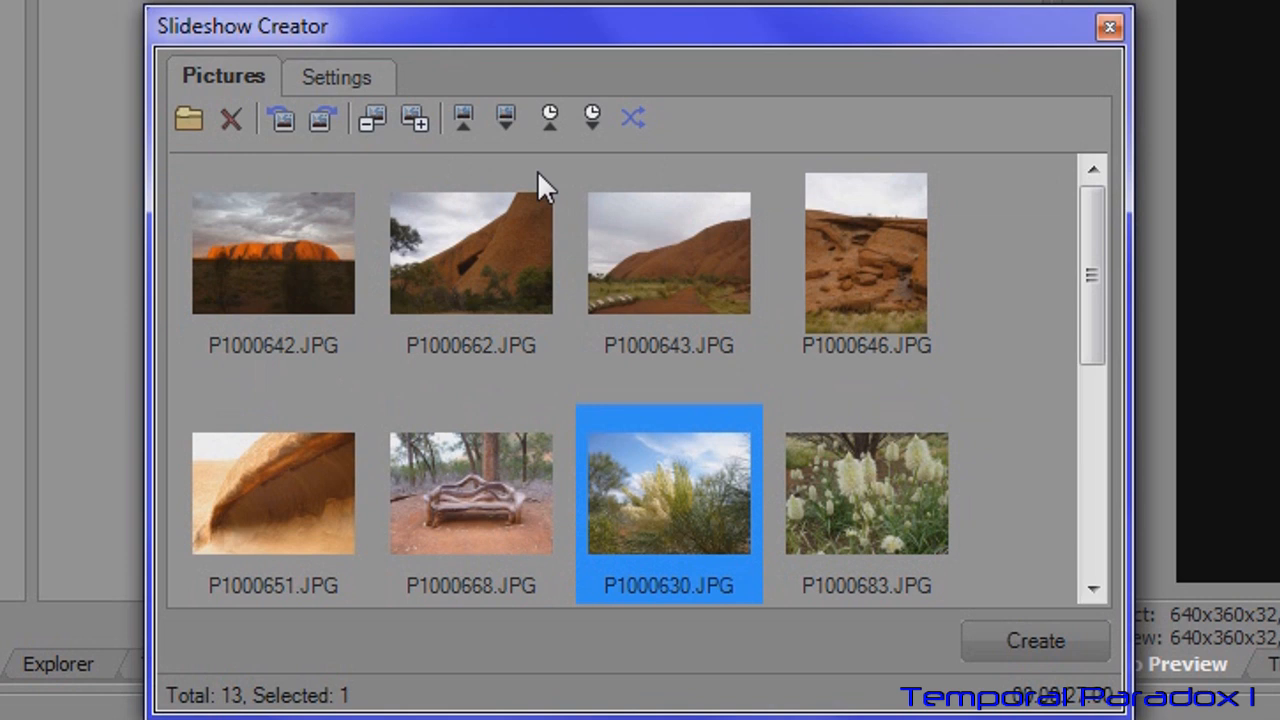
{"action": "mouse_move", "coordinate": [462, 118]}
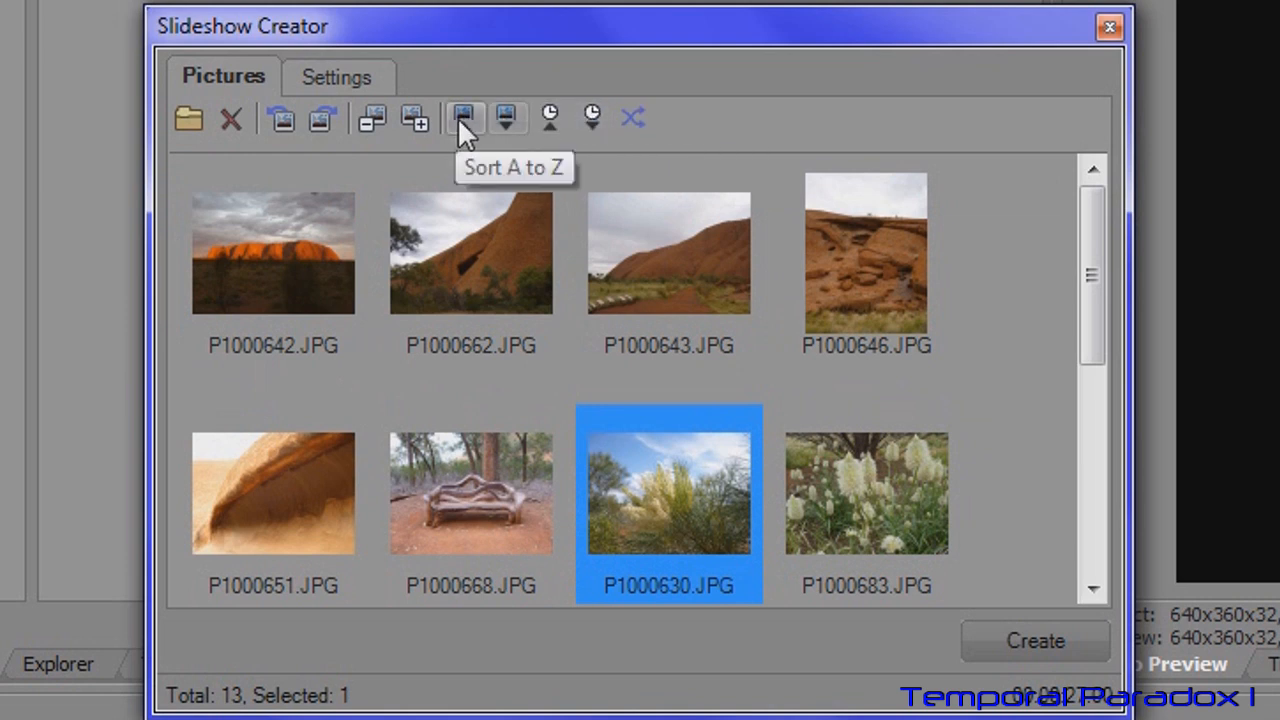
{"action": "mouse_move", "coordinate": [548, 120]}
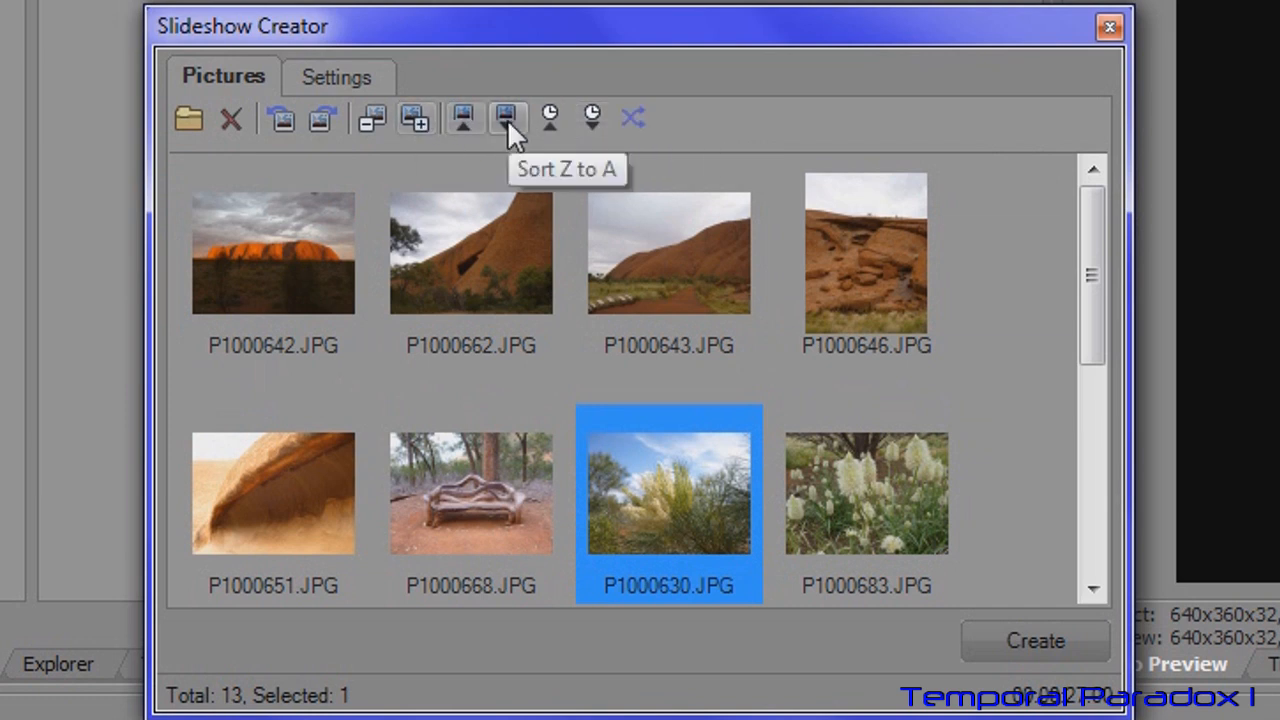
{"action": "mouse_move", "coordinate": [336, 90]}
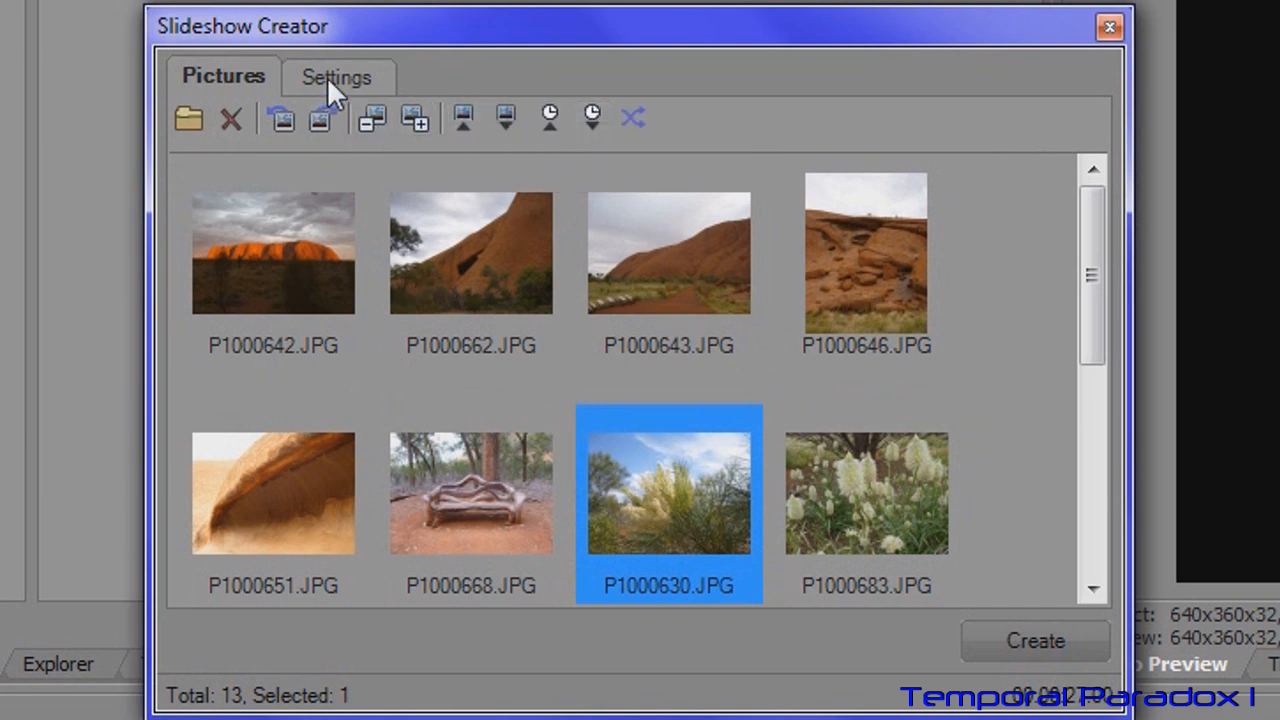
Step: Set the slideshow to start at 00:01:00.00, keeping 3.00 seconds per picture
{"action": "left_click", "coordinate": [336, 76]}
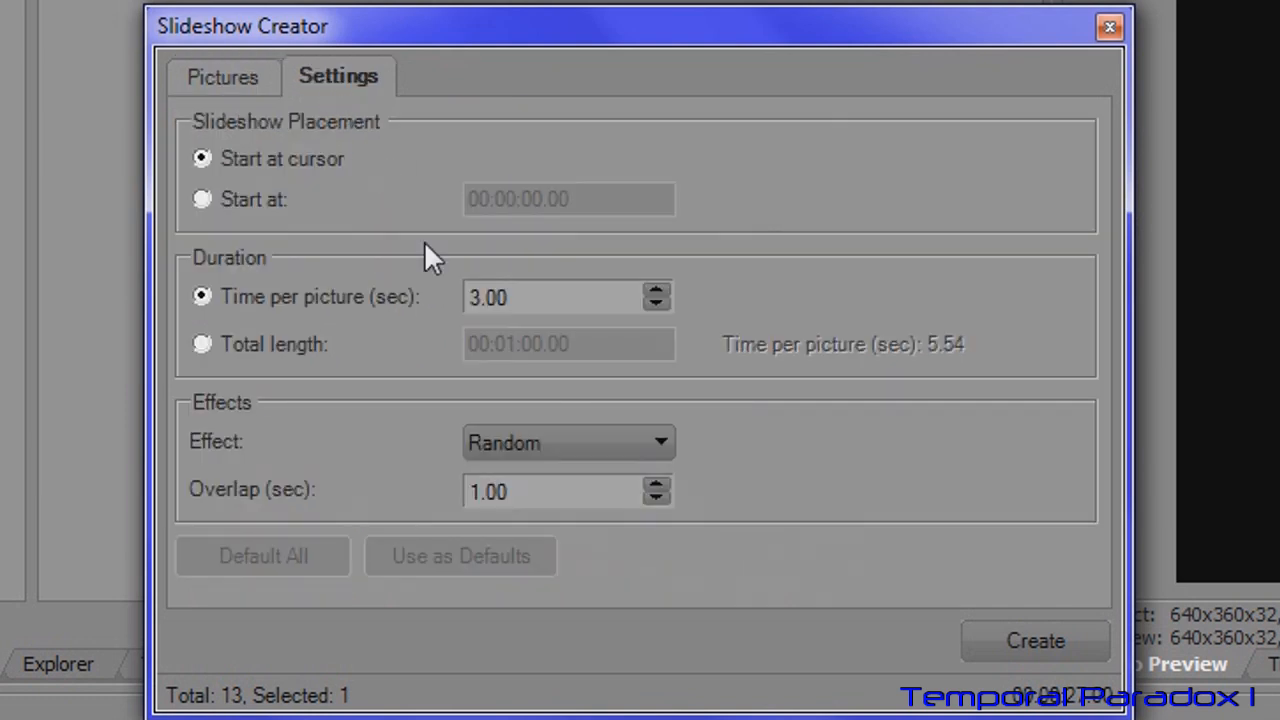
{"action": "mouse_move", "coordinate": [236, 180]}
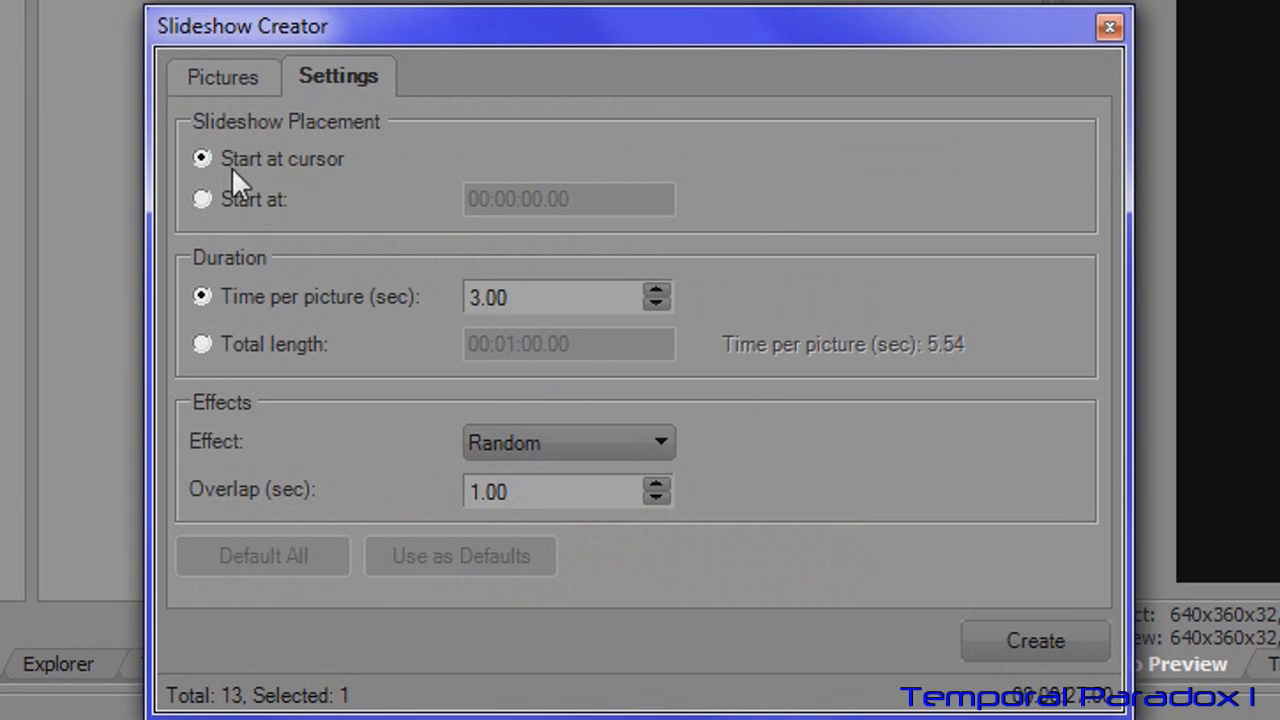
{"action": "mouse_move", "coordinate": [350, 172]}
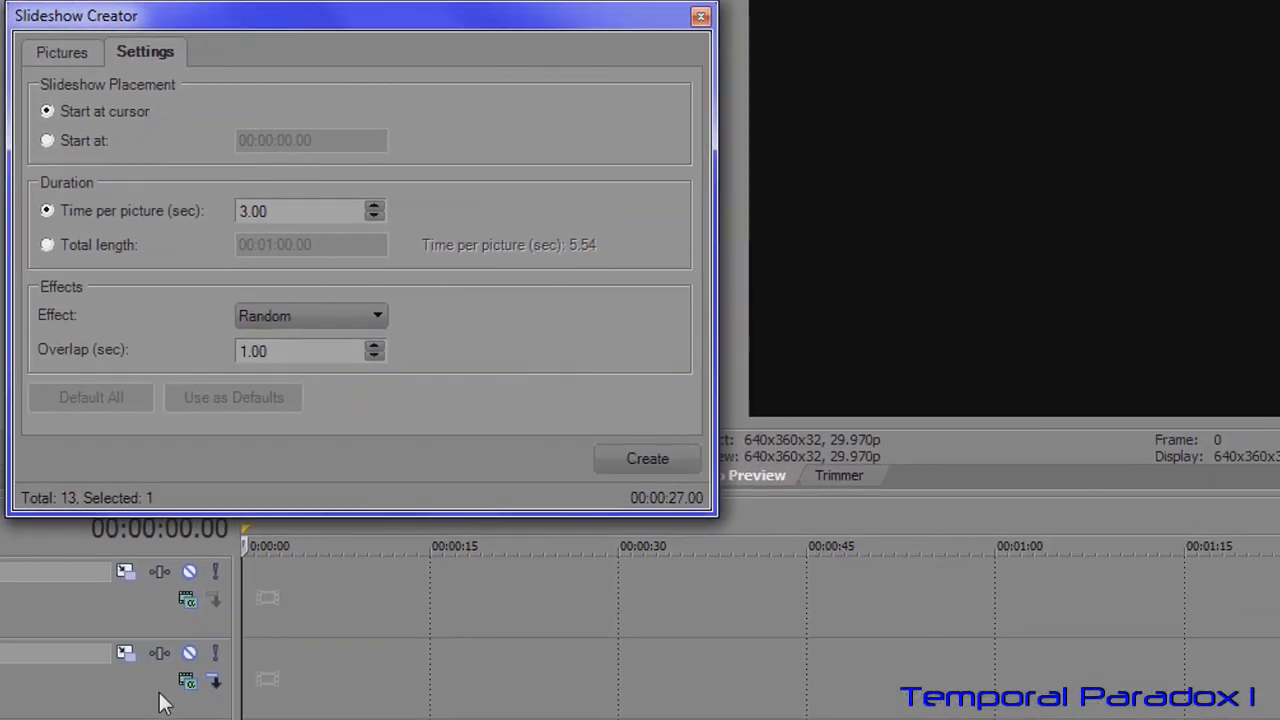
{"action": "mouse_move", "coordinate": [1058, 622]}
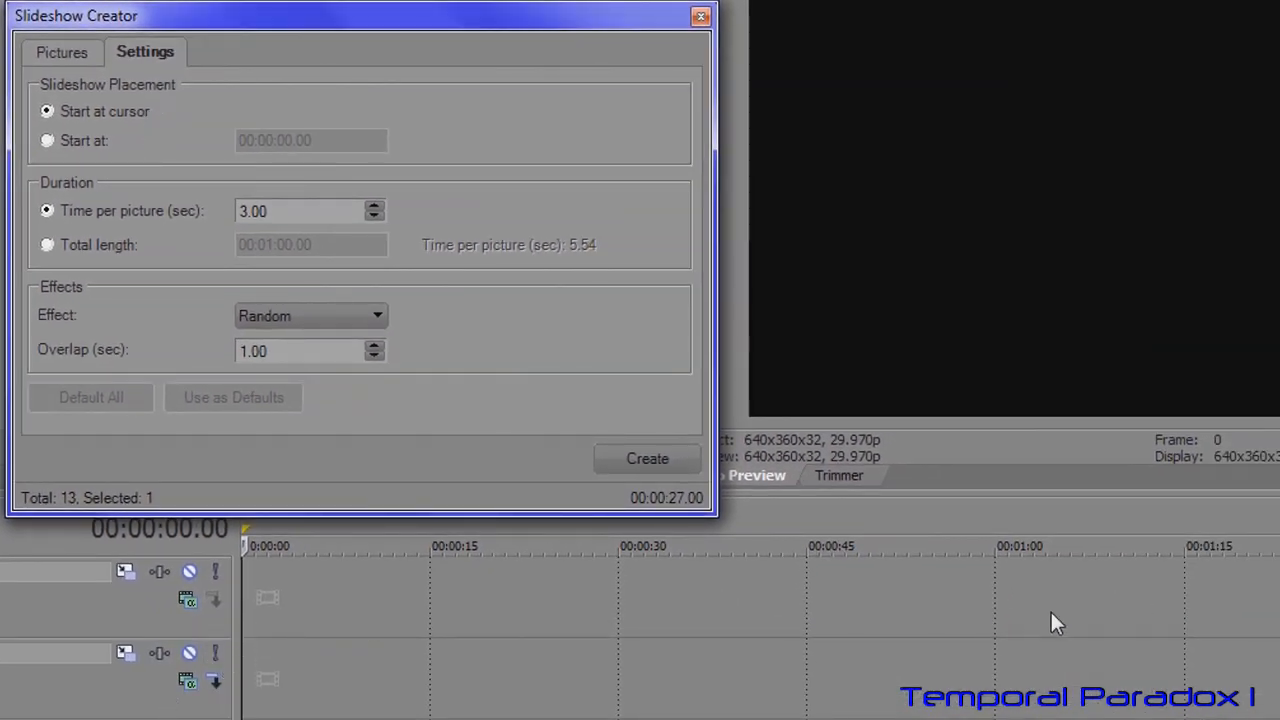
{"action": "mouse_move", "coordinate": [118, 188]}
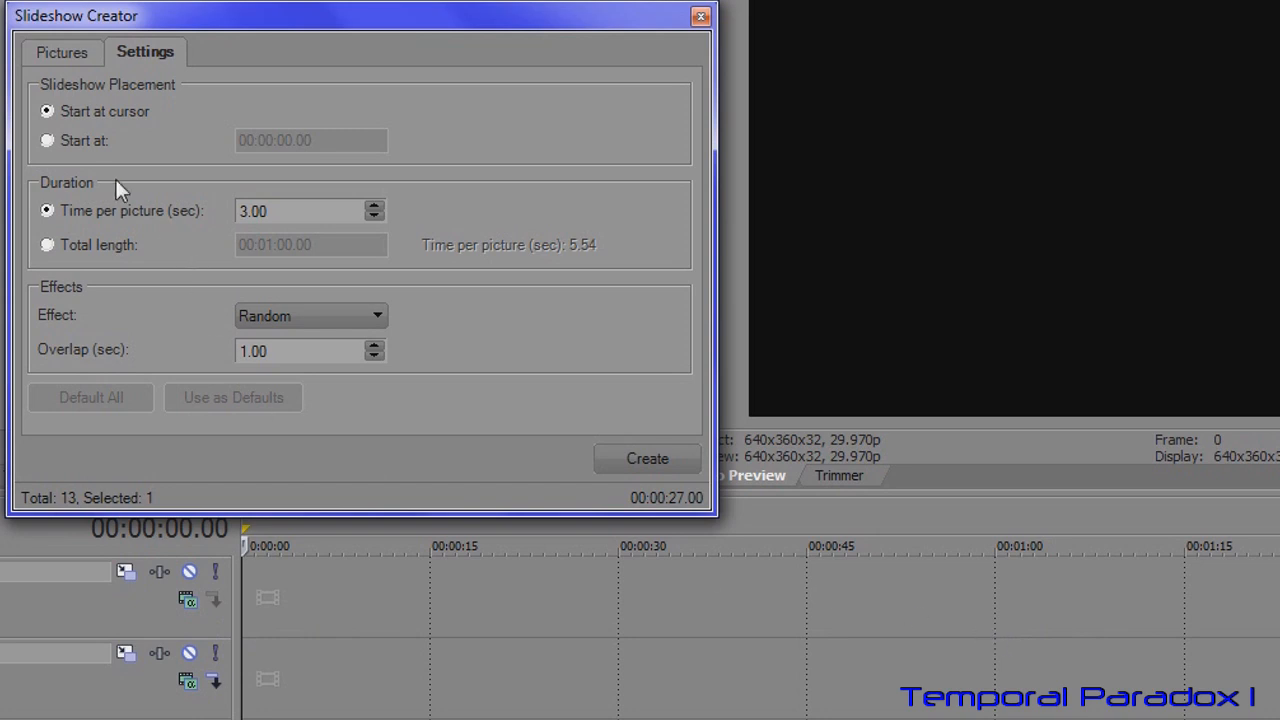
{"action": "mouse_move", "coordinate": [1008, 664]}
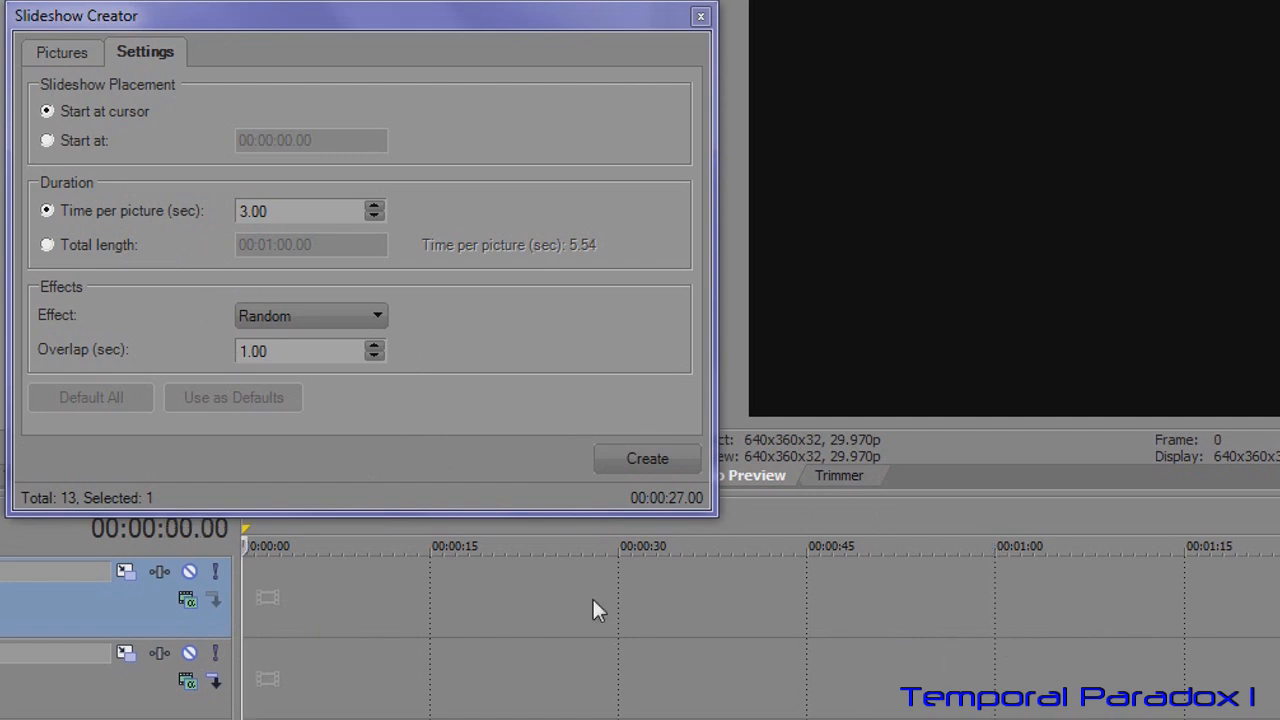
{"action": "left_click", "coordinate": [46, 140]}
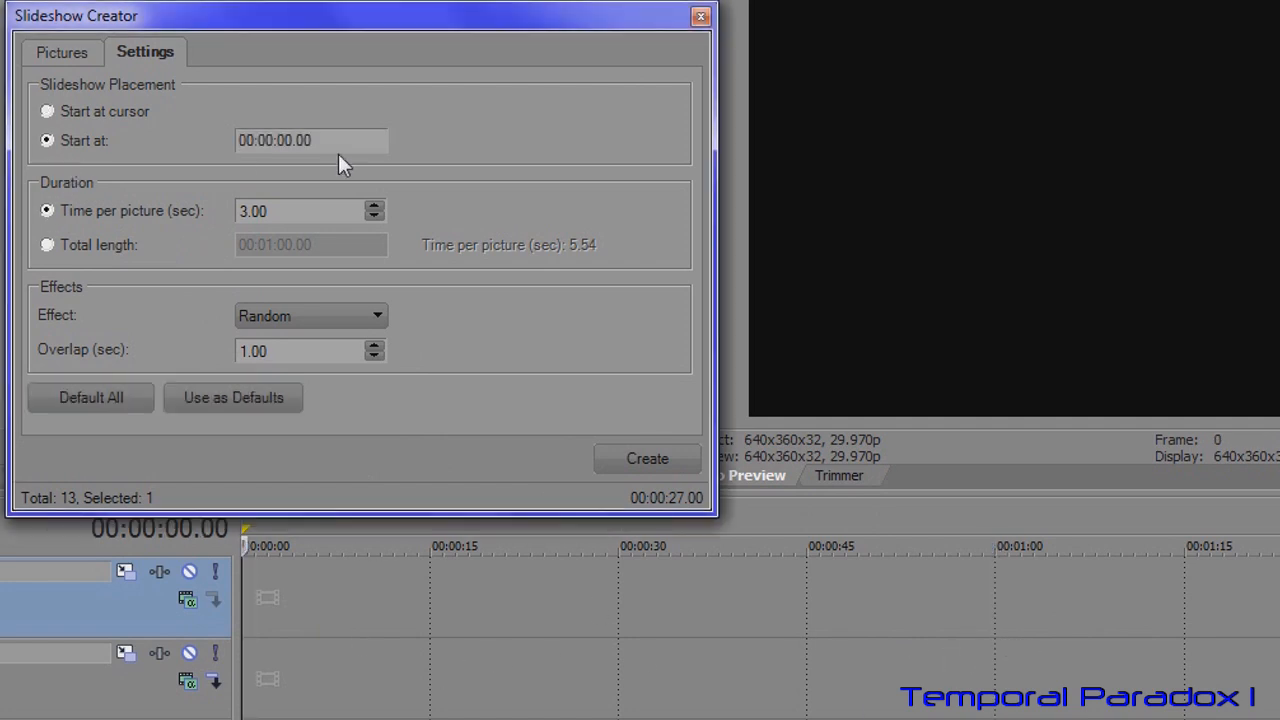
{"action": "left_click", "coordinate": [320, 140]}
{"action": "type", "text": "1"}
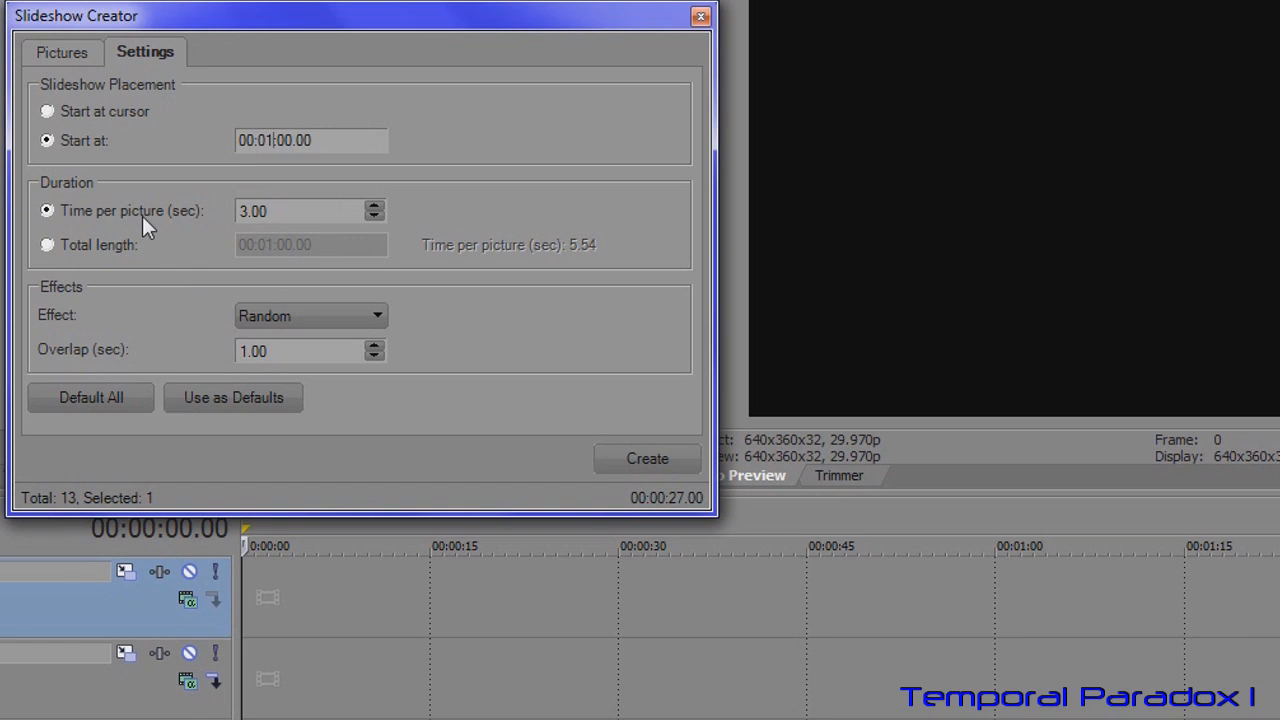
{"action": "mouse_move", "coordinate": [408, 210]}
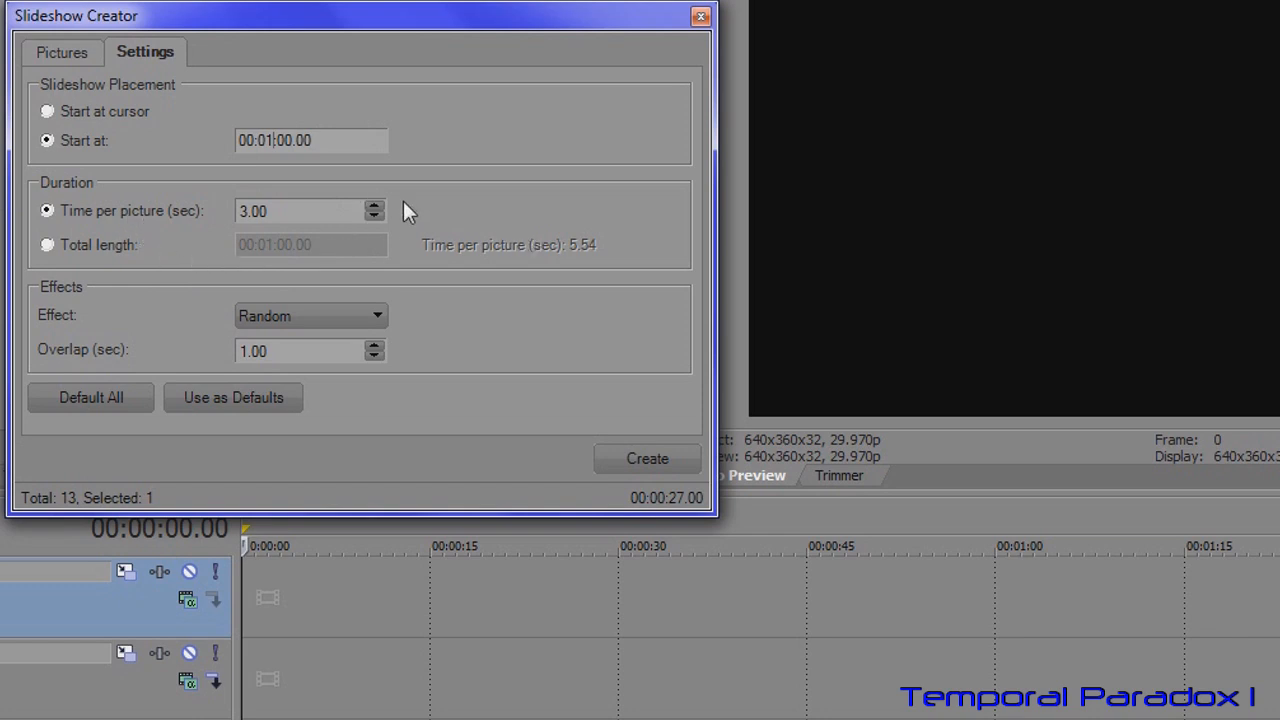
{"action": "mouse_move", "coordinate": [238, 224]}
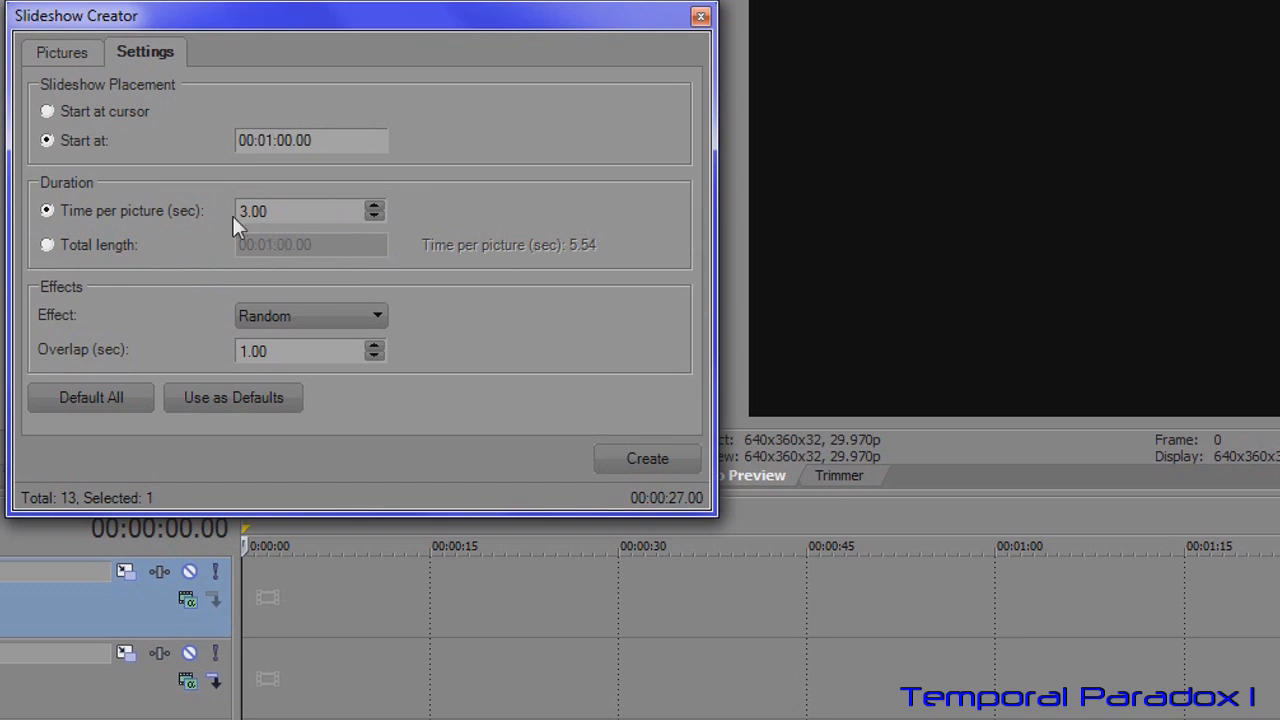
{"action": "mouse_move", "coordinate": [376, 212]}
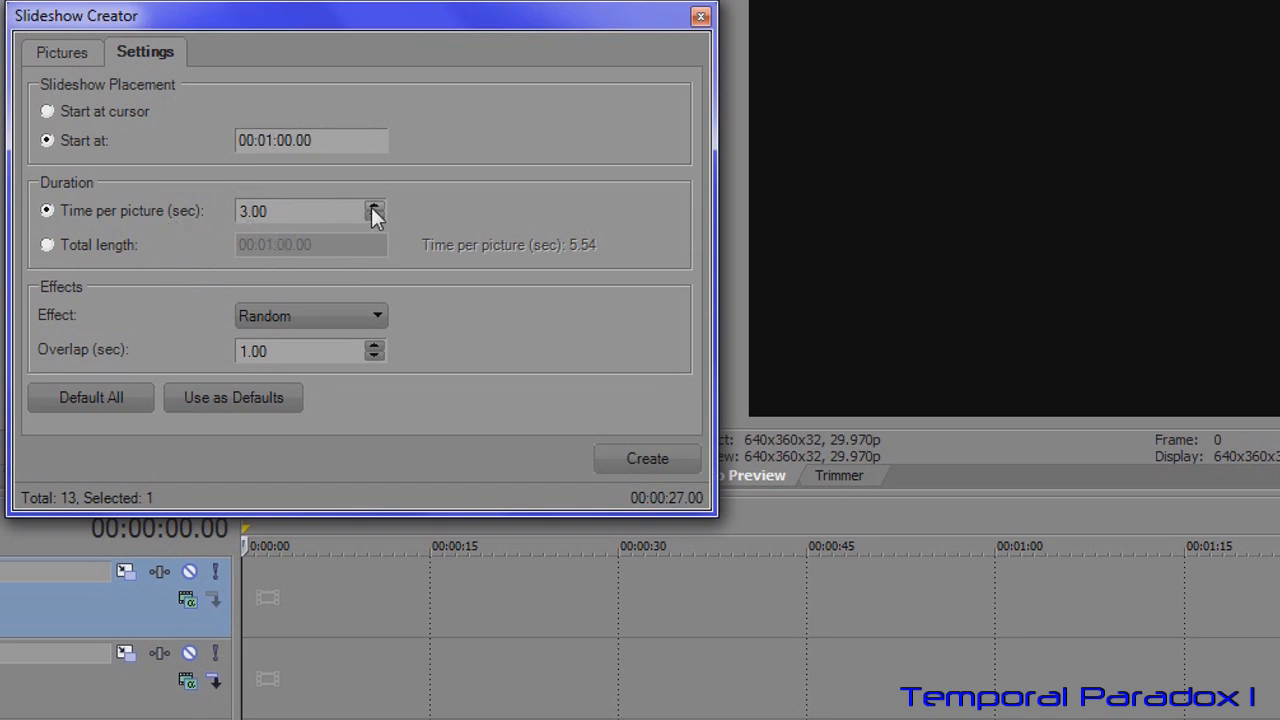
{"action": "mouse_move", "coordinate": [318, 216]}
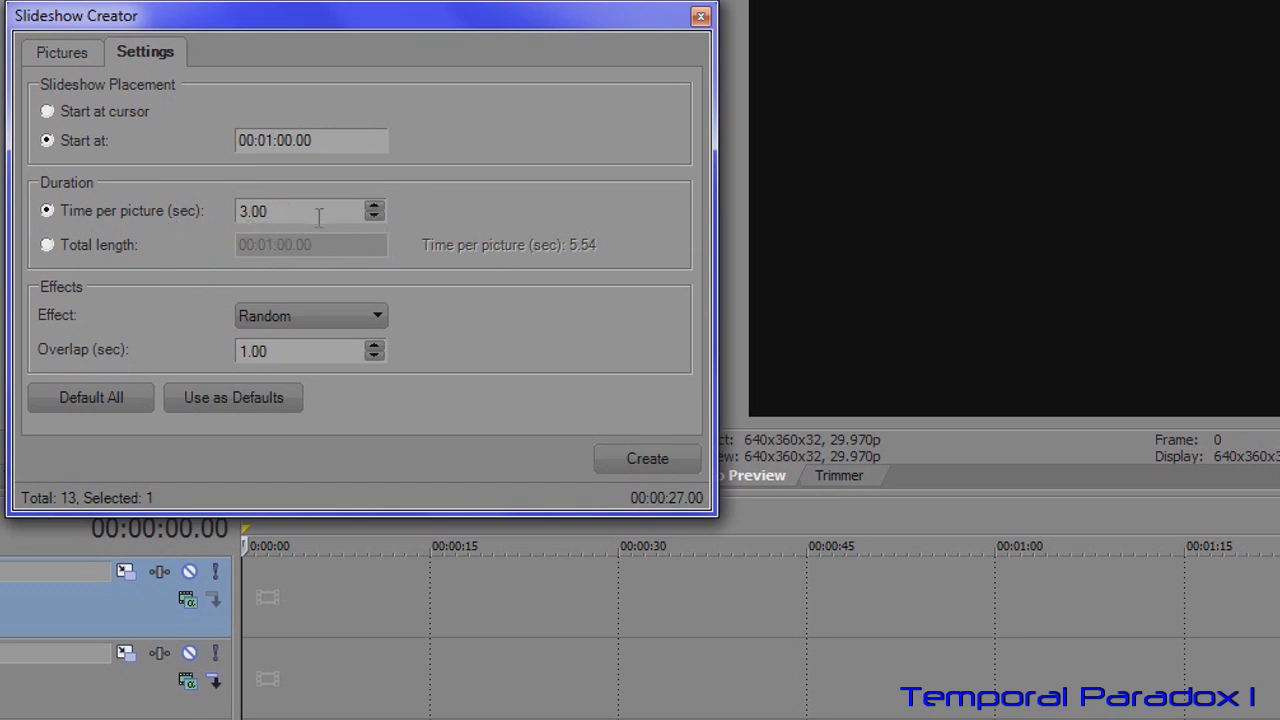
{"action": "left_click", "coordinate": [48, 244]}
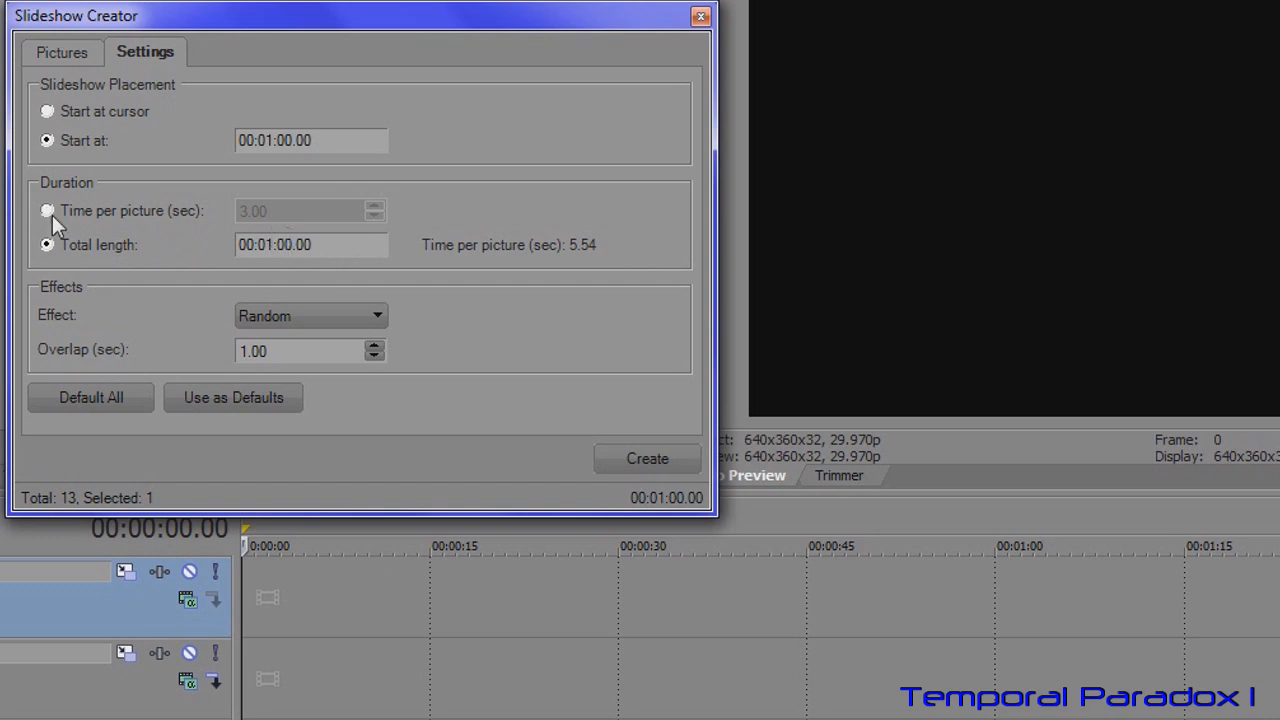
{"action": "left_click", "coordinate": [48, 212]}
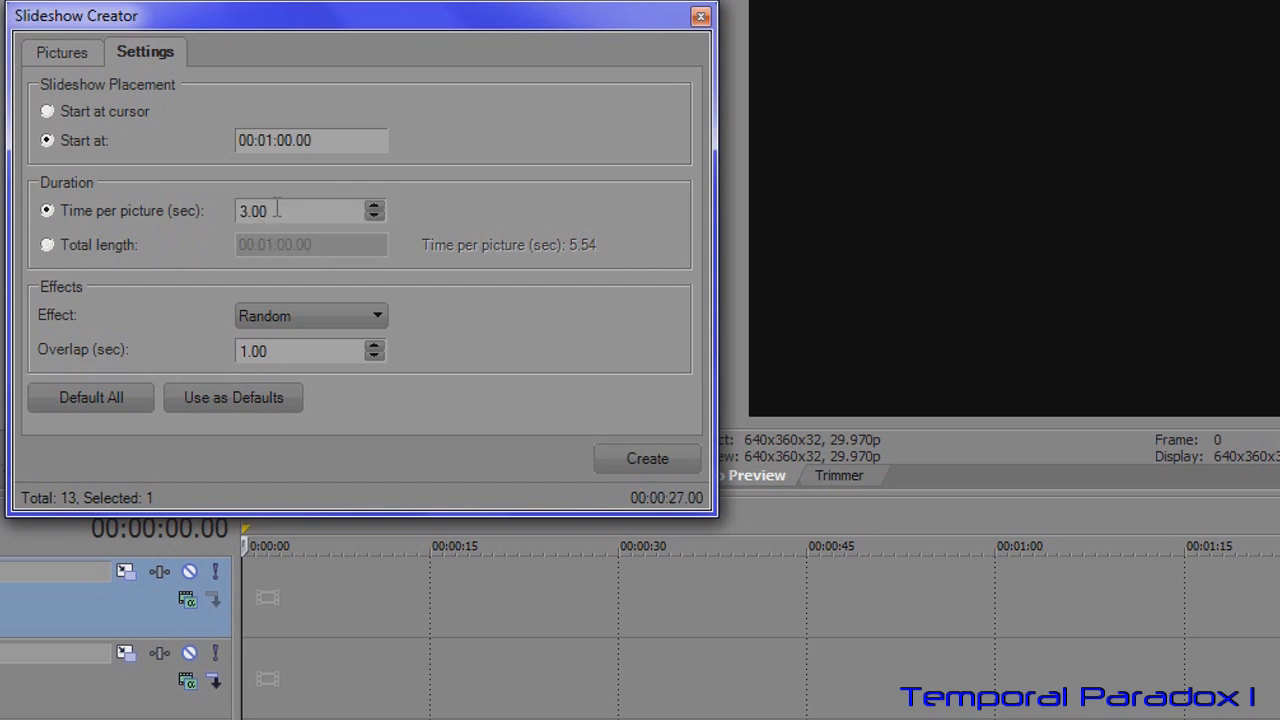
{"action": "mouse_move", "coordinate": [164, 296]}
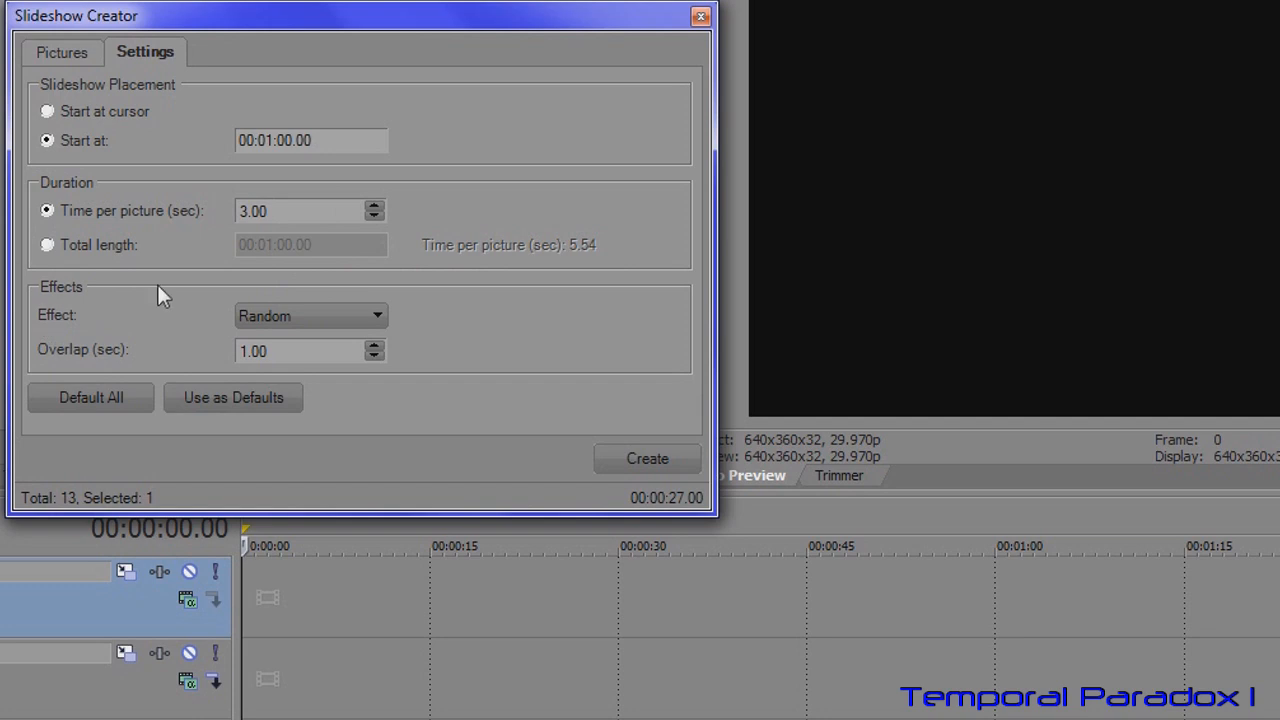
{"action": "mouse_move", "coordinate": [288, 390]}
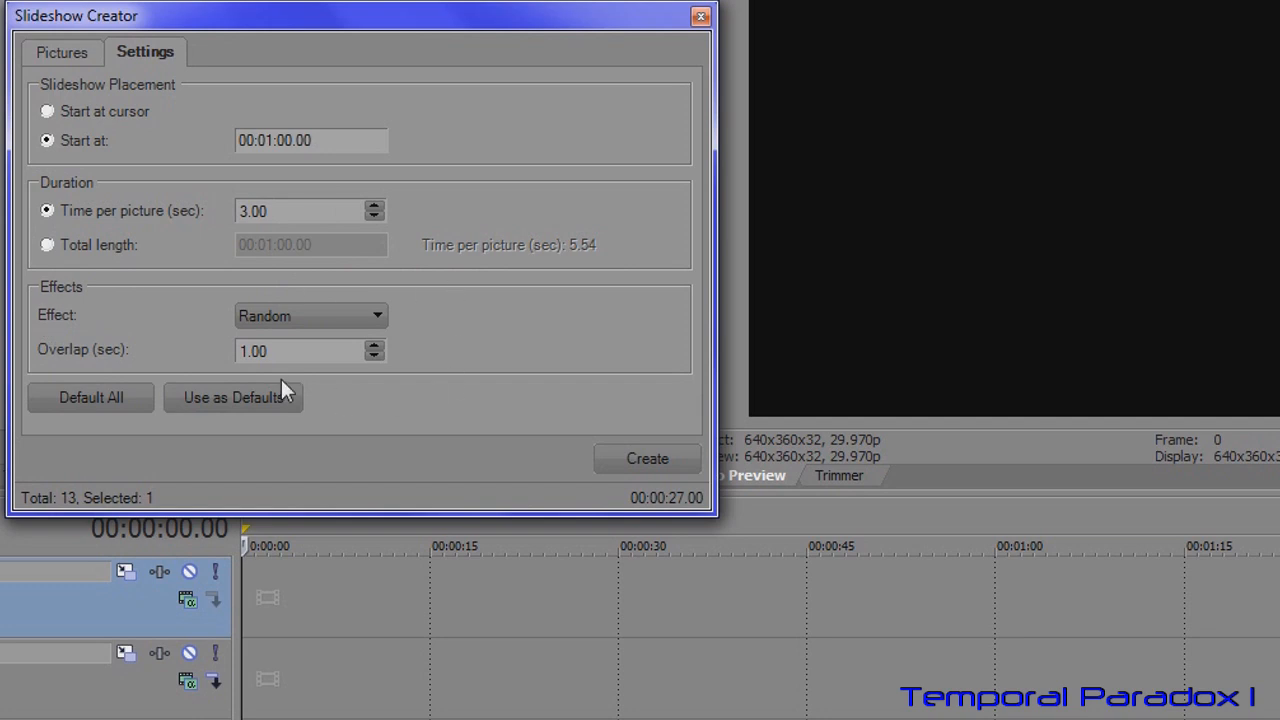
{"action": "mouse_move", "coordinate": [436, 336]}
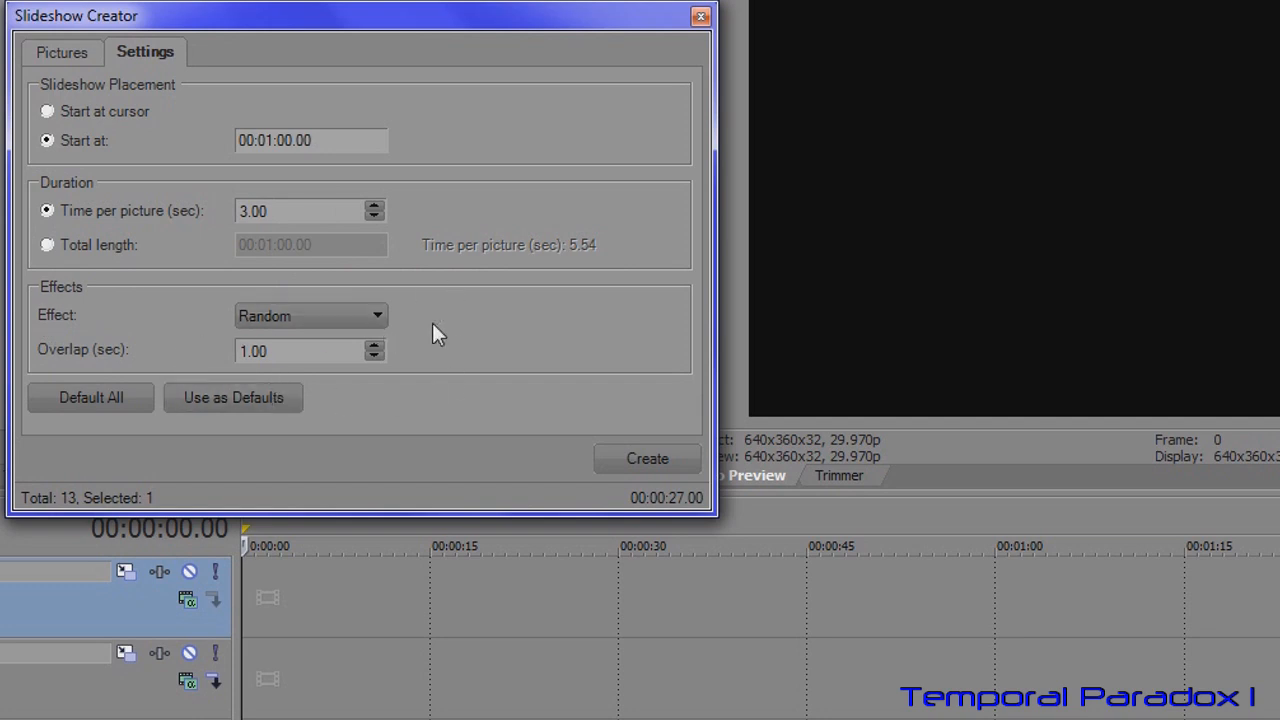
{"action": "mouse_move", "coordinate": [56, 330]}
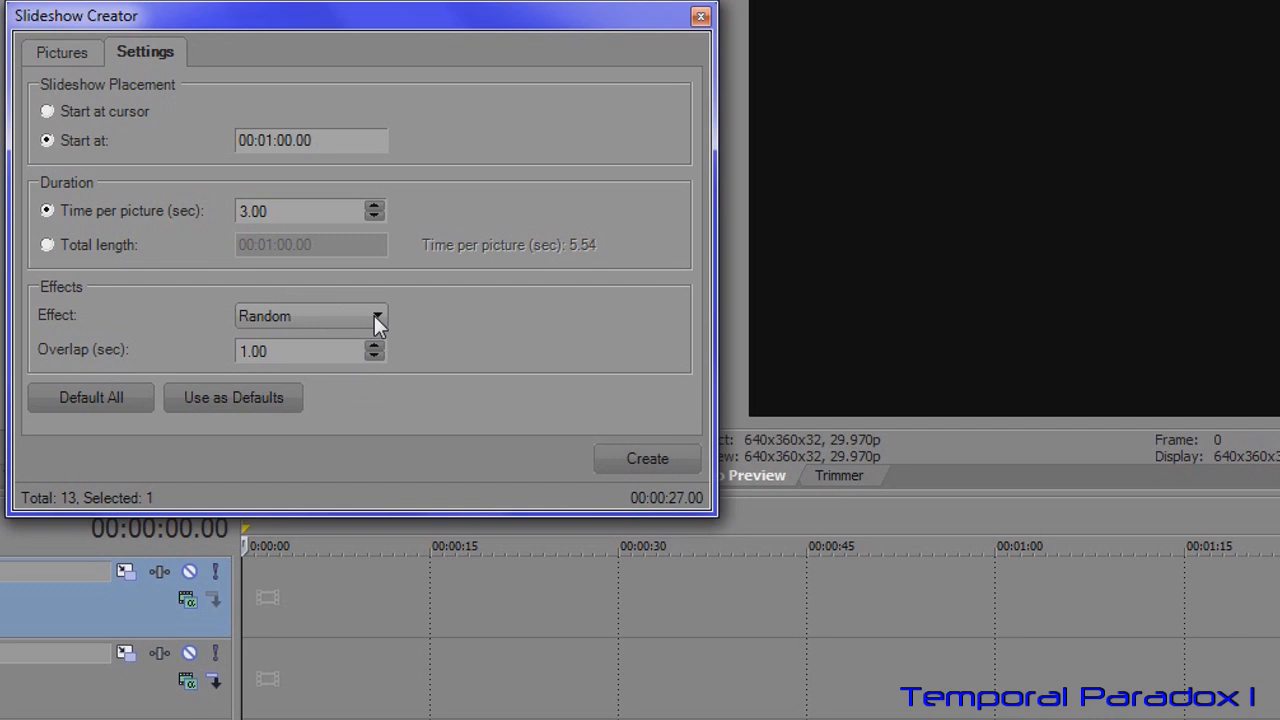
Step: Choose the Fades with Pan effect and create the 13-photo slideshow on the timeline
{"action": "left_click", "coordinate": [376, 316]}
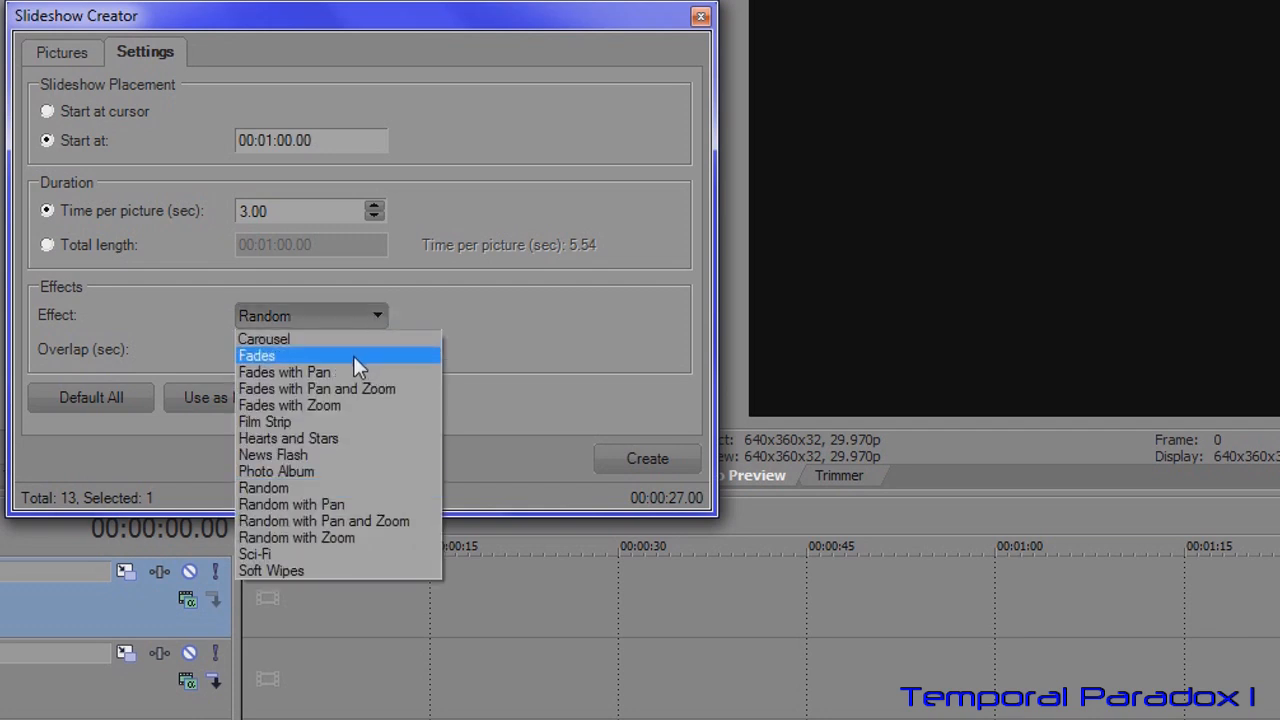
{"action": "mouse_move", "coordinate": [350, 388]}
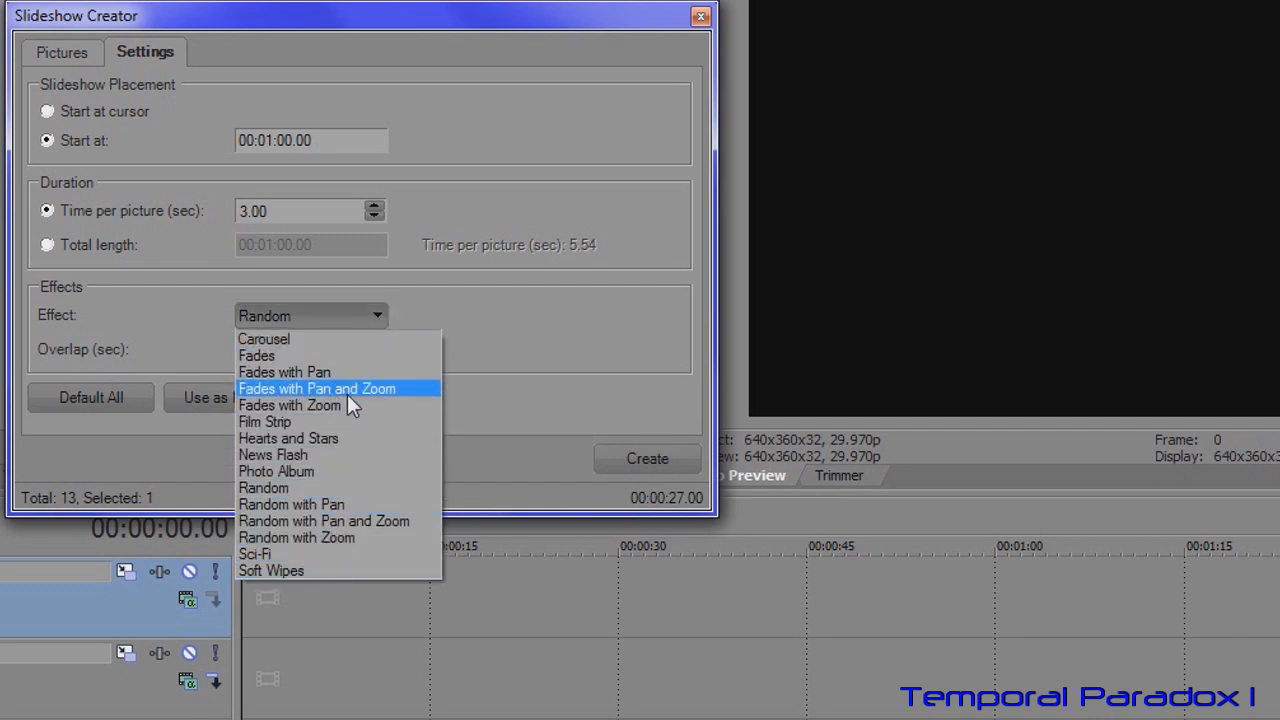
{"action": "mouse_move", "coordinate": [284, 372]}
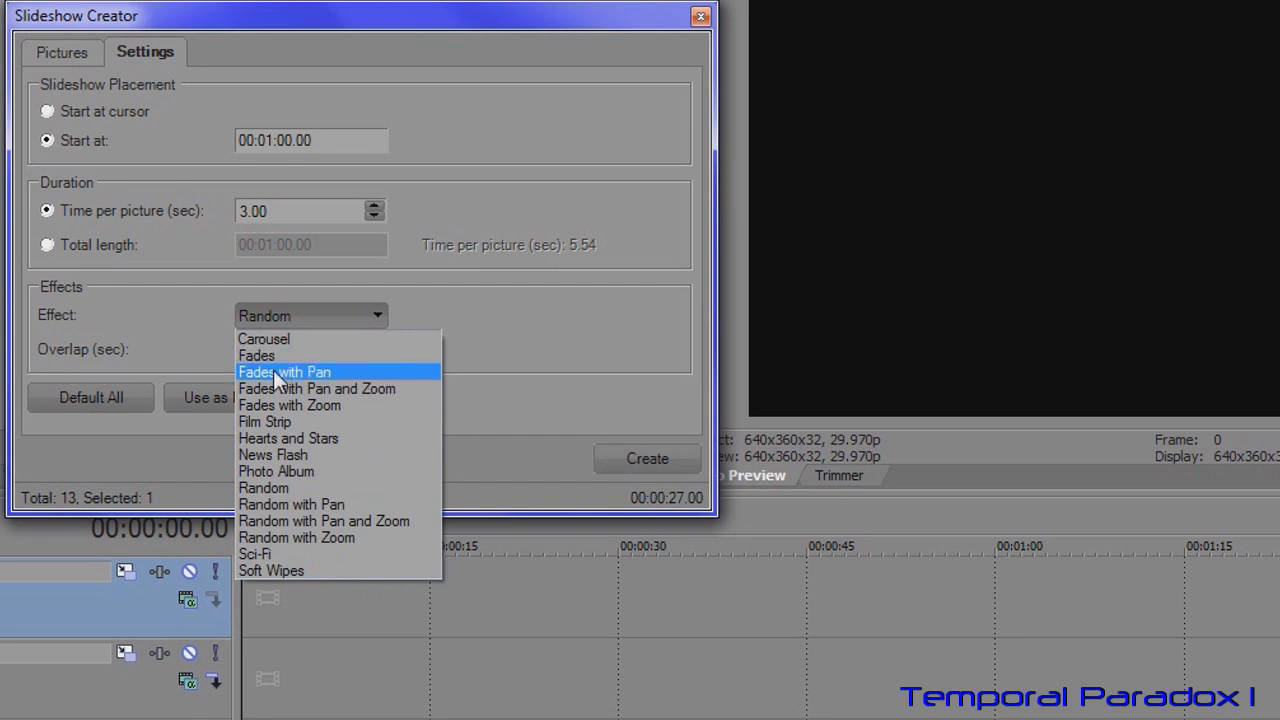
{"action": "left_click", "coordinate": [284, 372]}
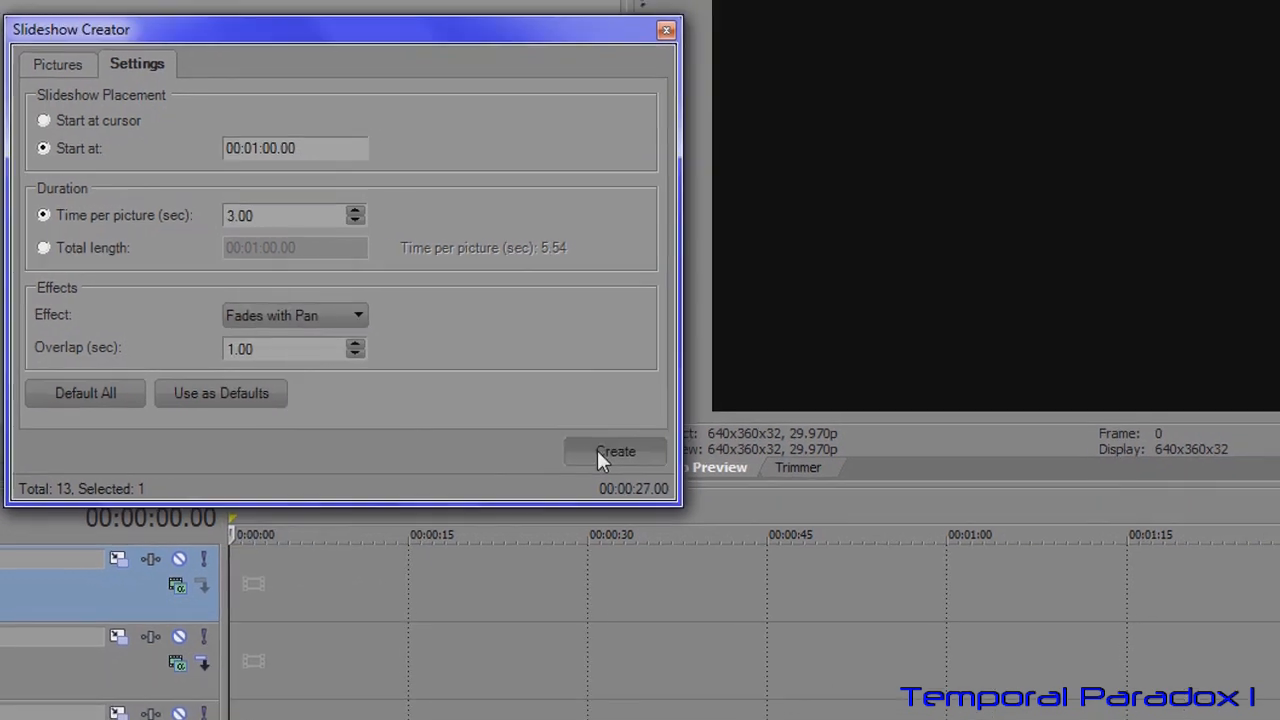
{"action": "left_click", "coordinate": [616, 452]}
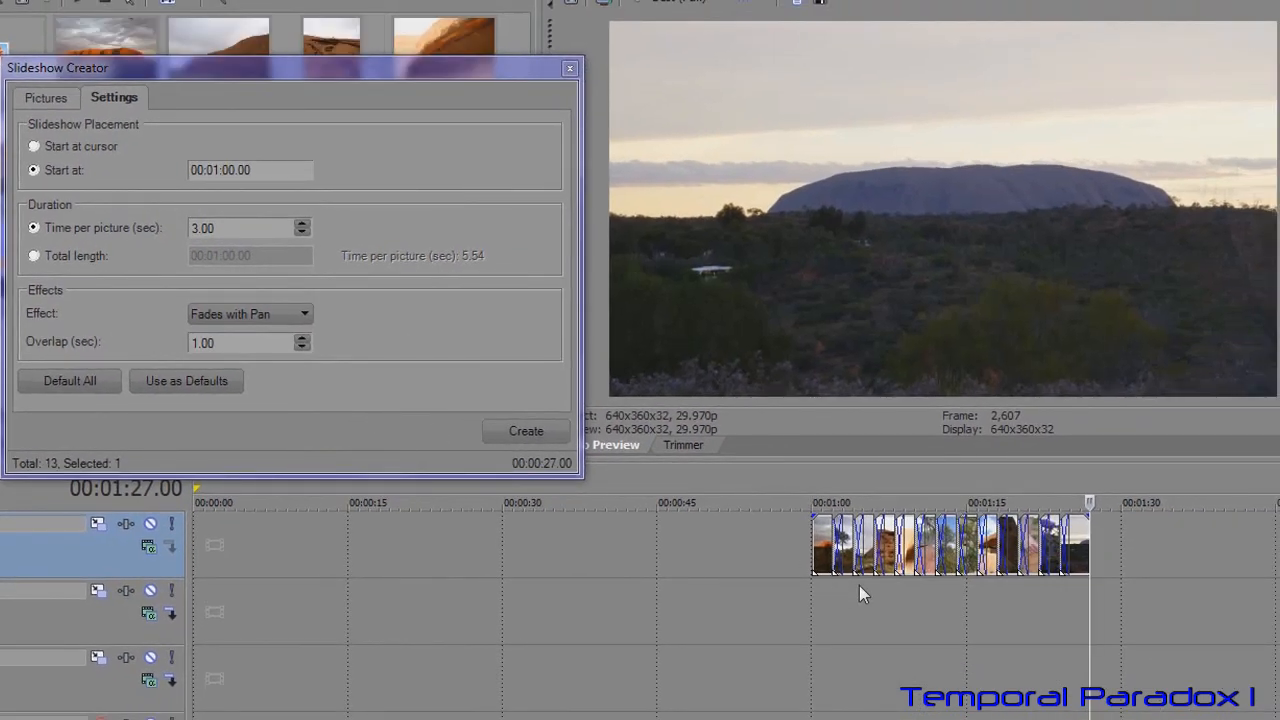
{"action": "mouse_move", "coordinate": [288, 252]}
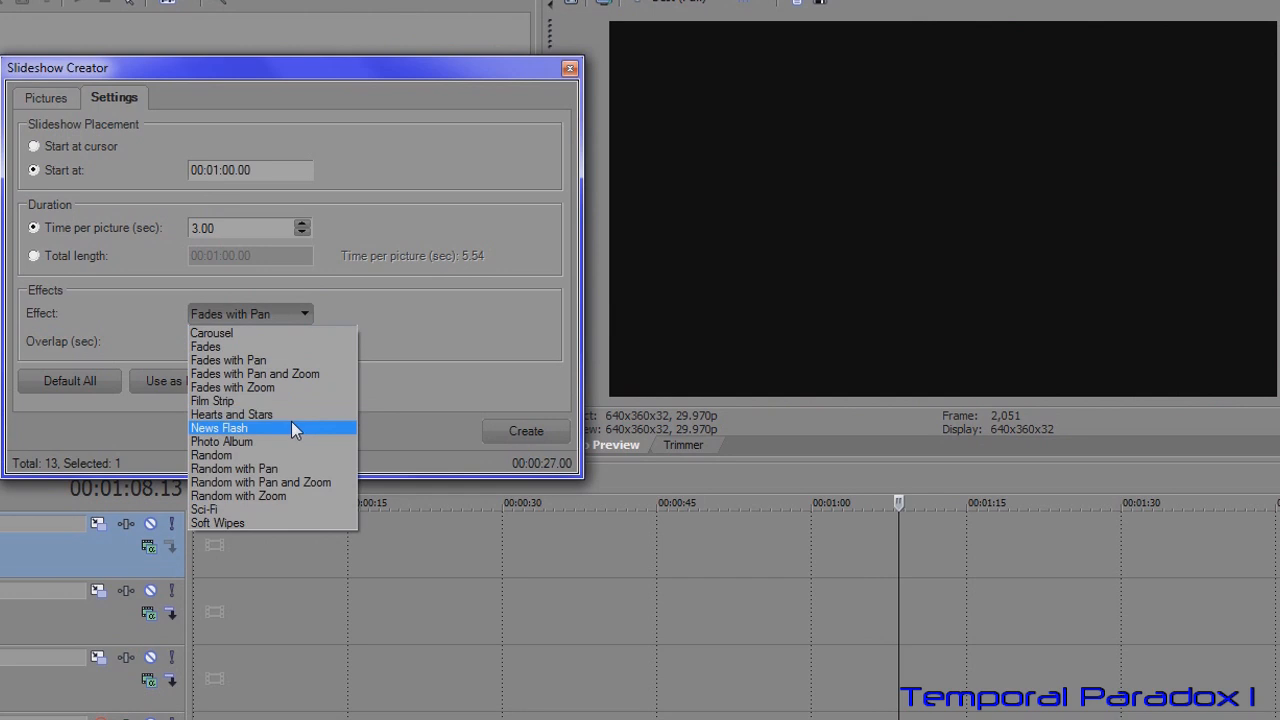
Step: Pick Hearts and Stars as the slideshow effect after undoing the first slideshow
{"action": "left_click", "coordinate": [232, 414]}
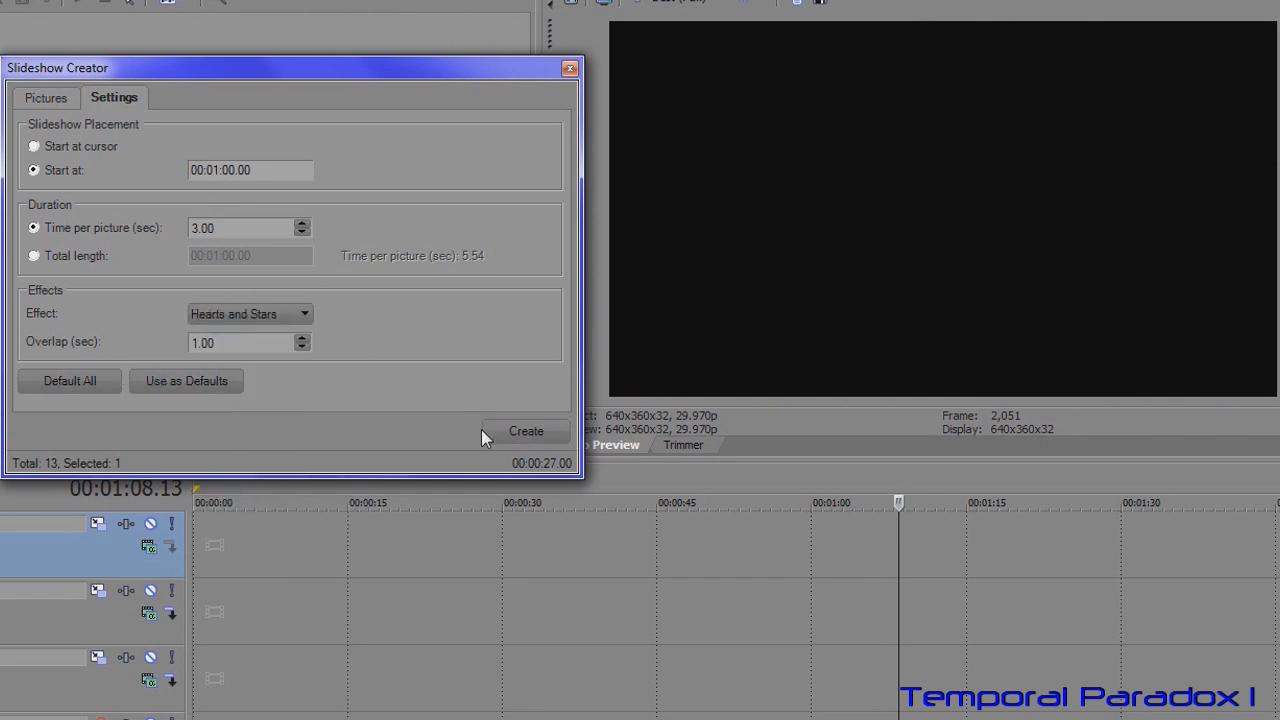
{"action": "left_click", "coordinate": [526, 432]}
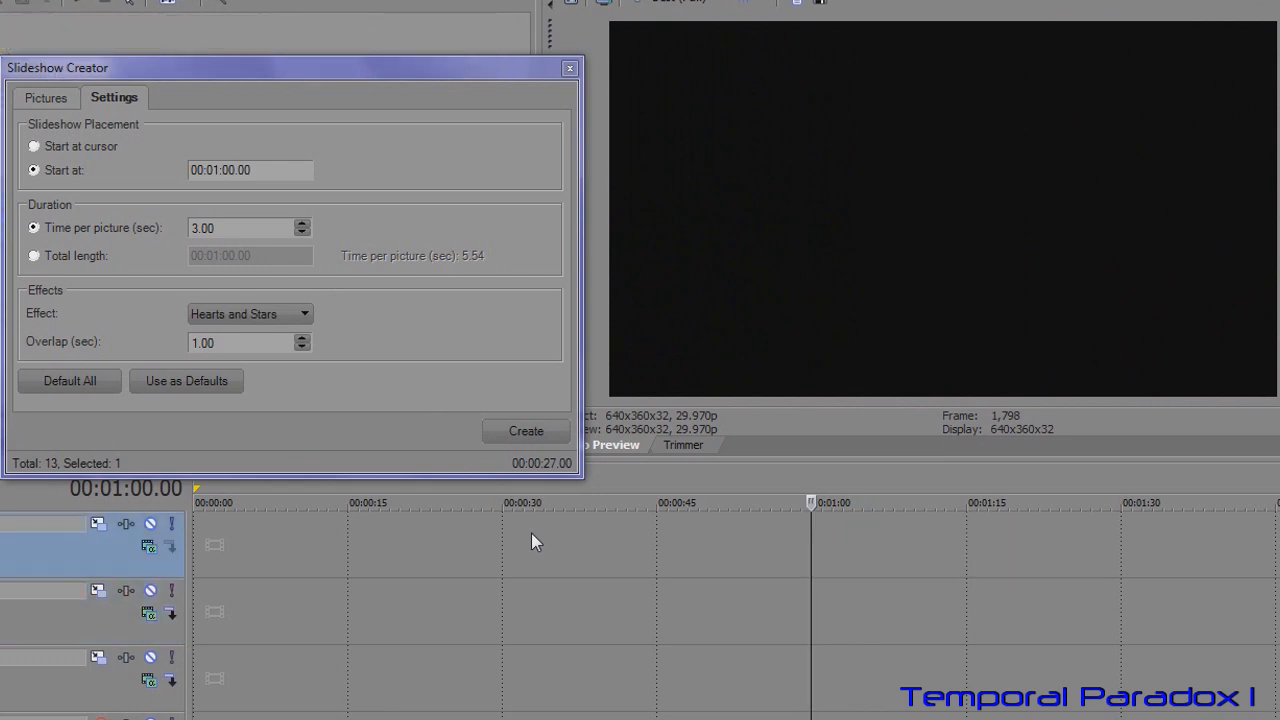
Step: Raise time per picture to 5.00, lengthen the overlap and pick a different effect
{"action": "left_click", "coordinate": [300, 224]}
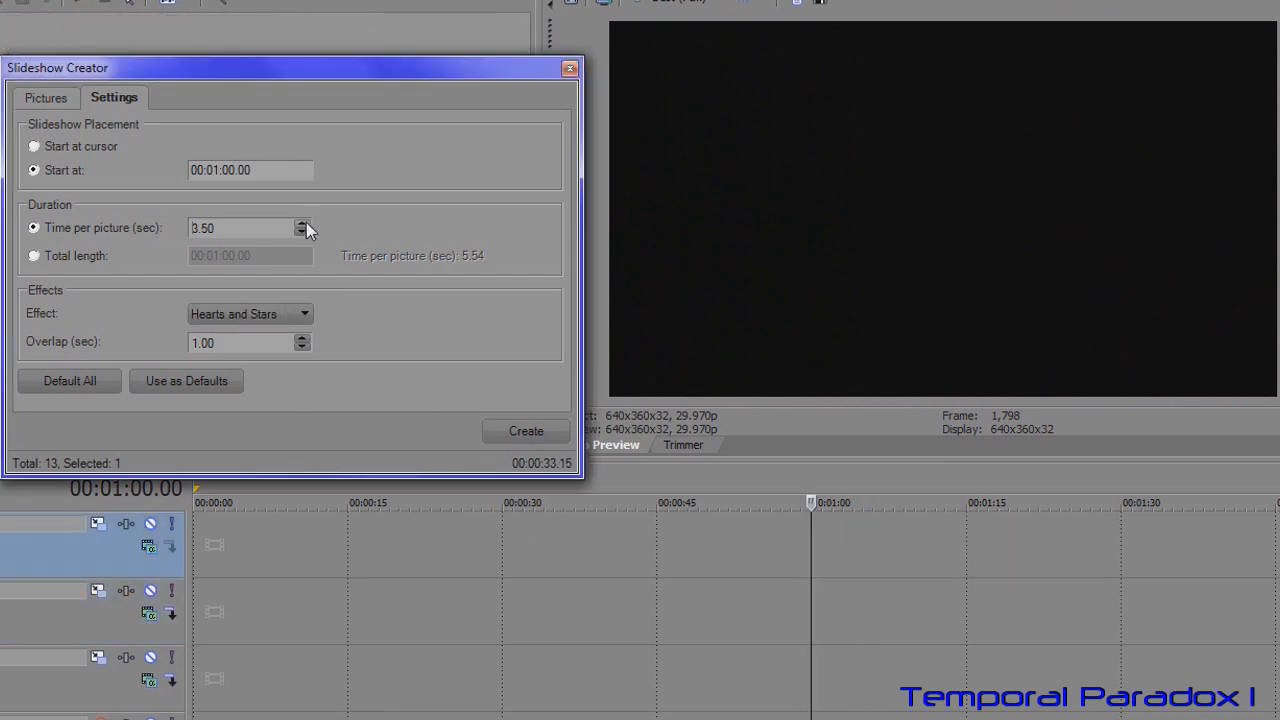
{"action": "left_click", "coordinate": [300, 224]}
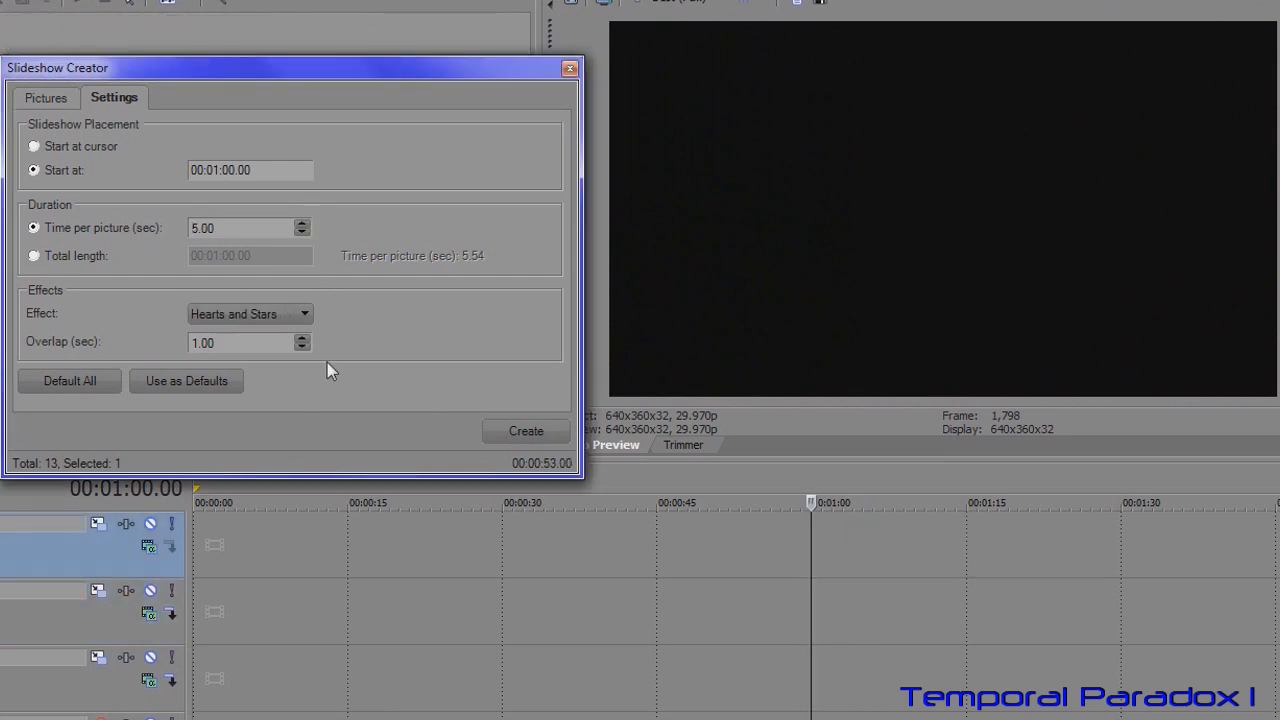
{"action": "left_click", "coordinate": [304, 338]}
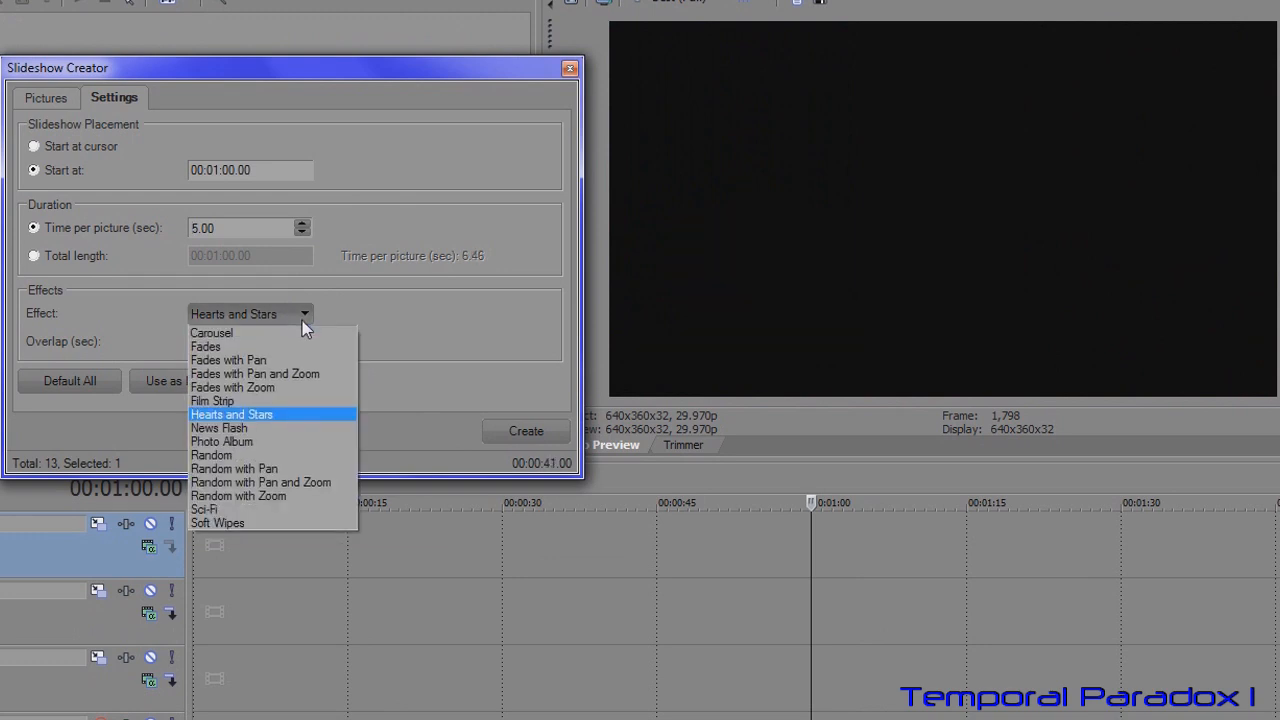
{"action": "left_click", "coordinate": [260, 482]}
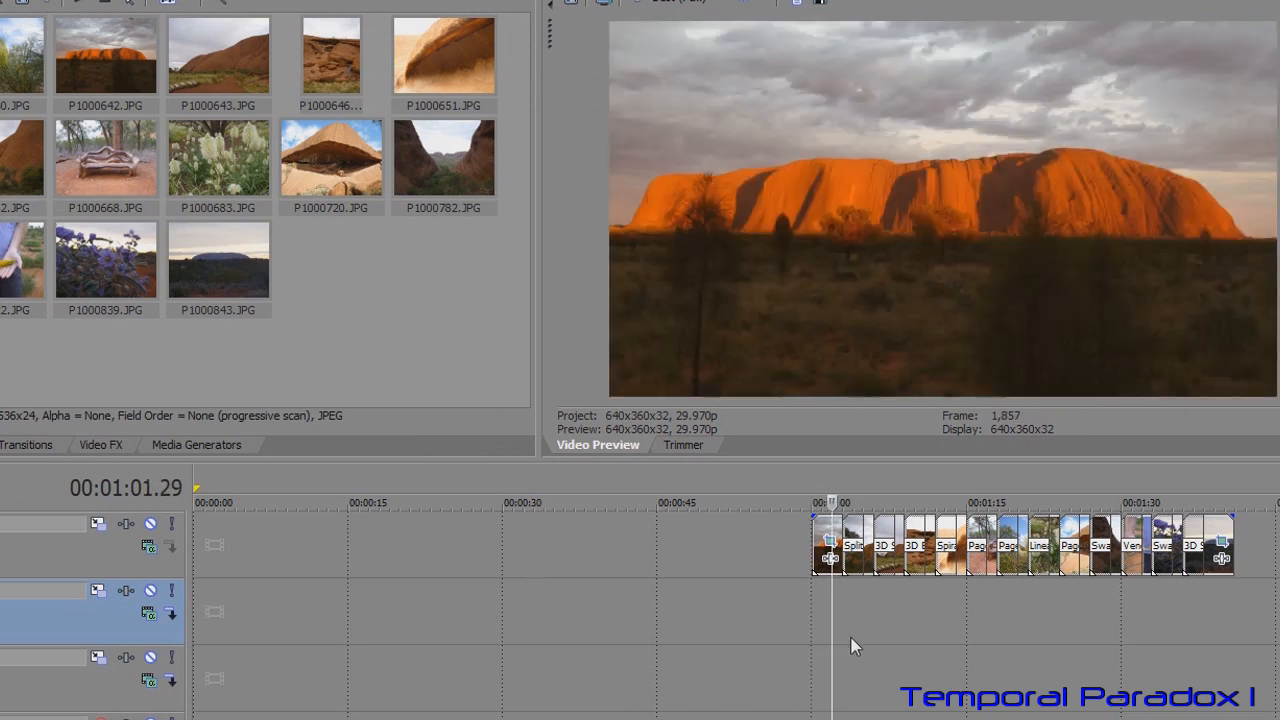
{"action": "mouse_move", "coordinate": [892, 660]}
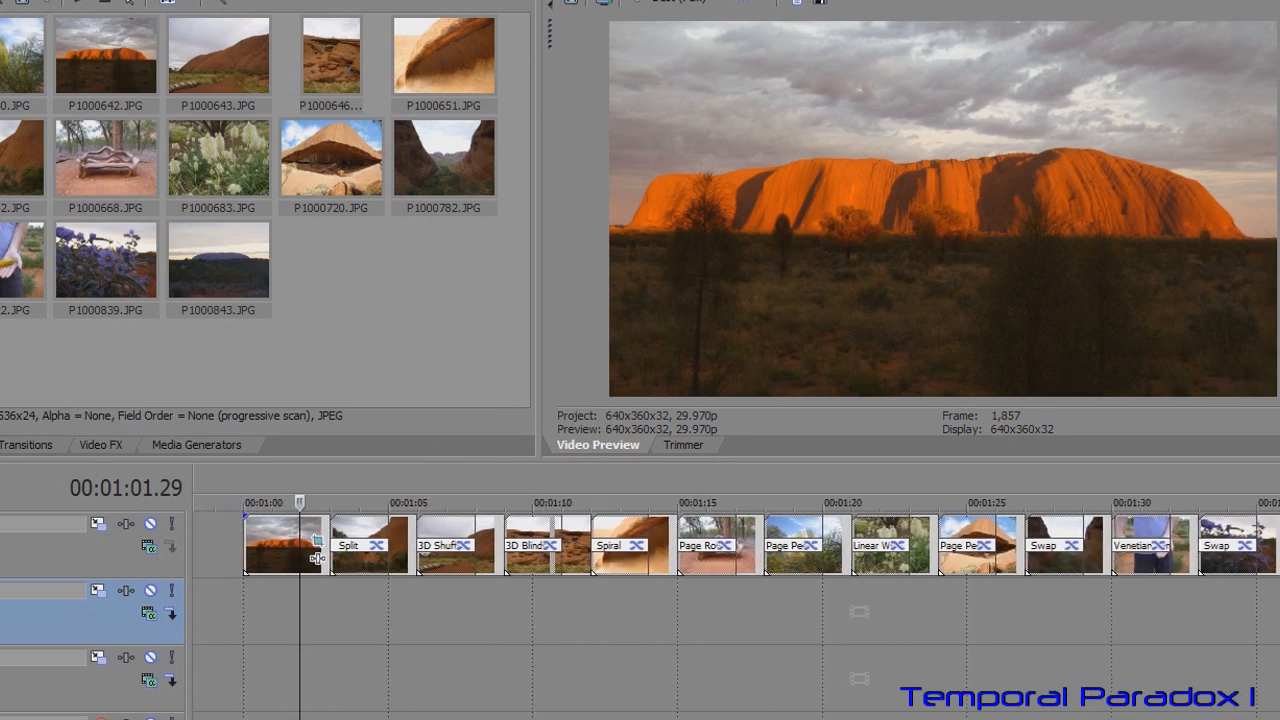
{"action": "mouse_move", "coordinate": [464, 552]}
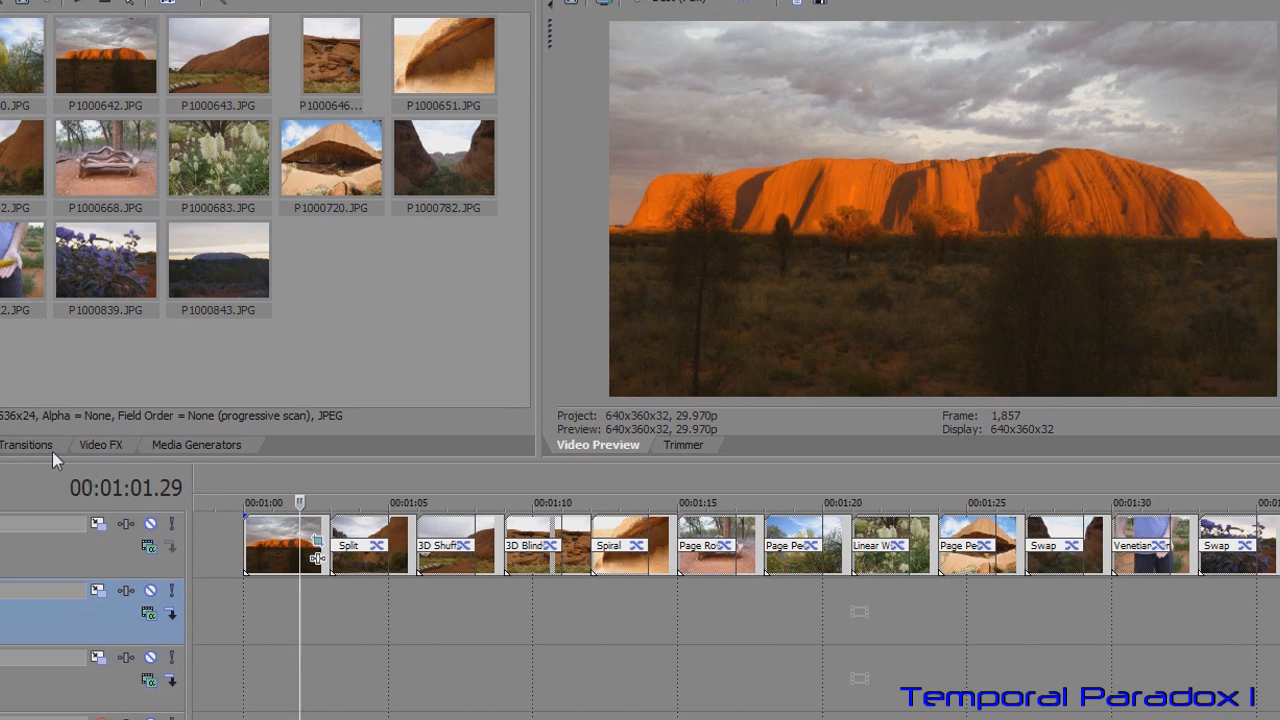
Step: Show the Transitions preset library beside the zoomed-in slideshow timeline
{"action": "left_click", "coordinate": [28, 444]}
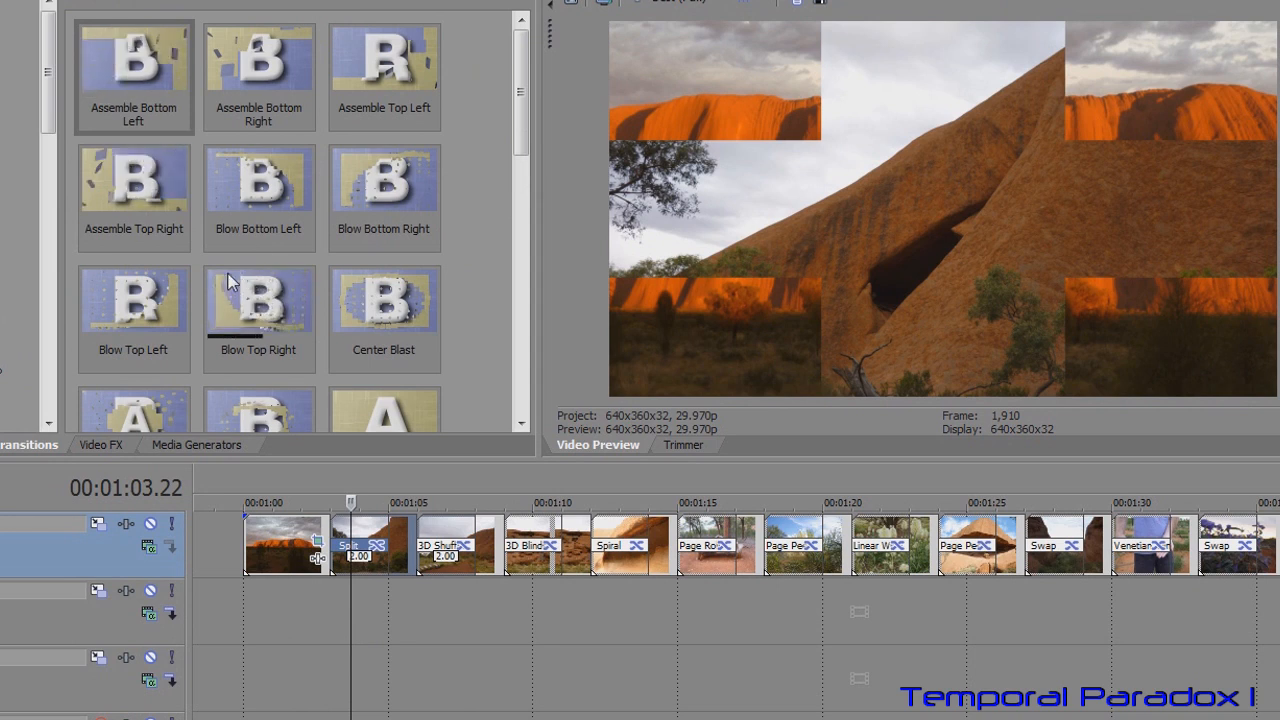
Step: Drop NewBlue 3D Blow Apart's Blow Top Right preset onto the Split transition and close its settings
{"action": "left_click", "coordinate": [258, 300]}
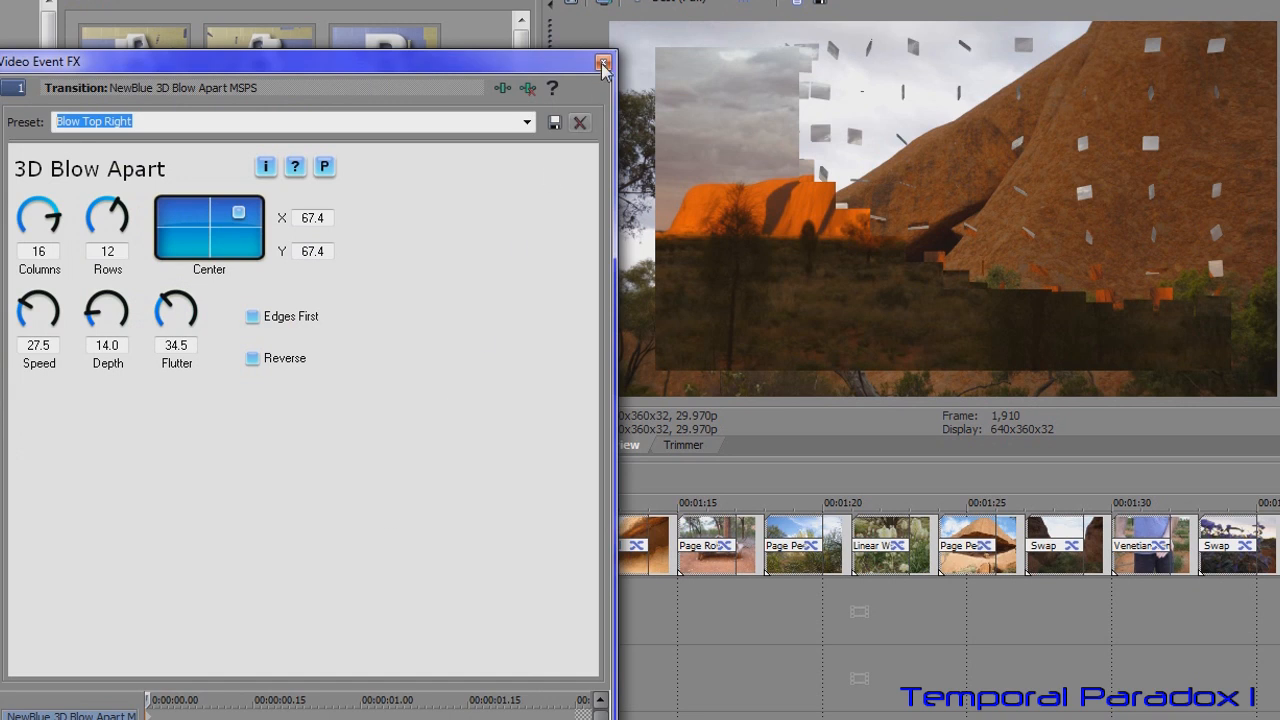
{"action": "left_click", "coordinate": [604, 62]}
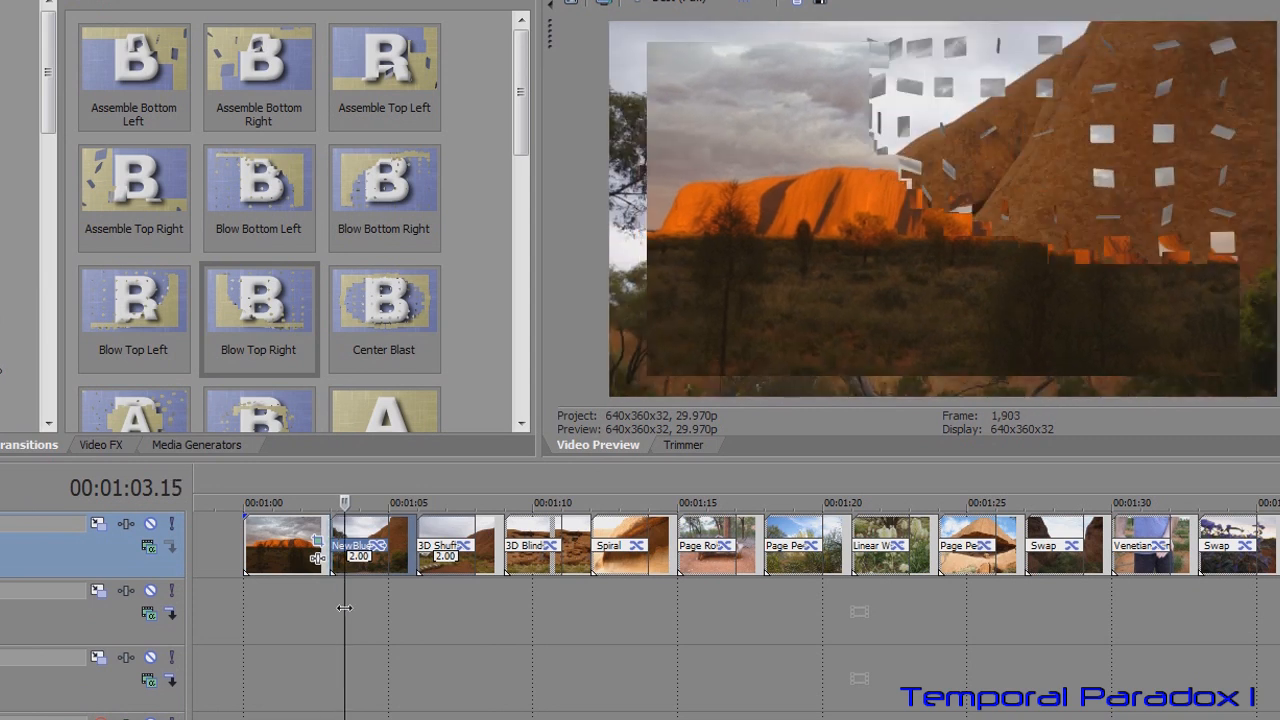
{"action": "mouse_move", "coordinate": [390, 616]}
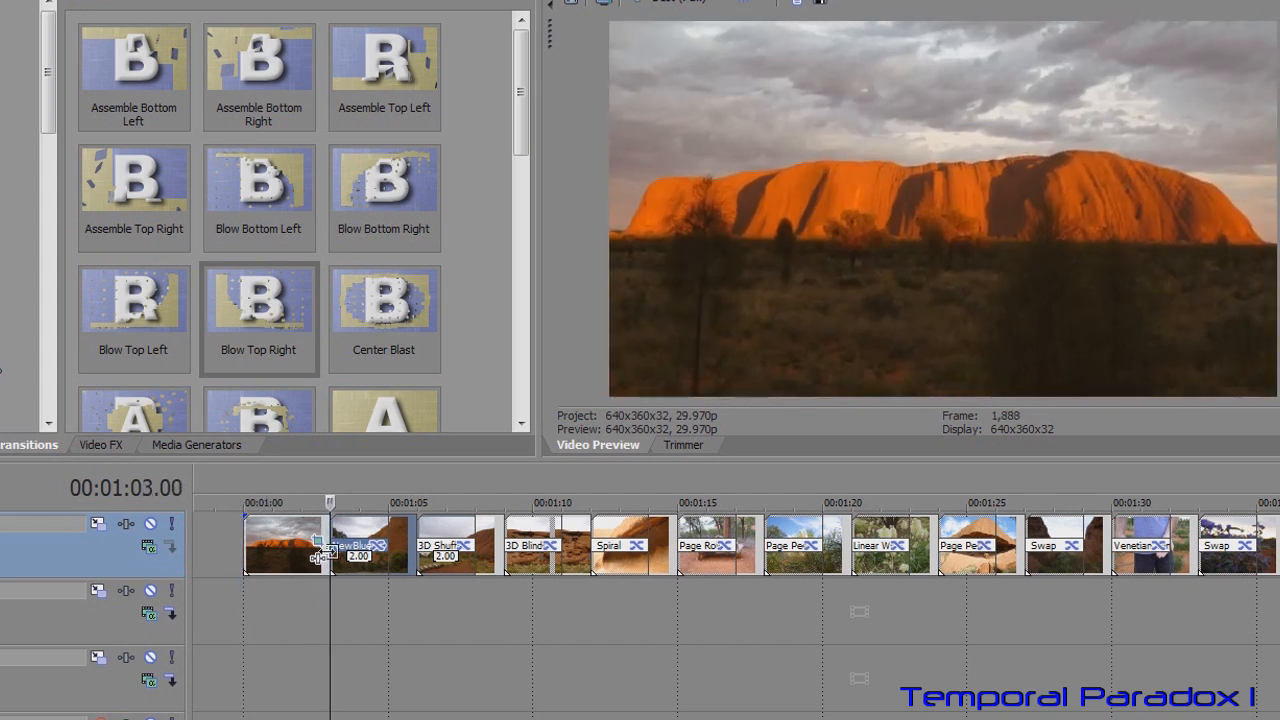
{"action": "mouse_move", "coordinate": [318, 550]}
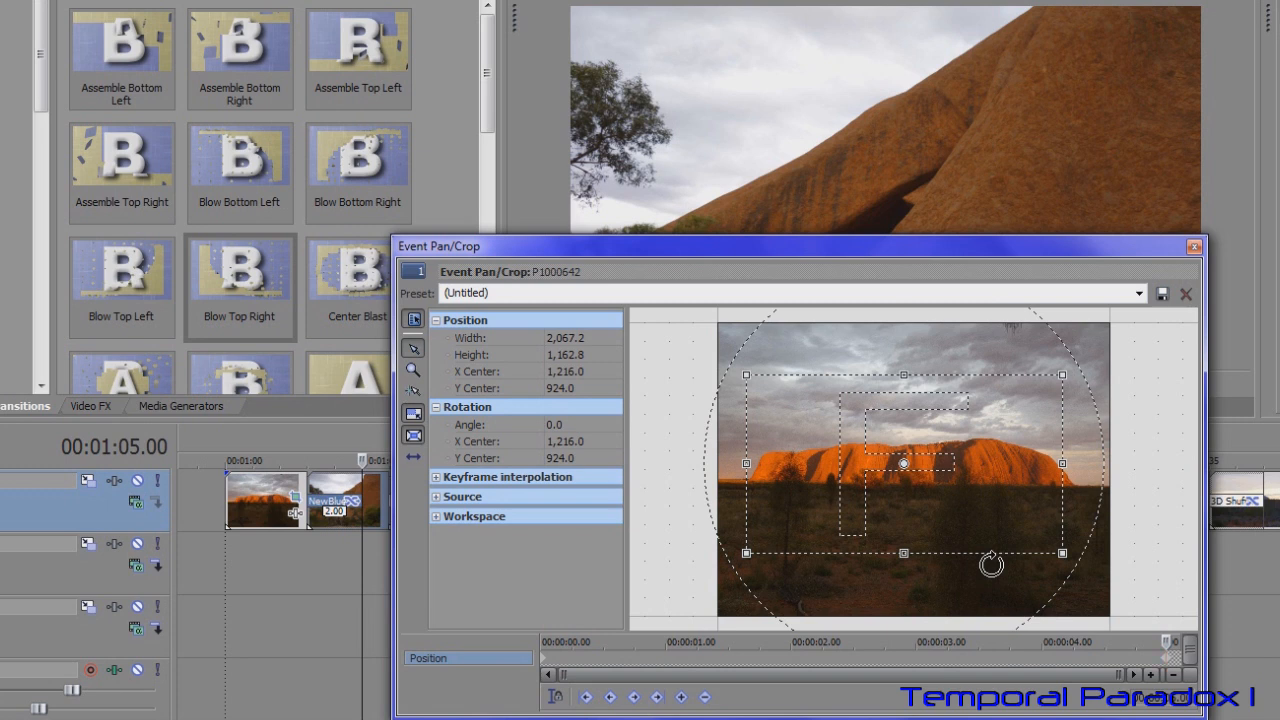
{"action": "mouse_move", "coordinate": [1128, 596]}
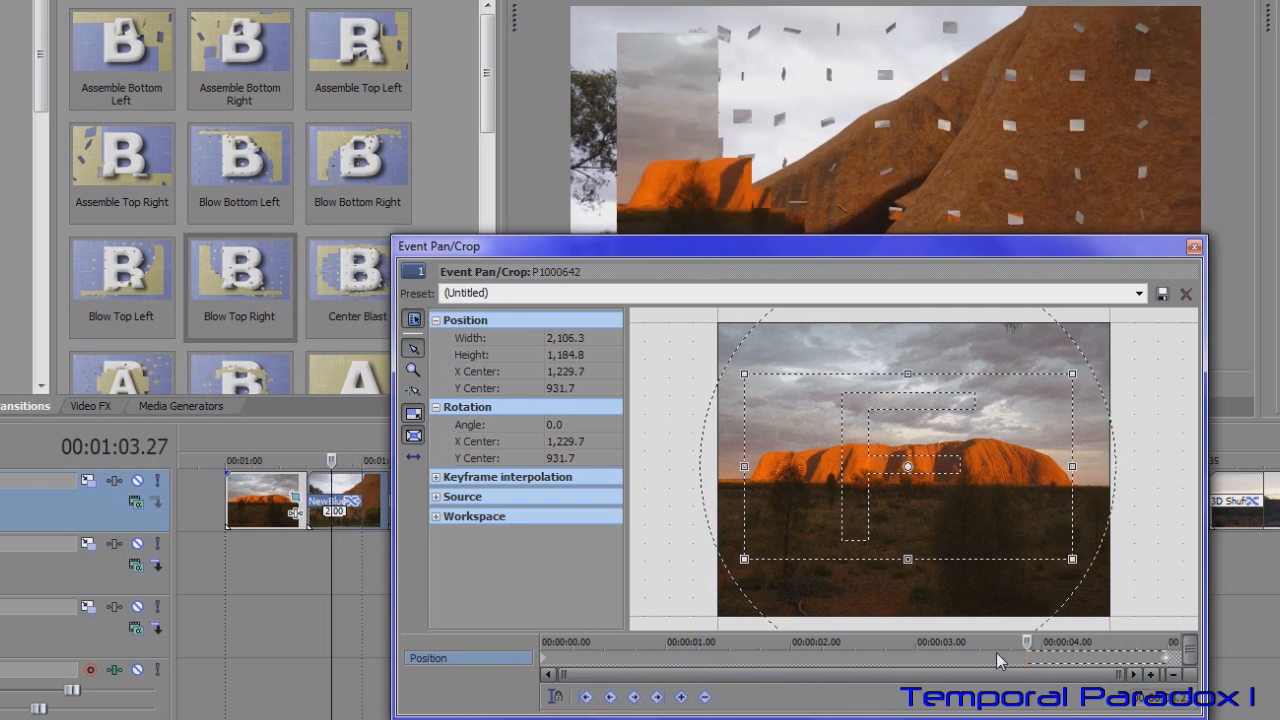
Step: Scrub P1000642's pan/zoom motion back to its start and copy the first keyframe
{"action": "left_click_drag", "start_coordinate": [1024, 660], "coordinate": [690, 660]}
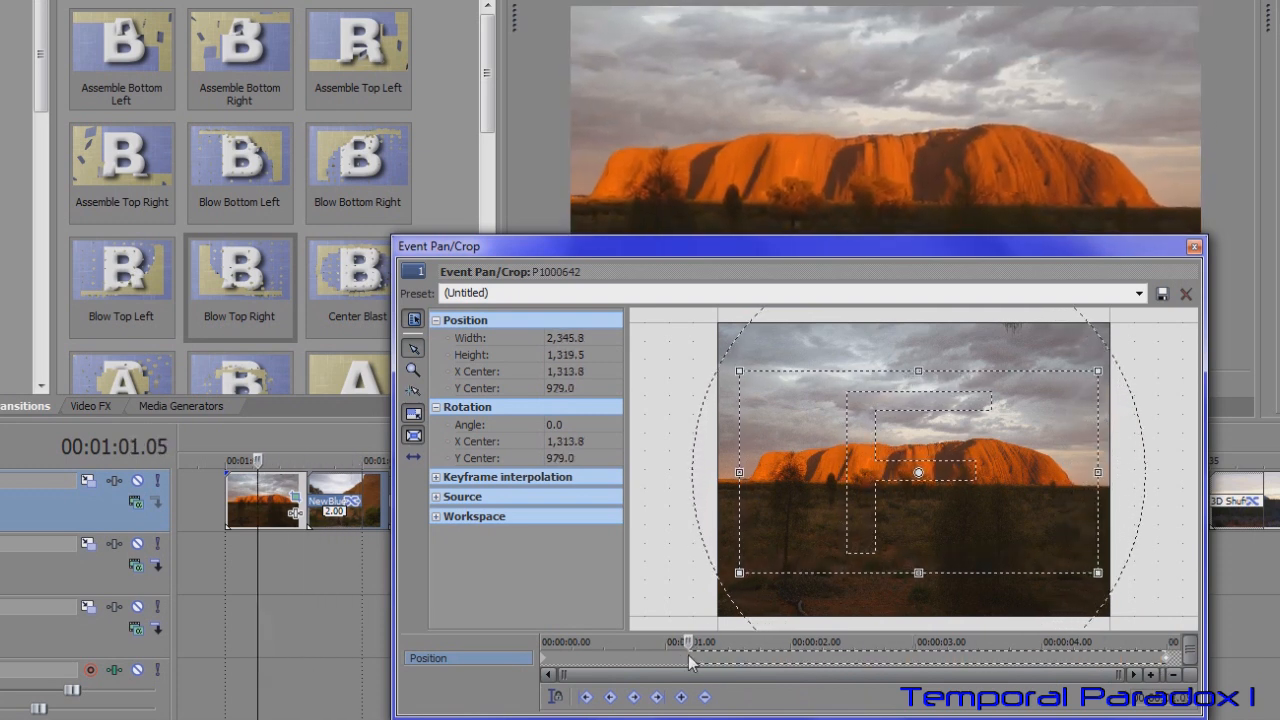
{"action": "left_click_drag", "start_coordinate": [690, 660], "coordinate": [548, 660]}
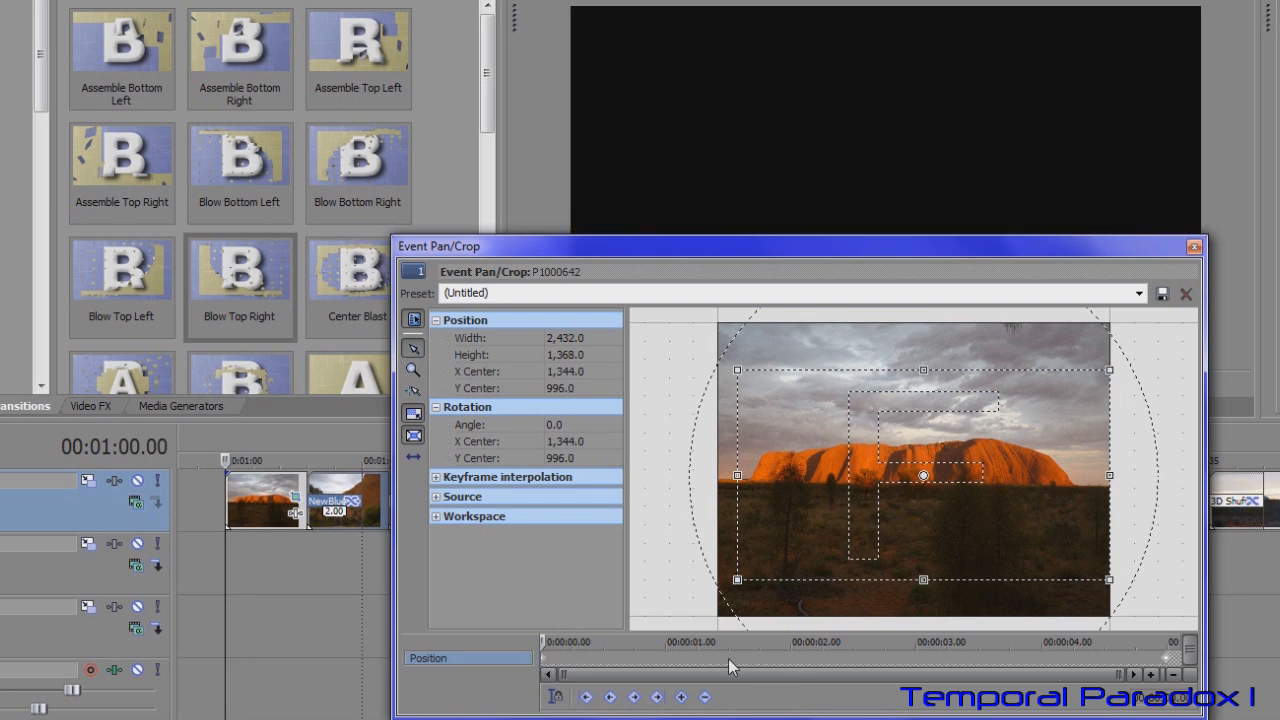
{"action": "mouse_move", "coordinate": [710, 668]}
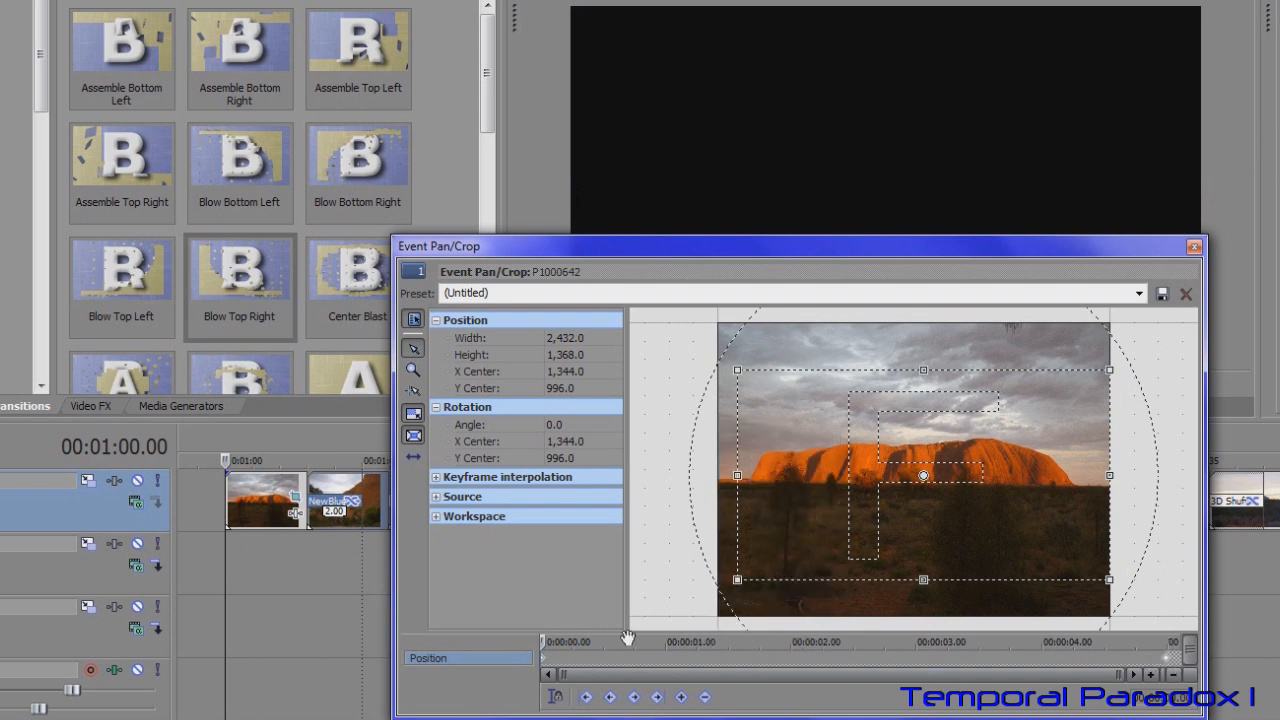
{"action": "mouse_move", "coordinate": [872, 344]}
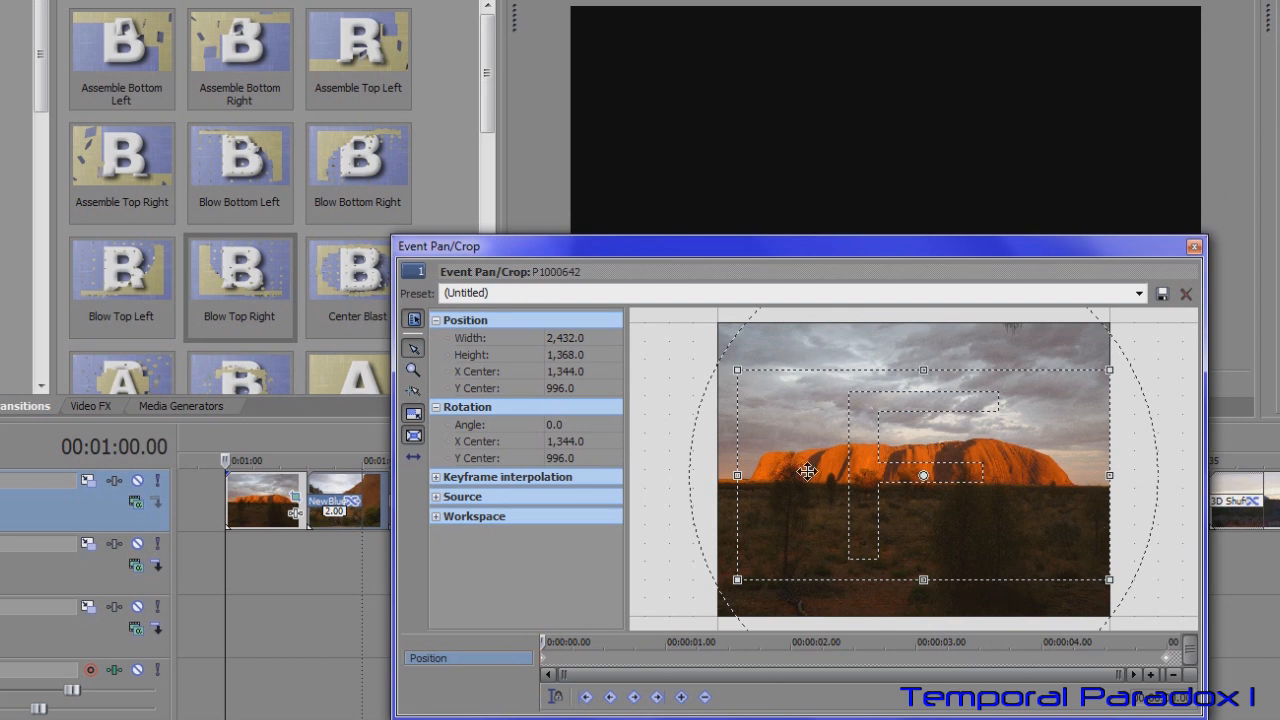
{"action": "left_click", "coordinate": [1194, 246]}
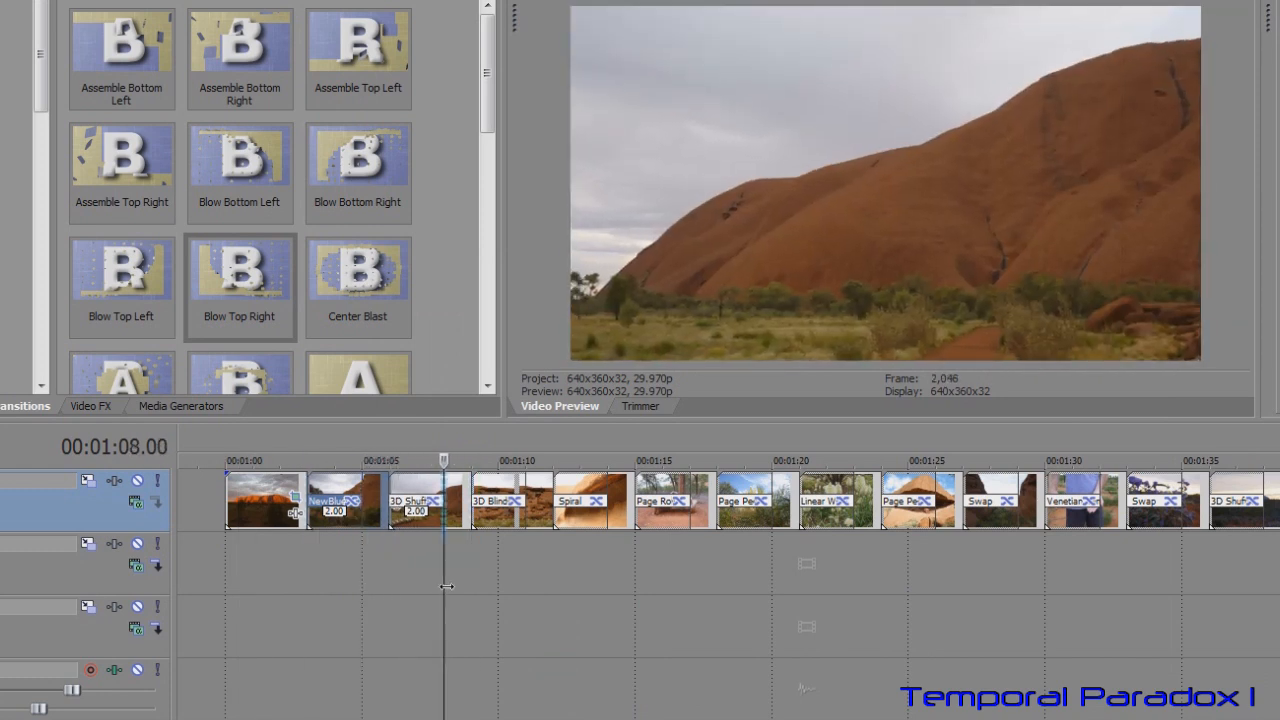
Step: Paste the copied pan/crop keyframe onto photo P1000651 via its keyframe context menu
{"action": "left_click_drag", "start_coordinate": [444, 460], "coordinate": [608, 460]}
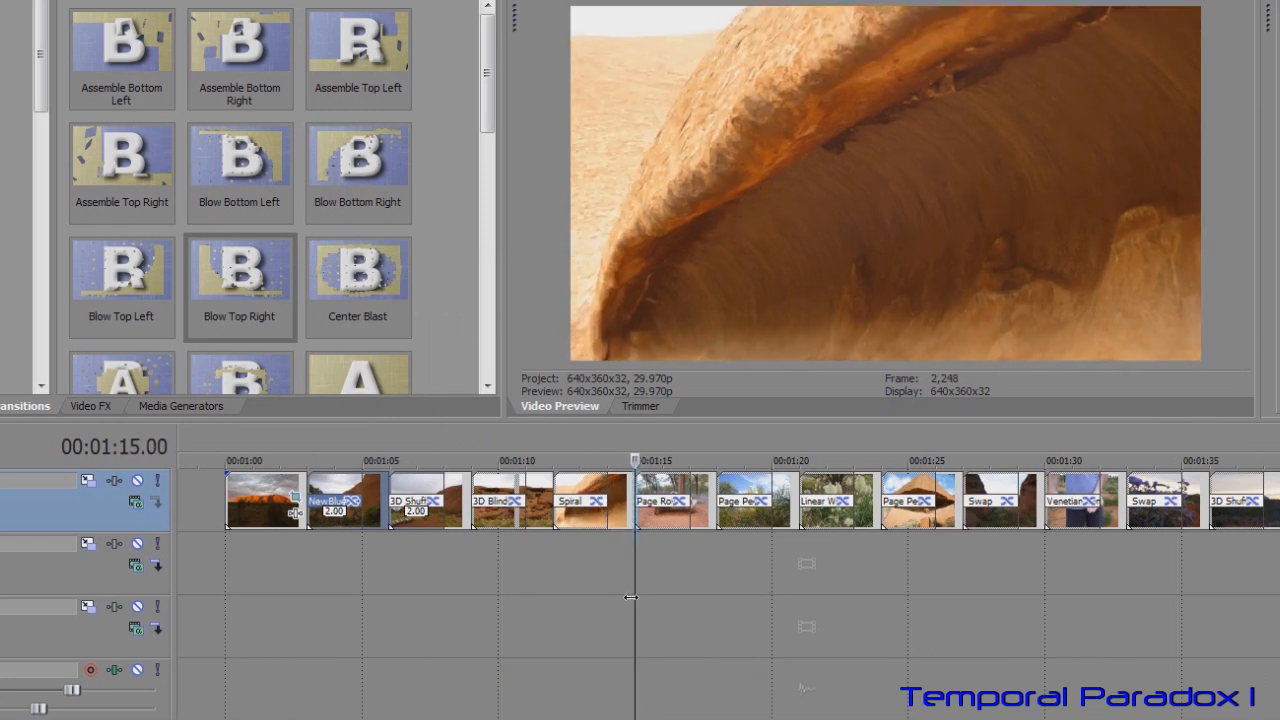
{"action": "left_click_drag", "start_coordinate": [636, 460], "coordinate": [608, 460]}
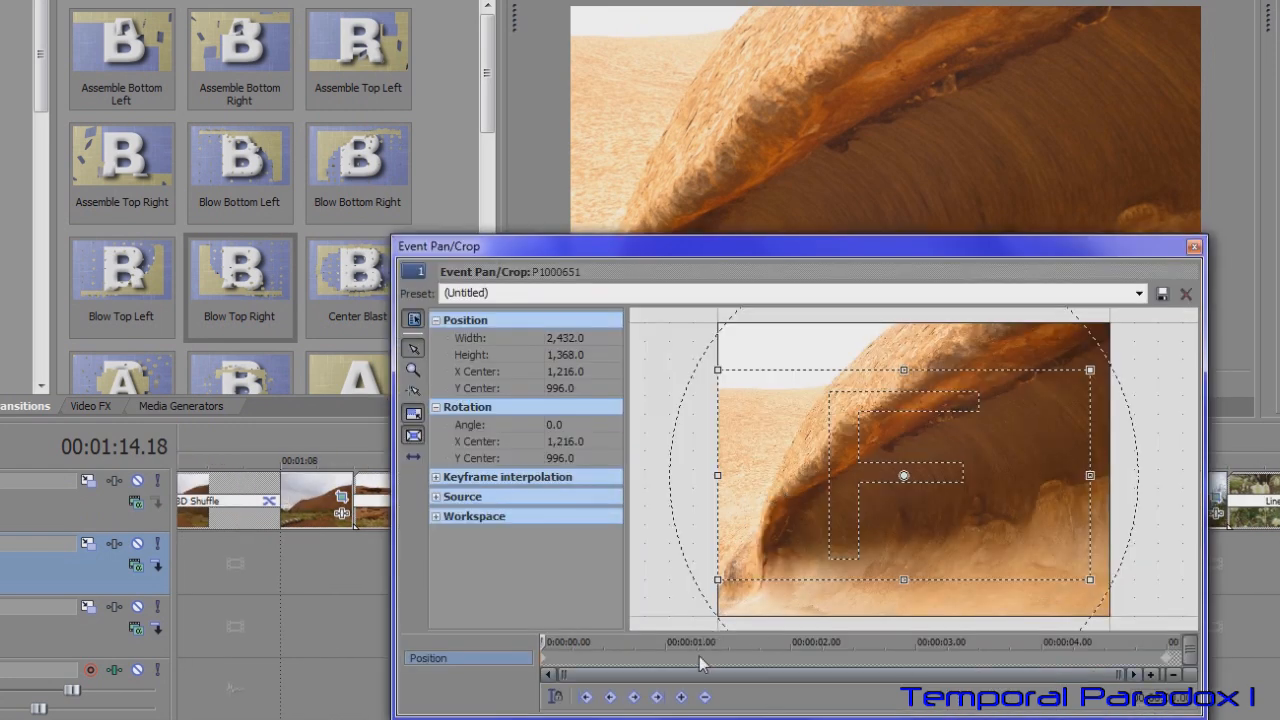
{"action": "right_click", "coordinate": [904, 476]}
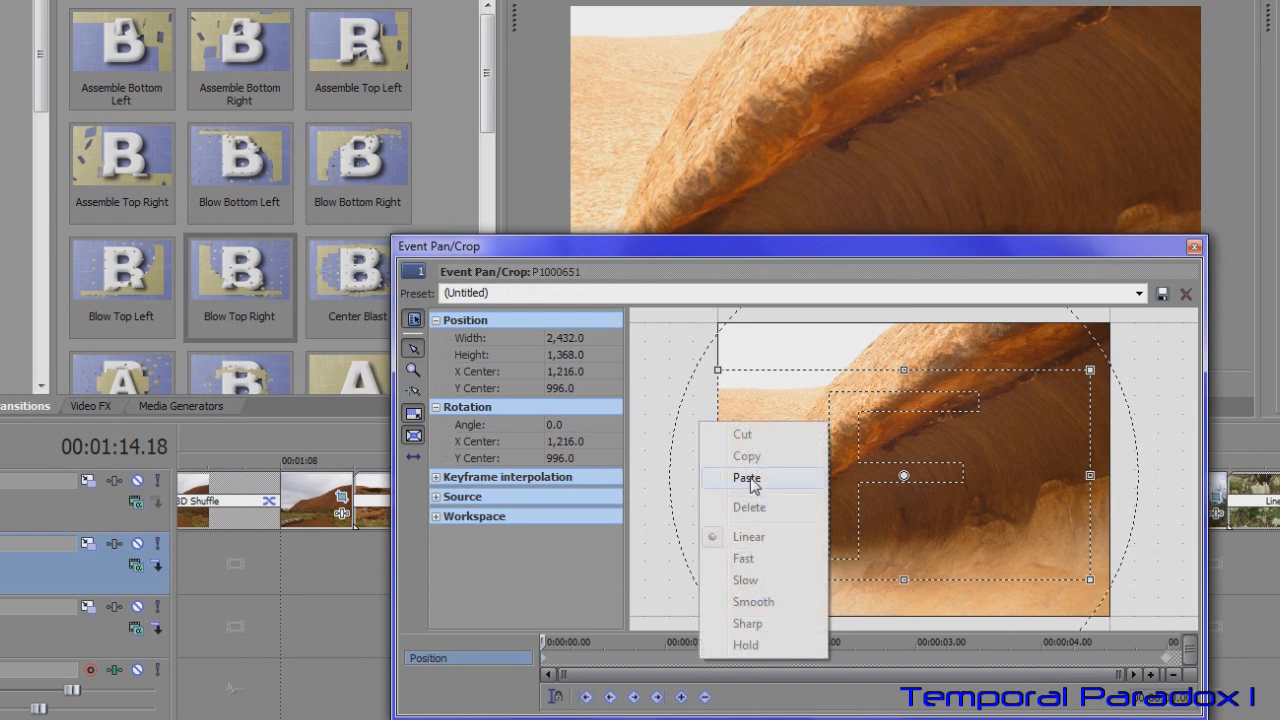
{"action": "left_click", "coordinate": [1194, 246]}
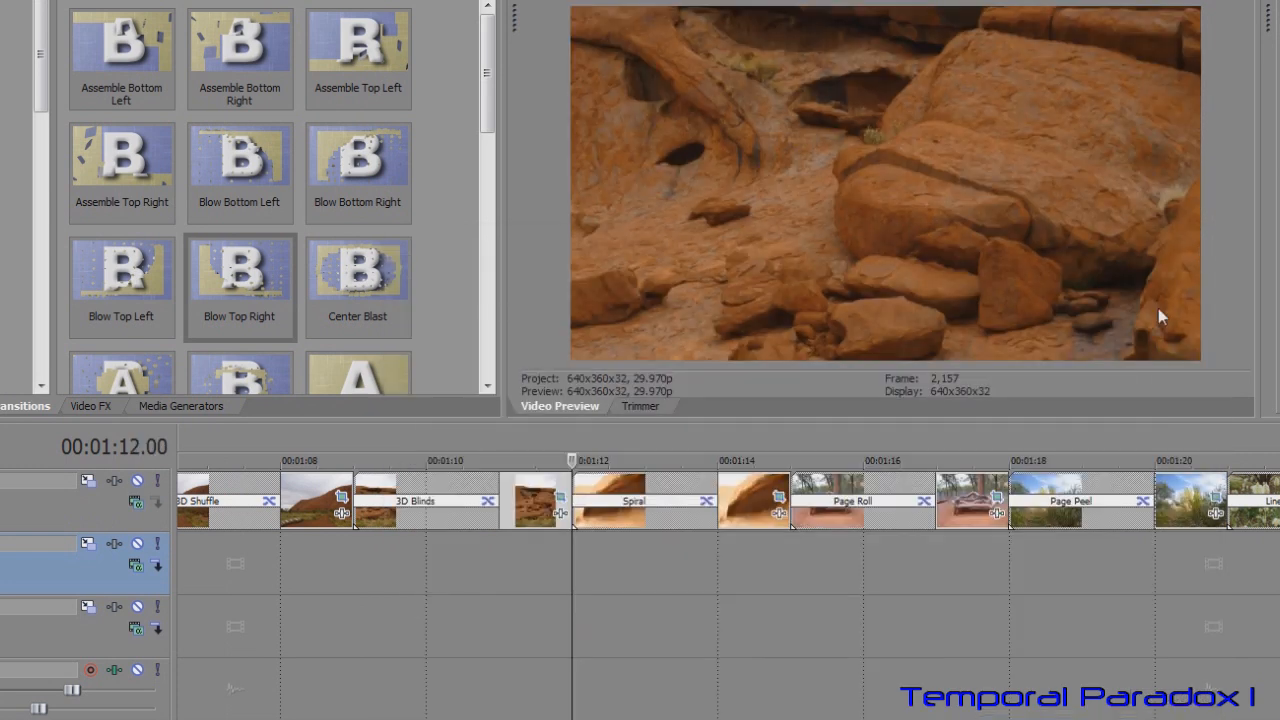